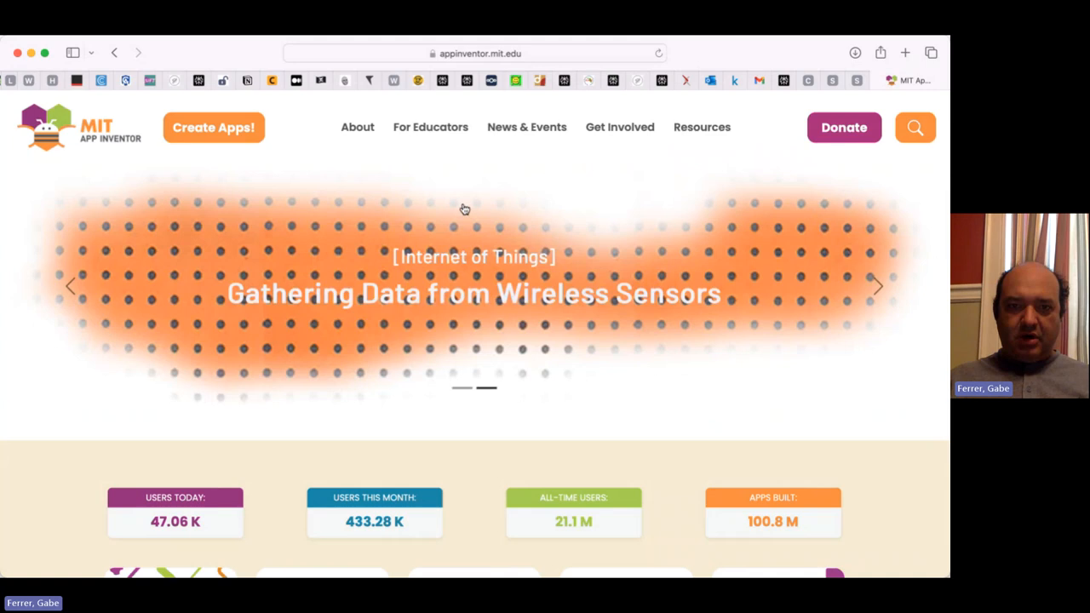
mouse_move(473, 200)
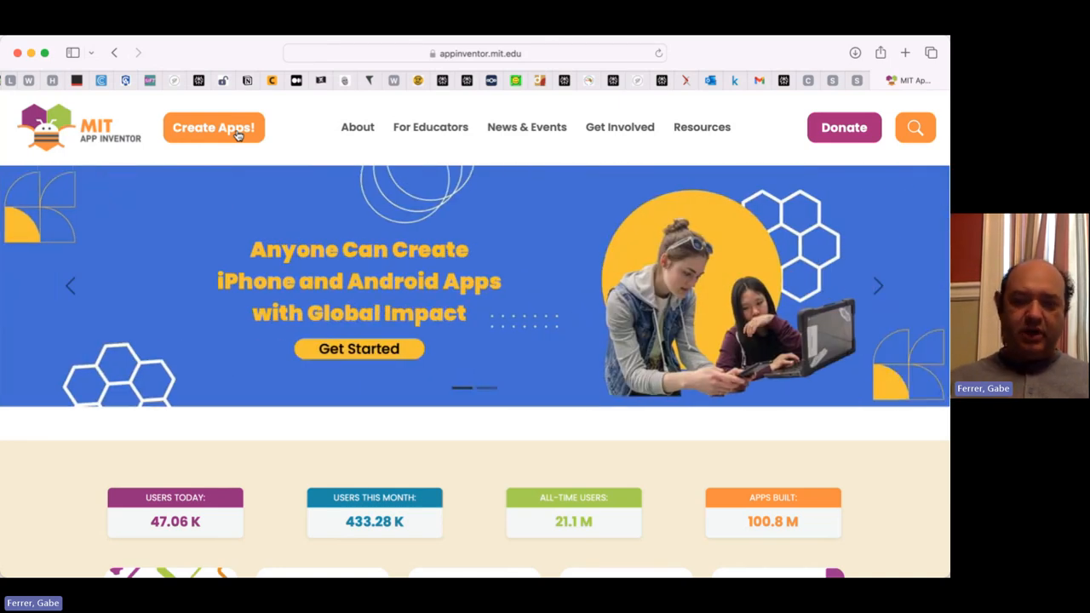
Start a new project from Create Apps! and name it ColorButtons
left_click(215, 126)
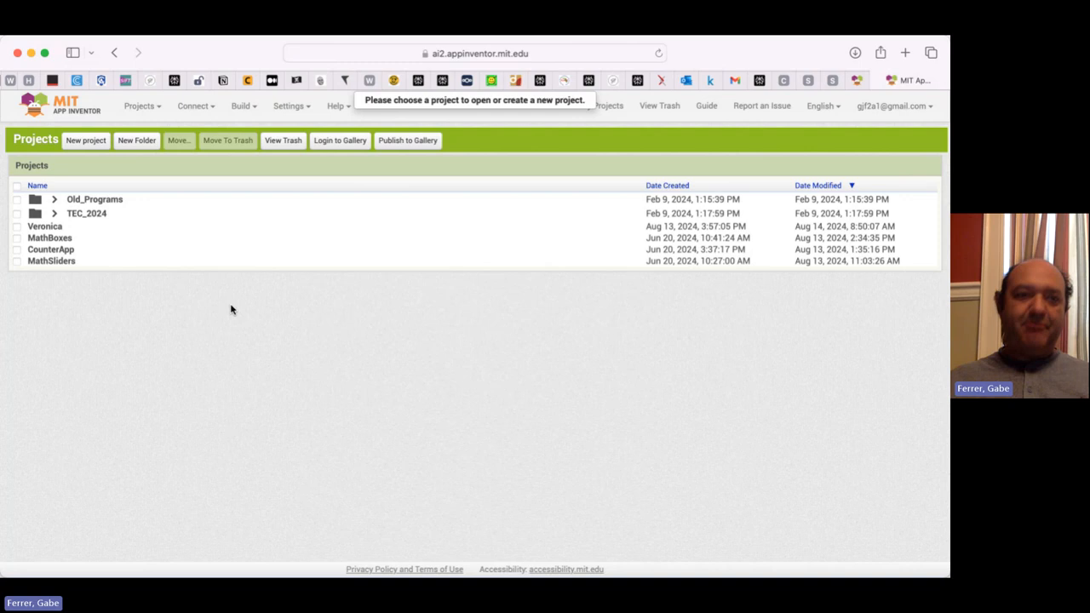
mouse_move(167, 286)
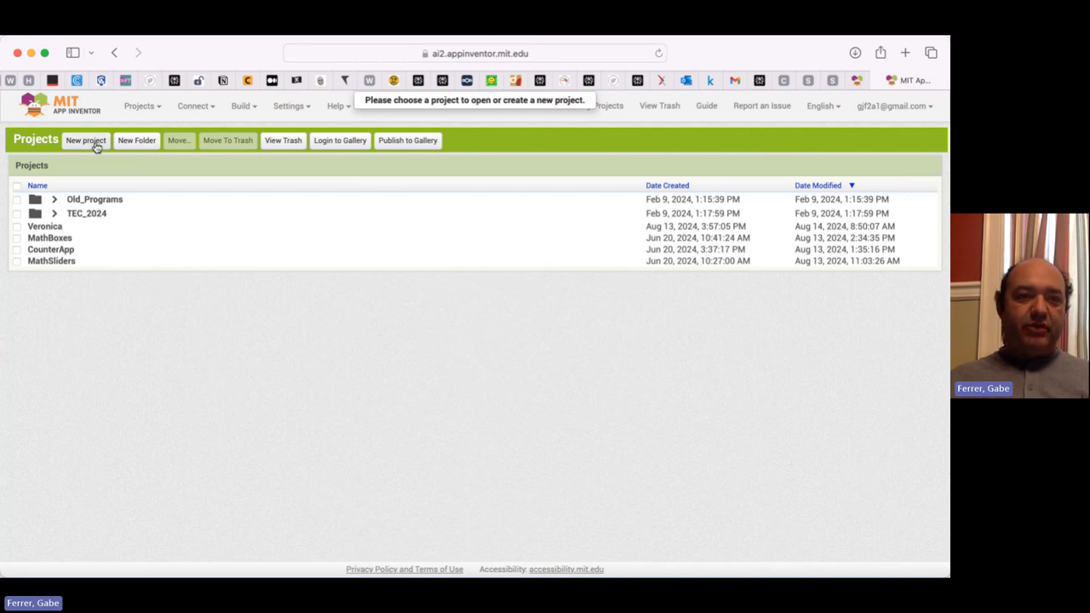
left_click(85, 140)
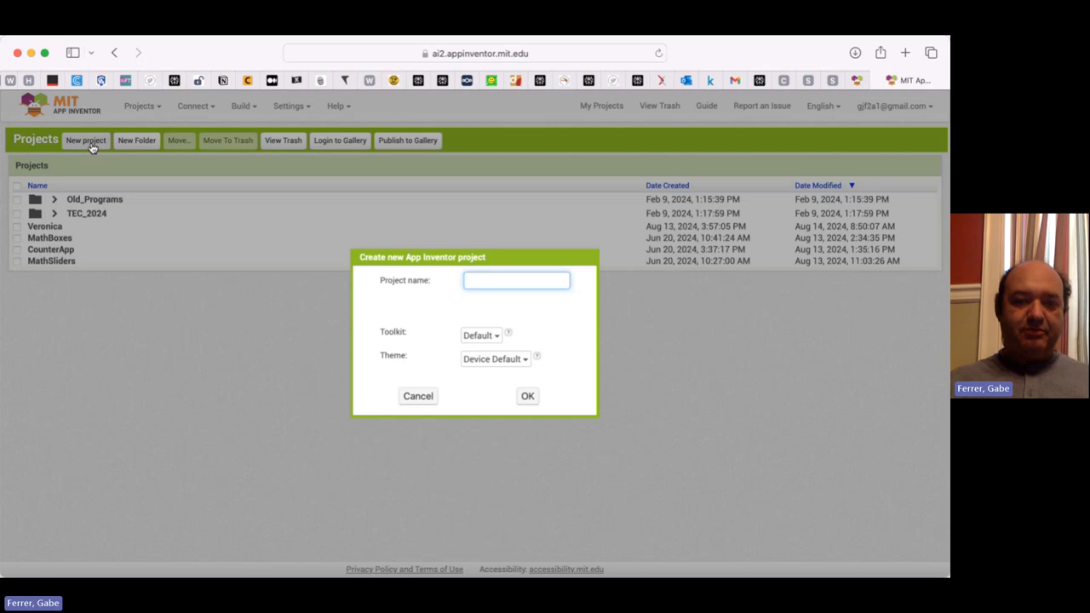
type("Col")
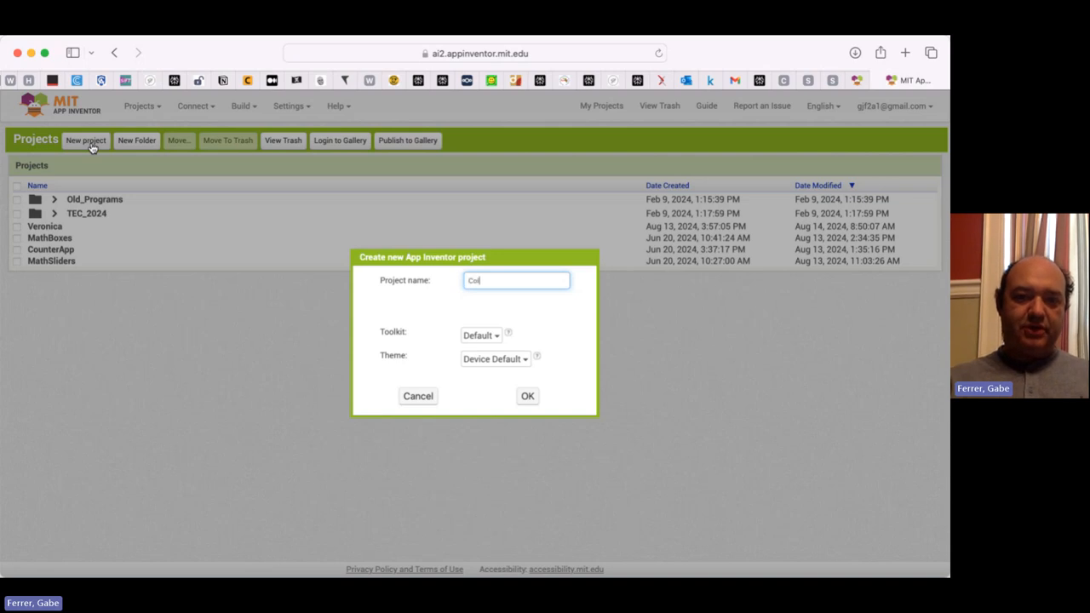
type("Color Buttons")
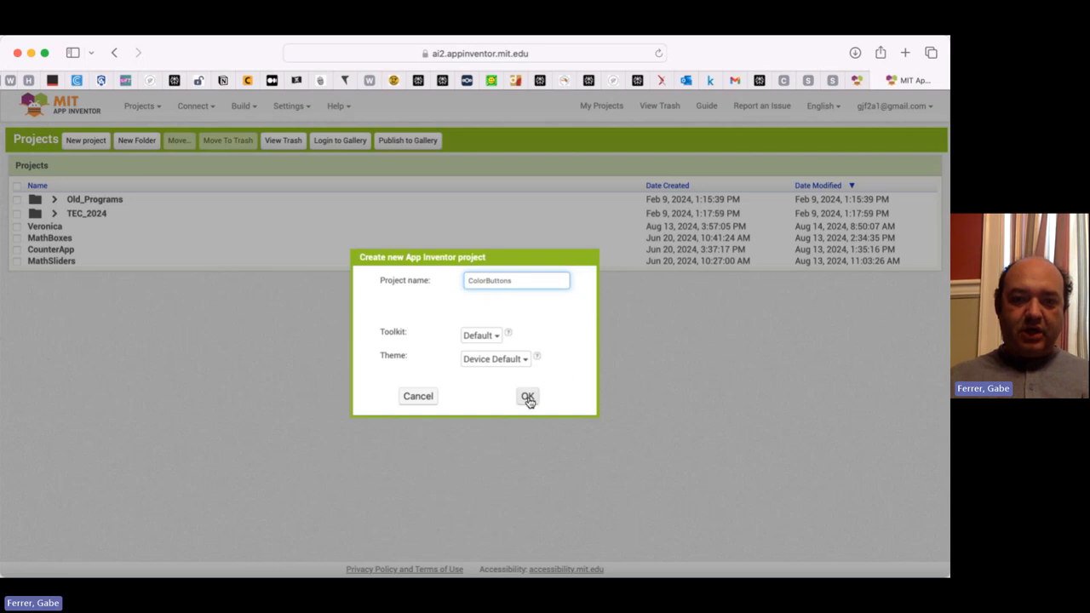
Confirm creation so the ColorButtons project opens in the Designer with an empty Screen1
left_click(528, 395)
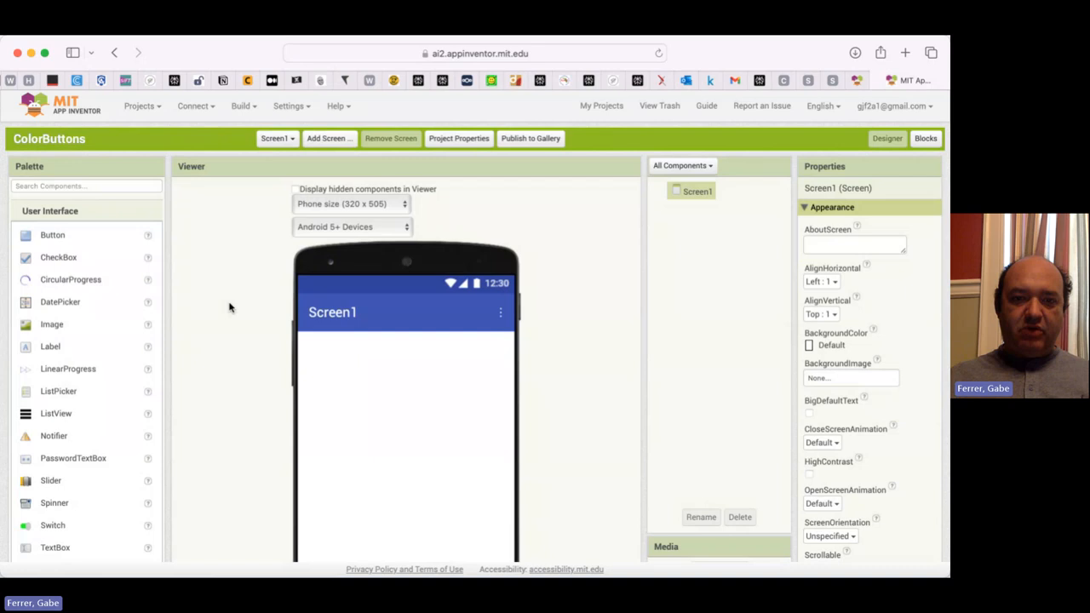
scroll("down", 3)
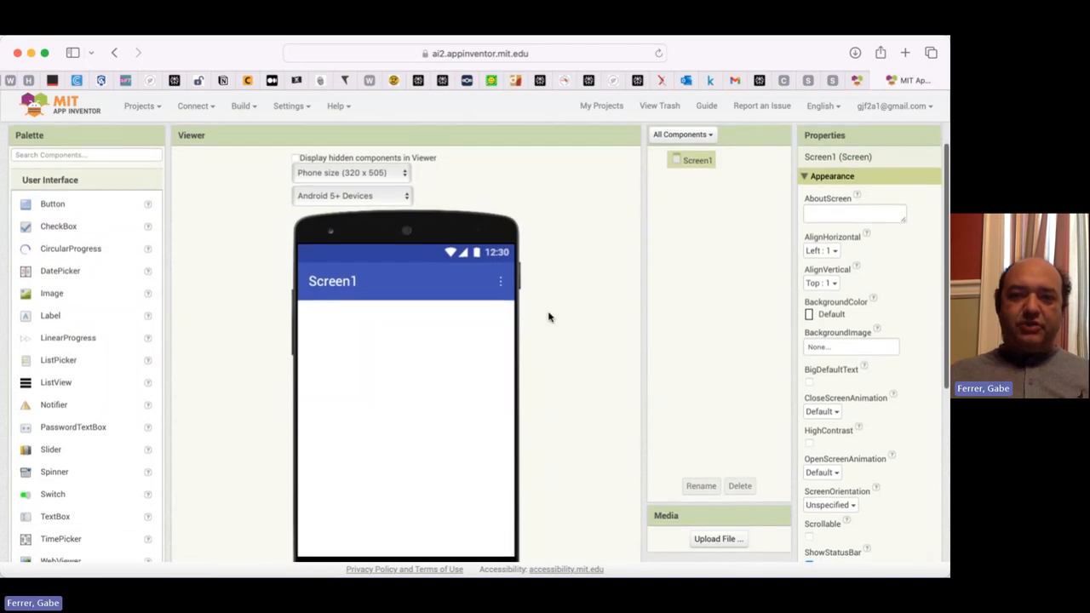
scroll("down", 3)
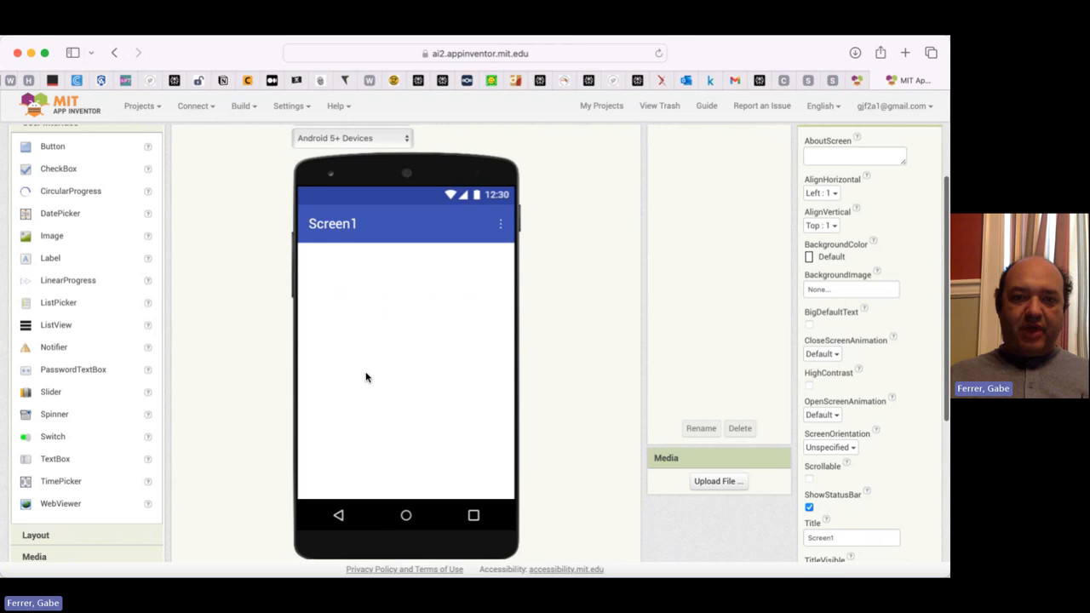
mouse_move(407, 338)
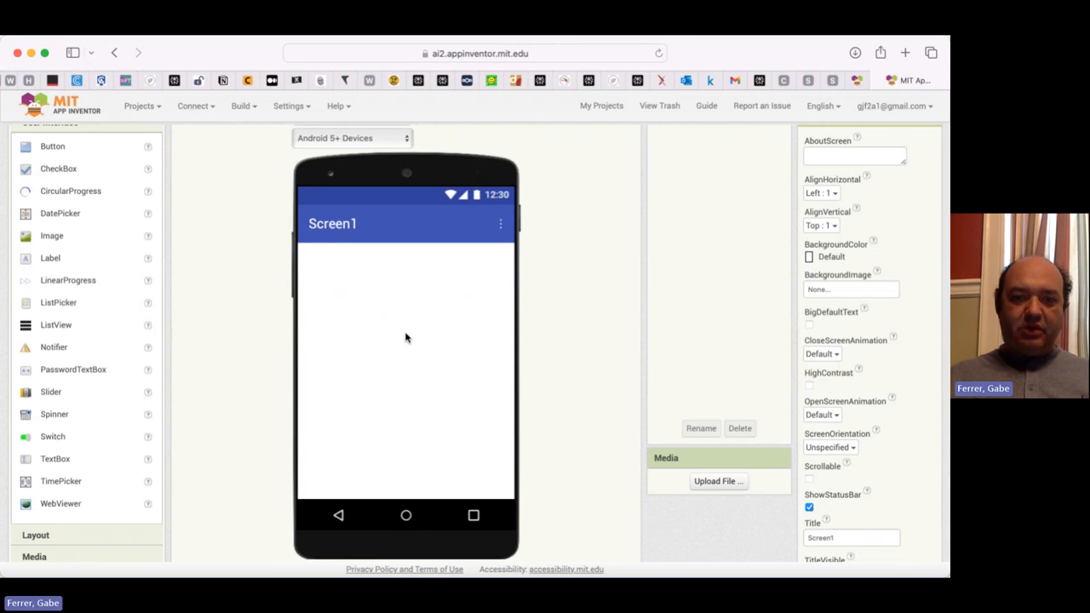
mouse_move(810, 406)
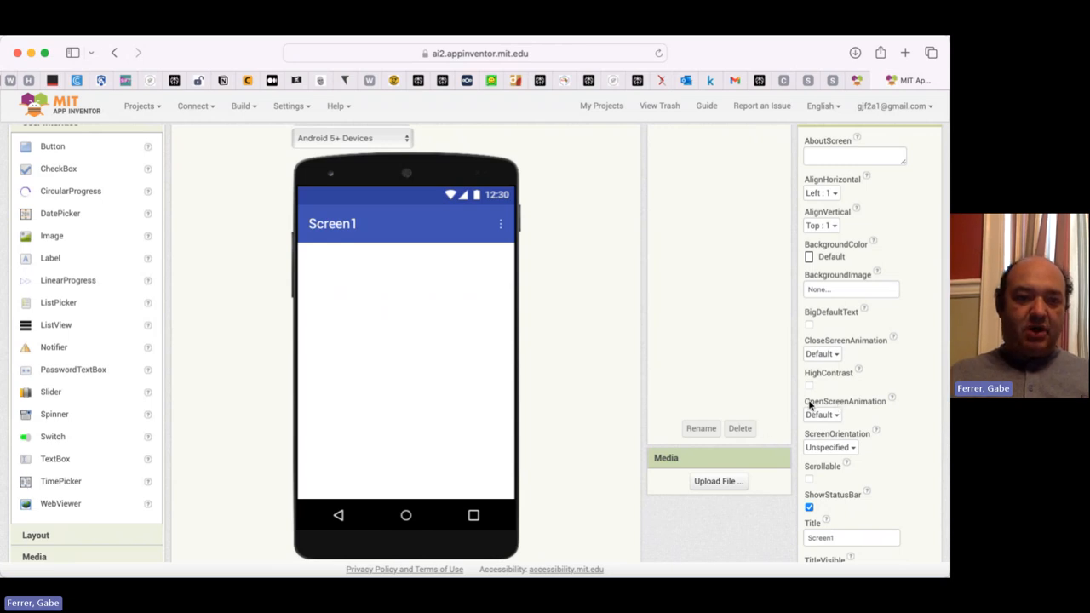
mouse_move(129, 408)
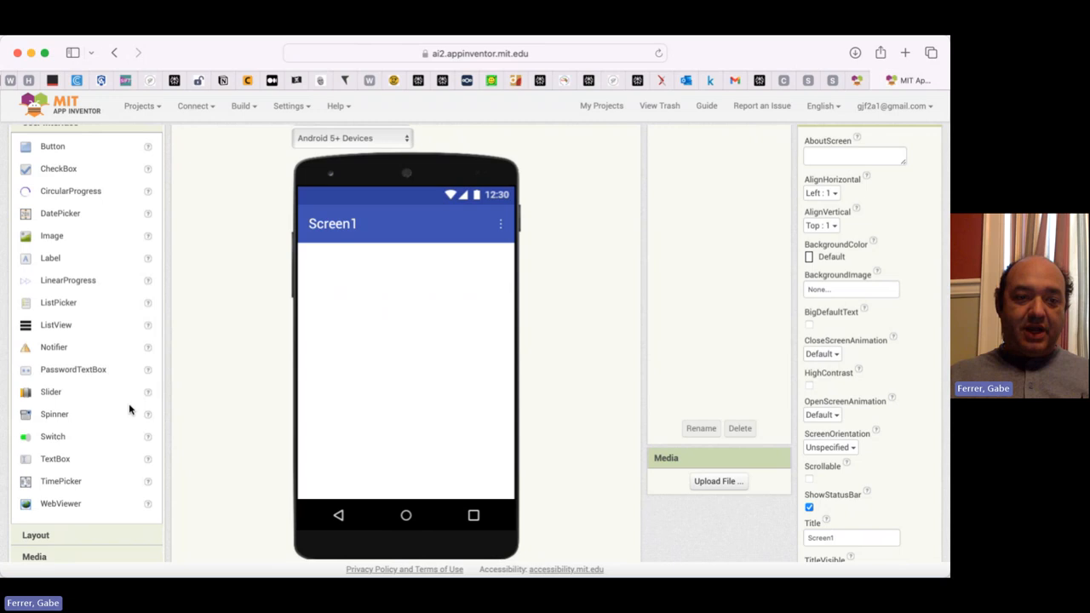
mouse_move(368, 228)
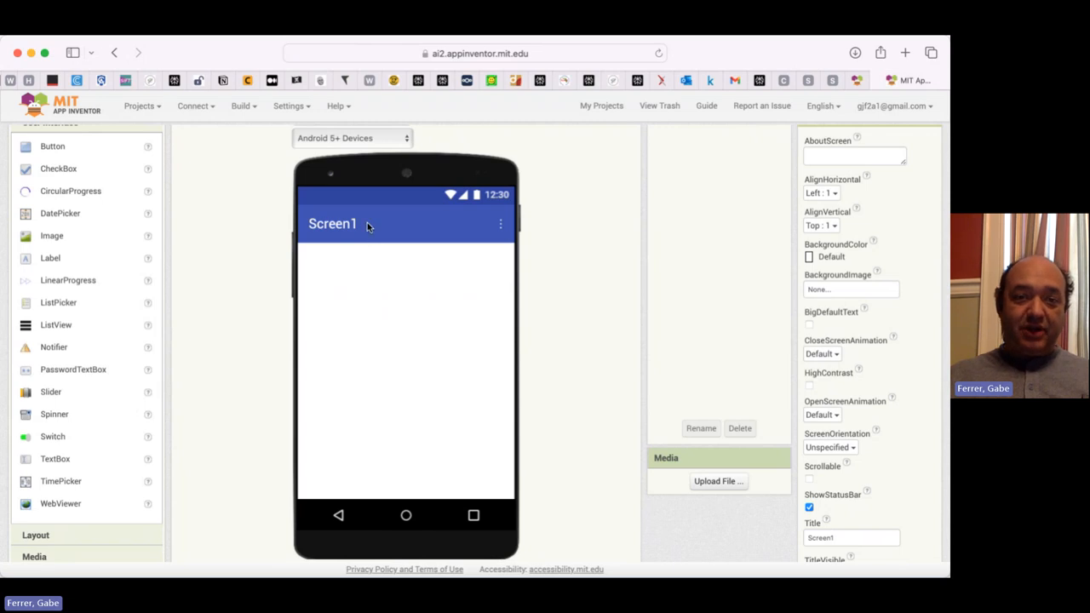
mouse_move(477, 359)
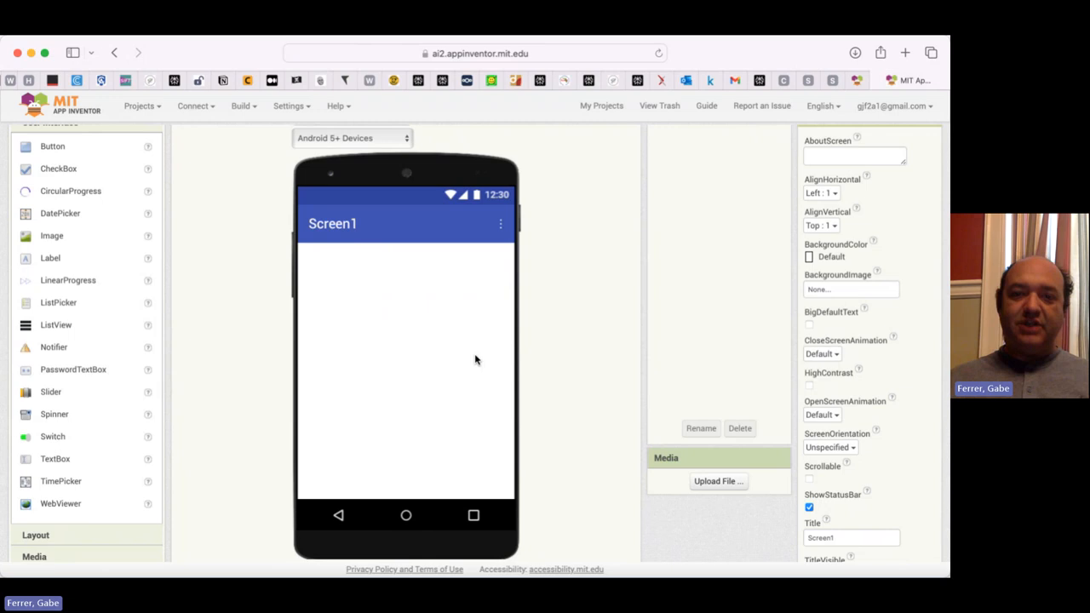
mouse_move(644, 368)
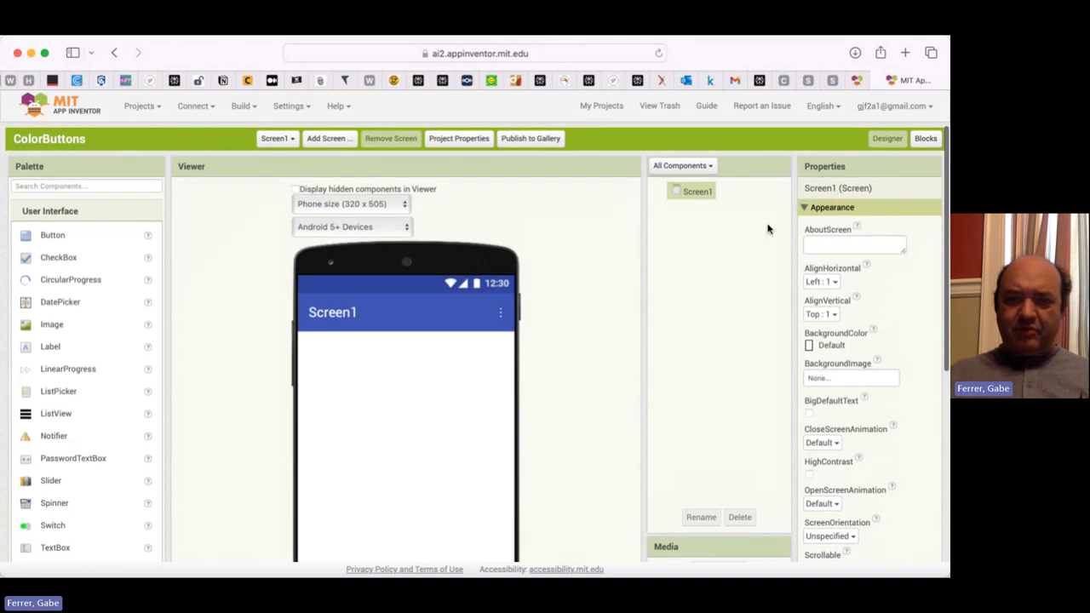
mouse_move(813, 160)
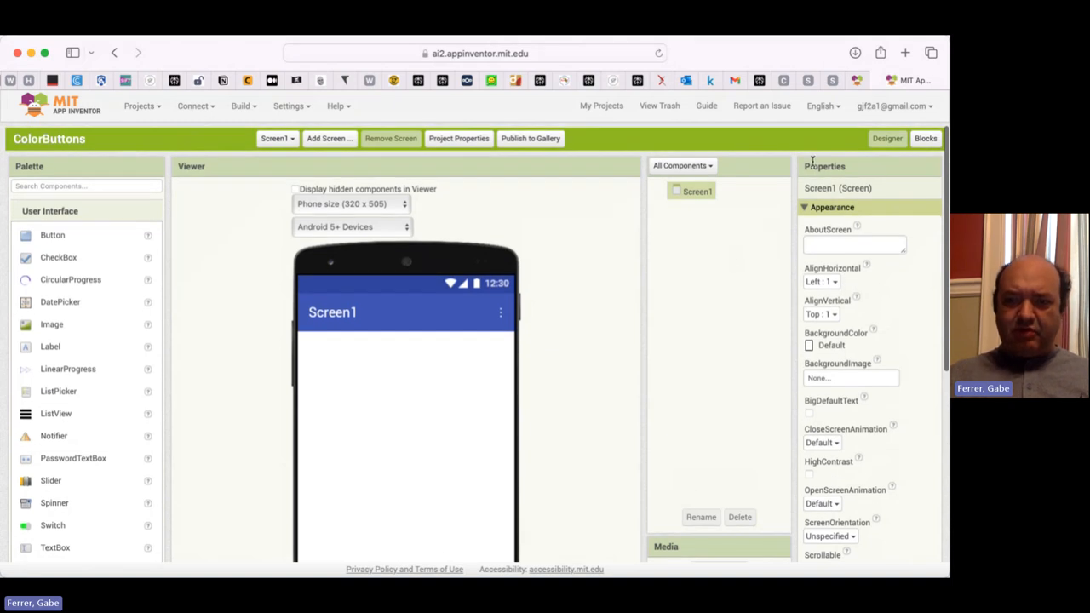
mouse_move(426, 368)
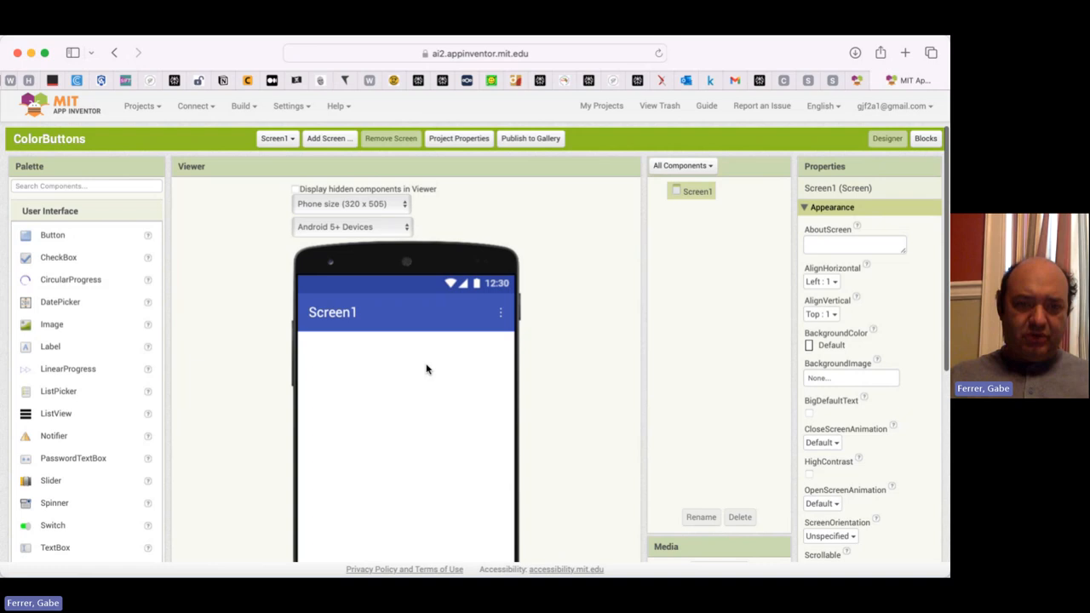
mouse_move(395, 319)
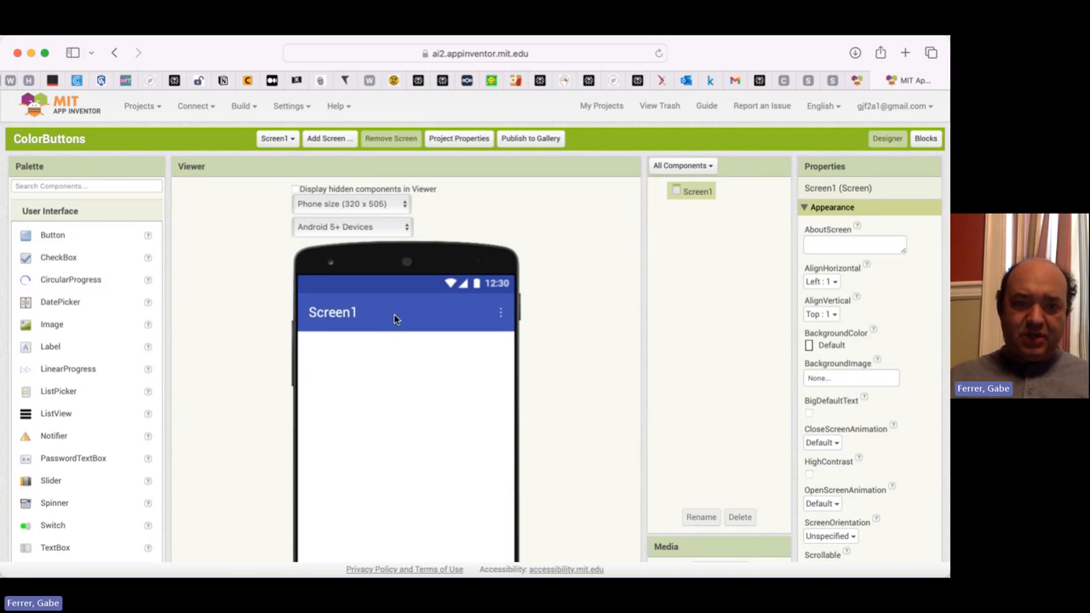
Replace Screen1's Title property with 'Color Buttons'
scroll("down", 3)
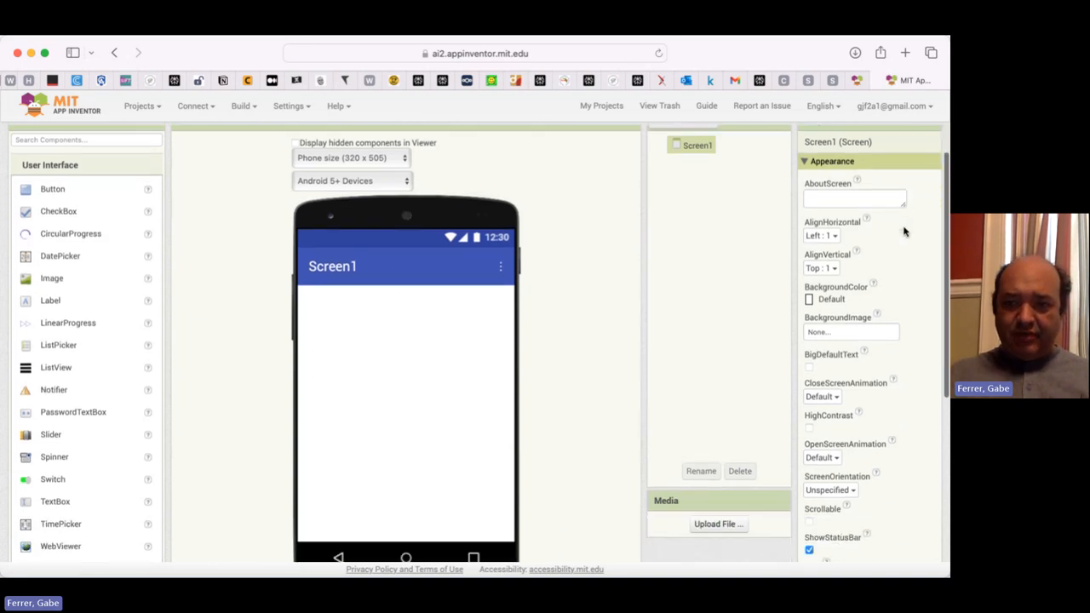
scroll("down", 3)
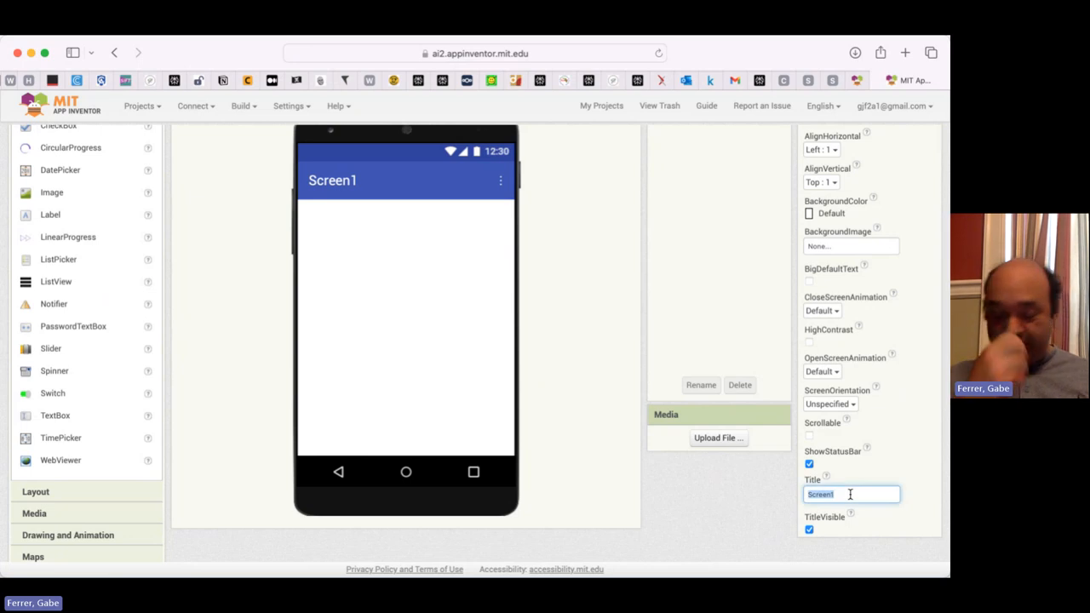
type("Color Buttons")
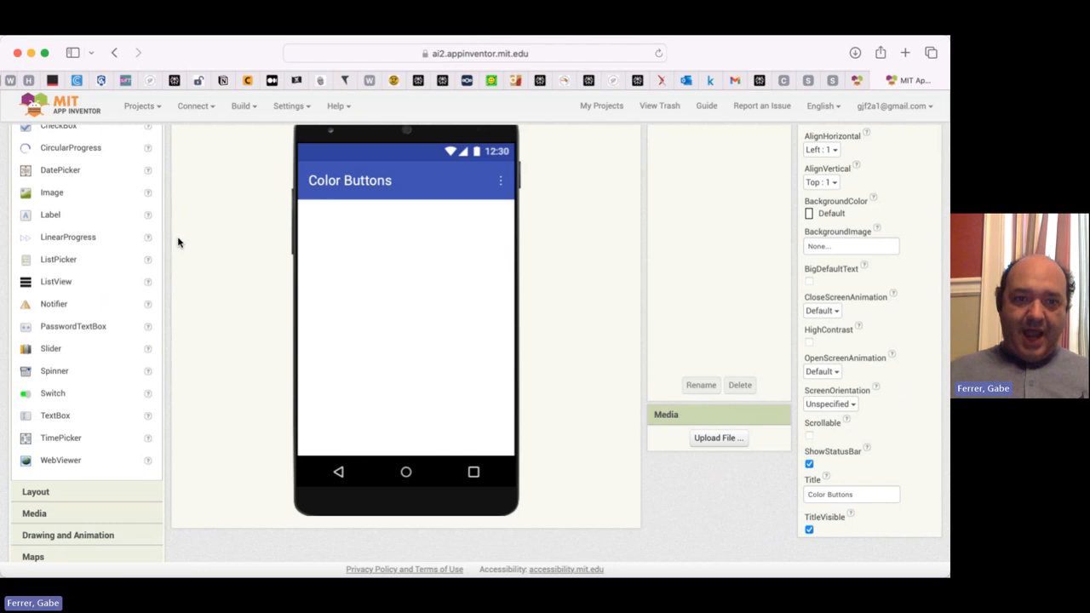
mouse_move(388, 218)
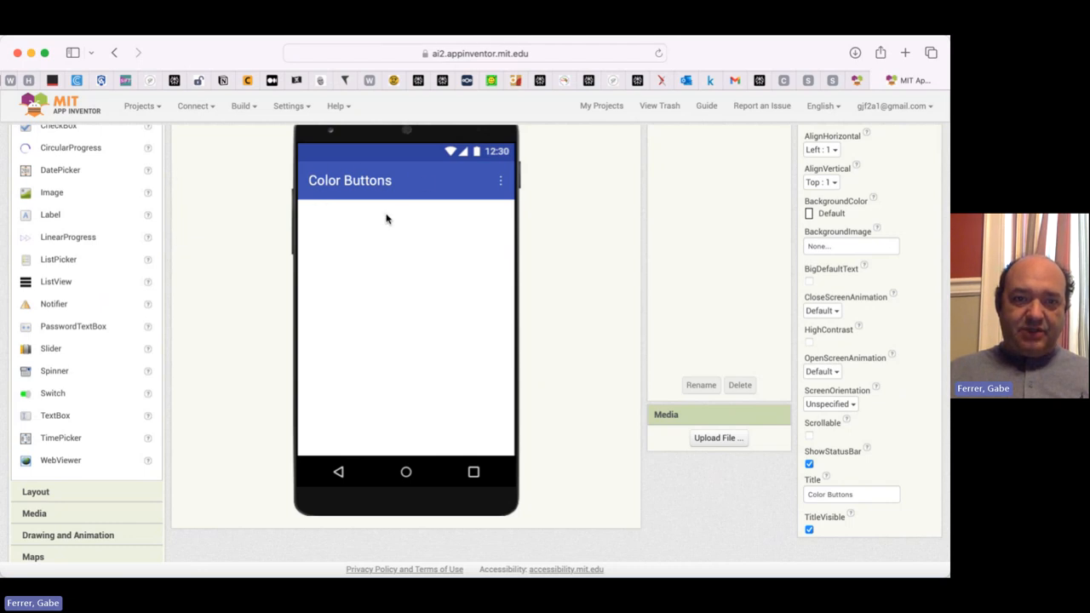
mouse_move(407, 195)
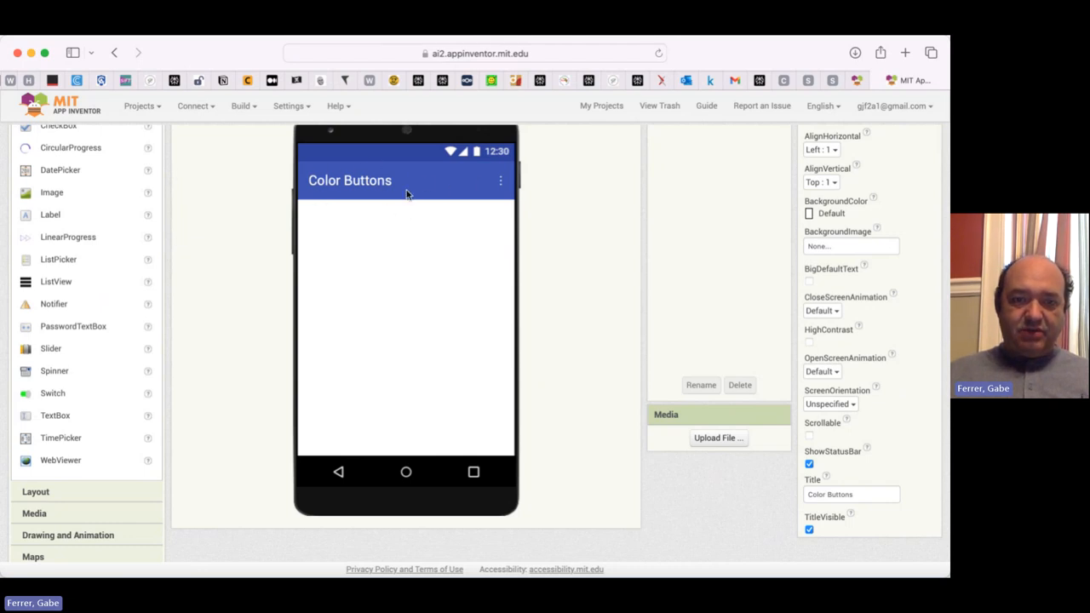
mouse_move(395, 208)
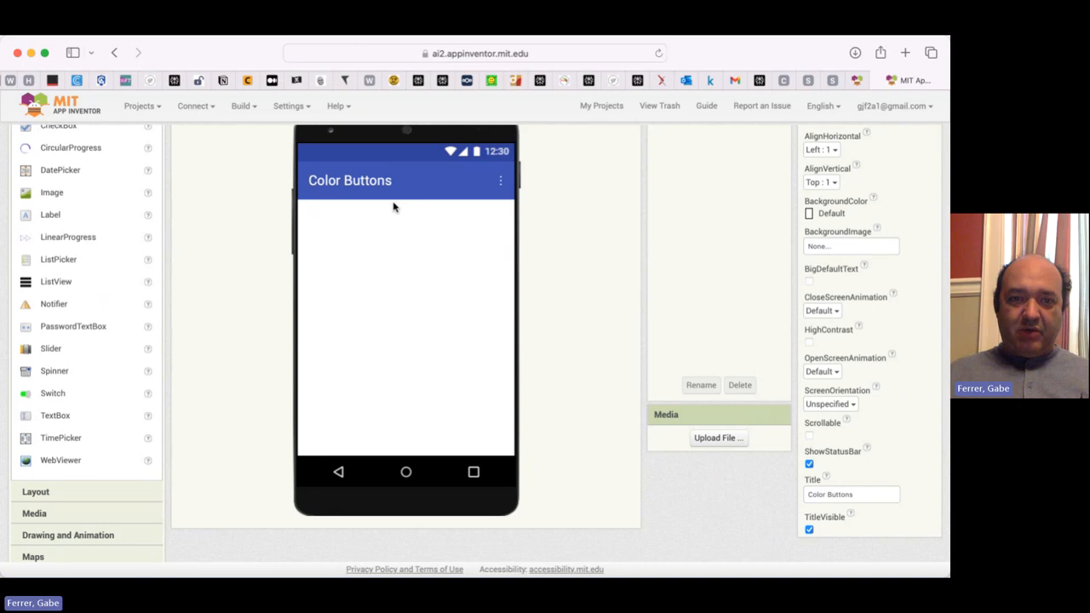
mouse_move(542, 251)
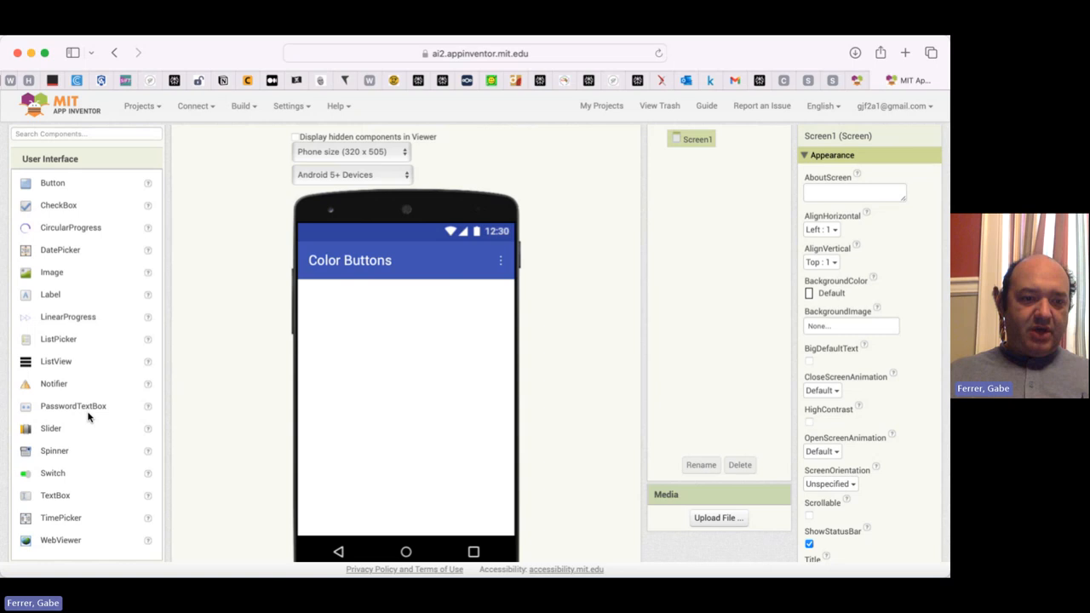
mouse_move(770, 411)
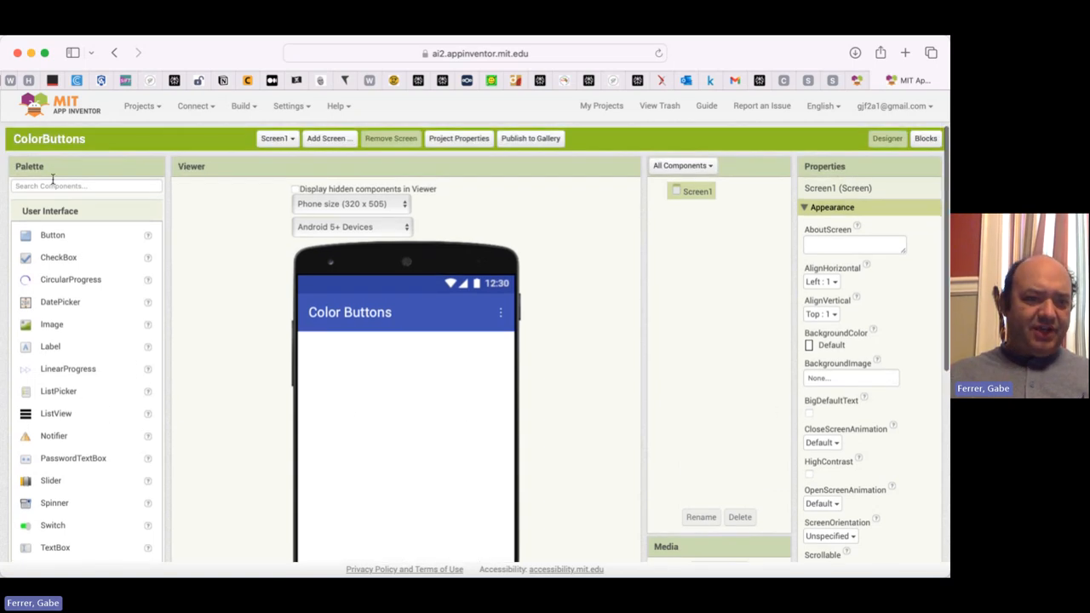
mouse_move(30, 167)
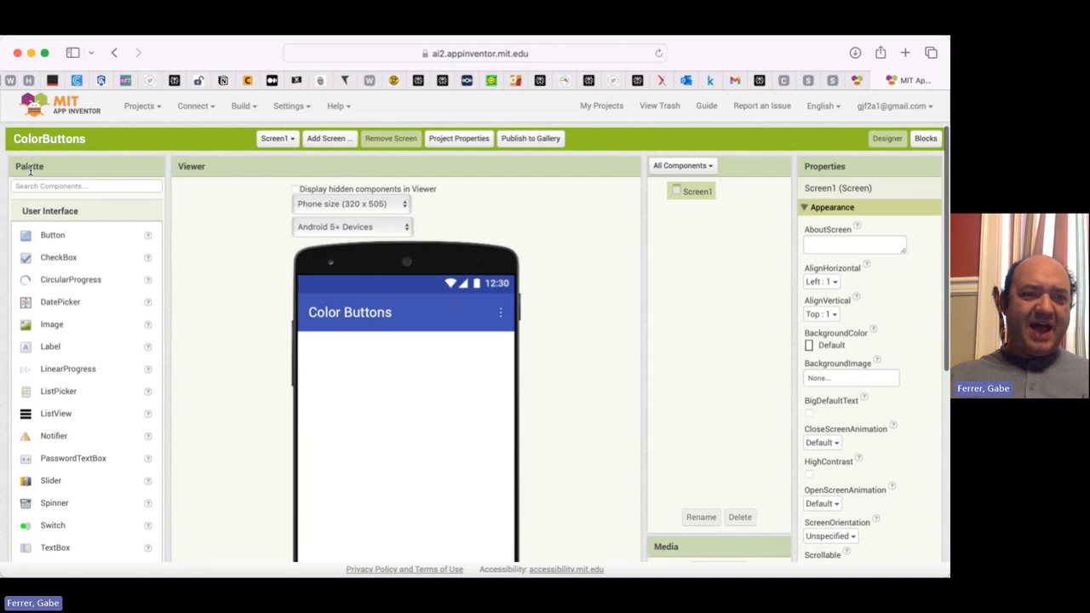
mouse_move(75, 225)
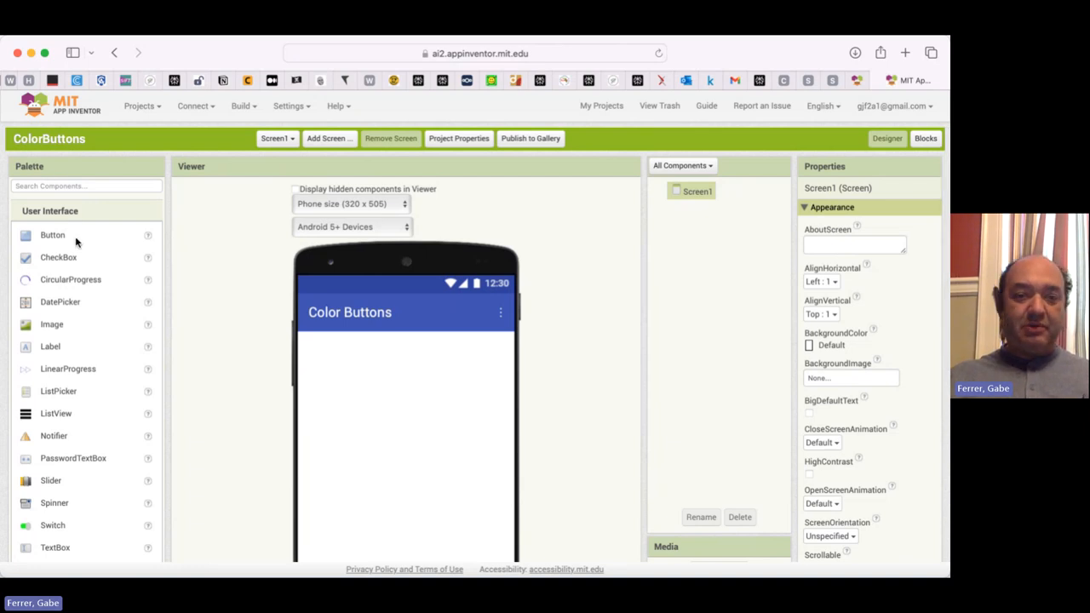
mouse_move(58, 246)
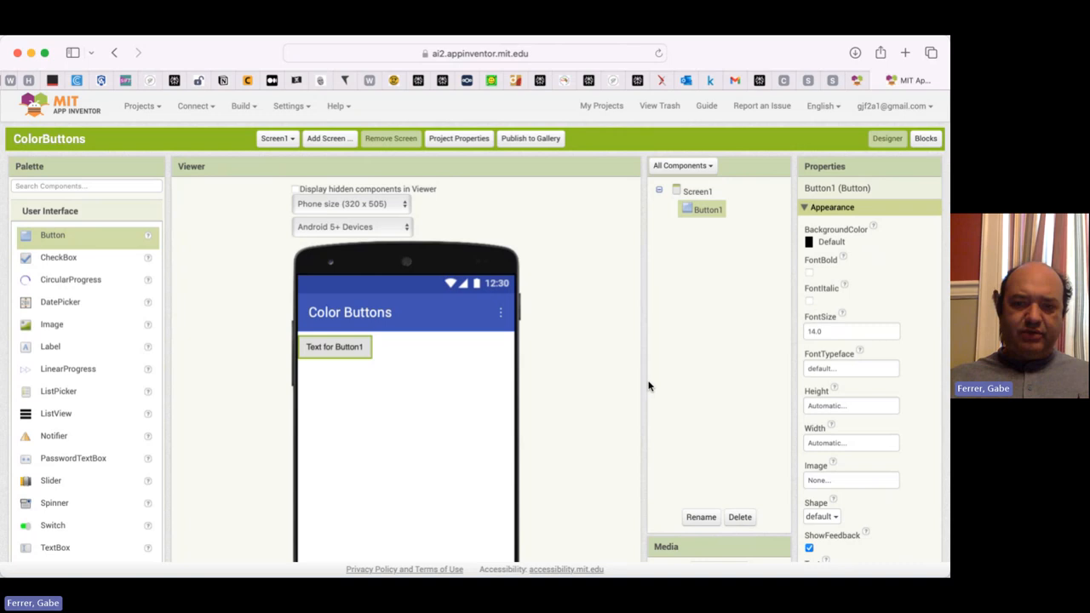
mouse_move(151, 385)
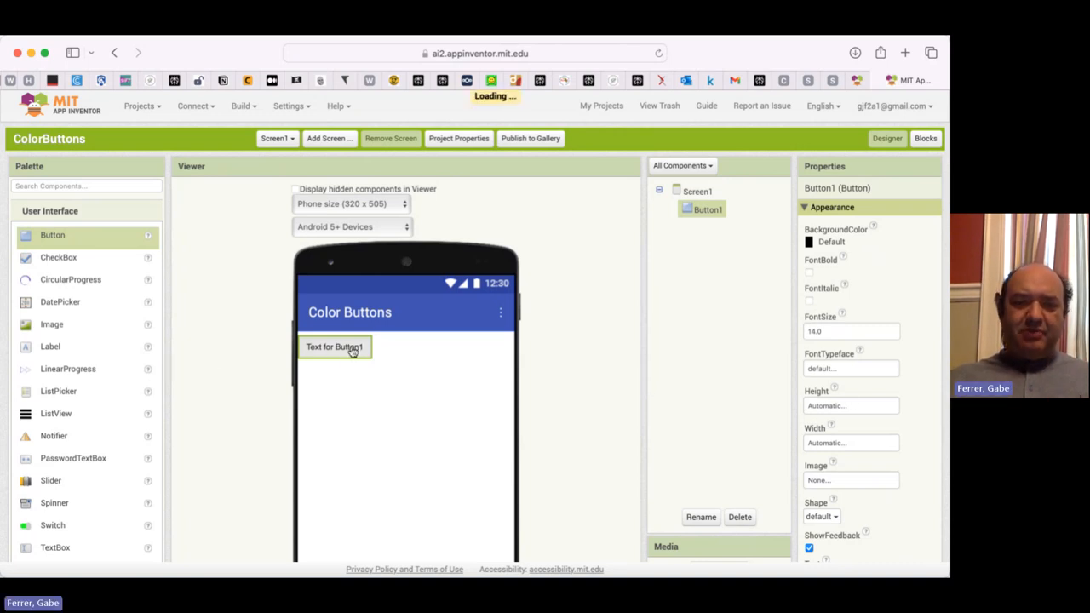
Set Button1's Text property to 'Red'
scroll("down", 3)
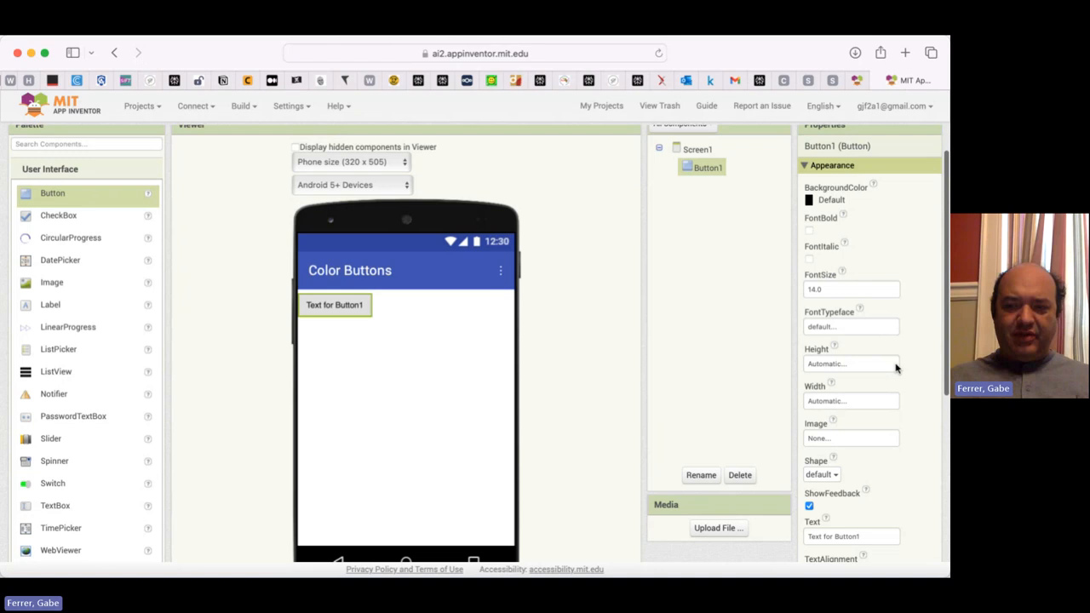
scroll("down", 3)
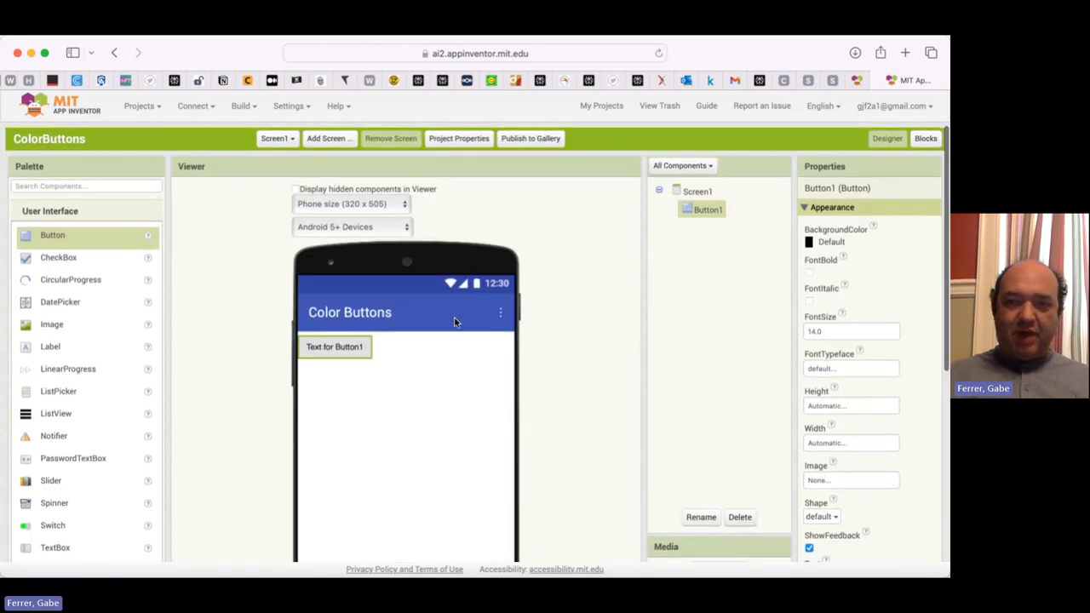
mouse_move(923, 170)
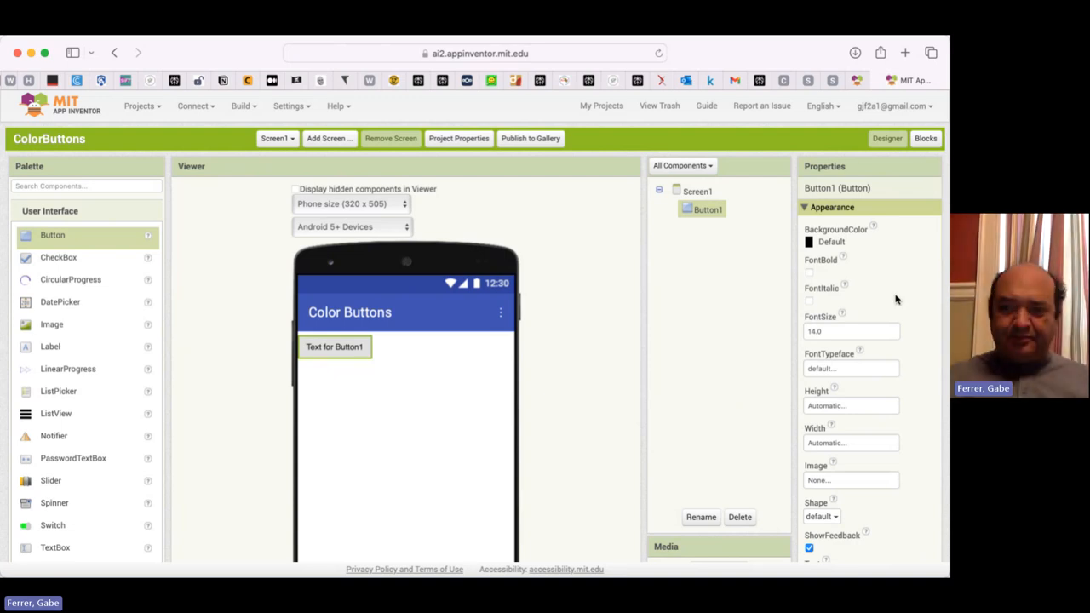
scroll("down", 3)
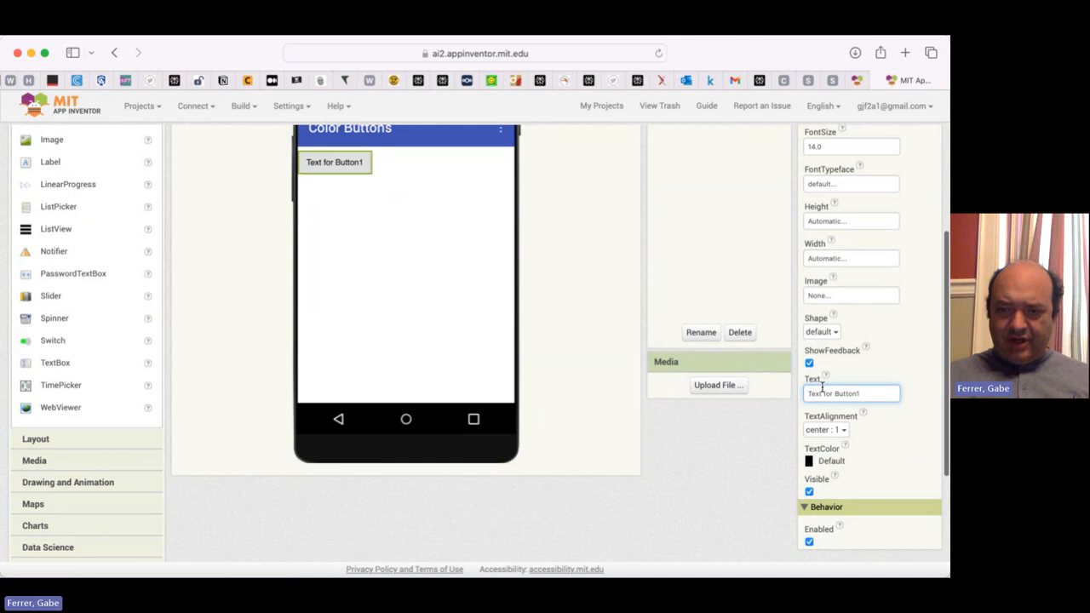
mouse_move(413, 215)
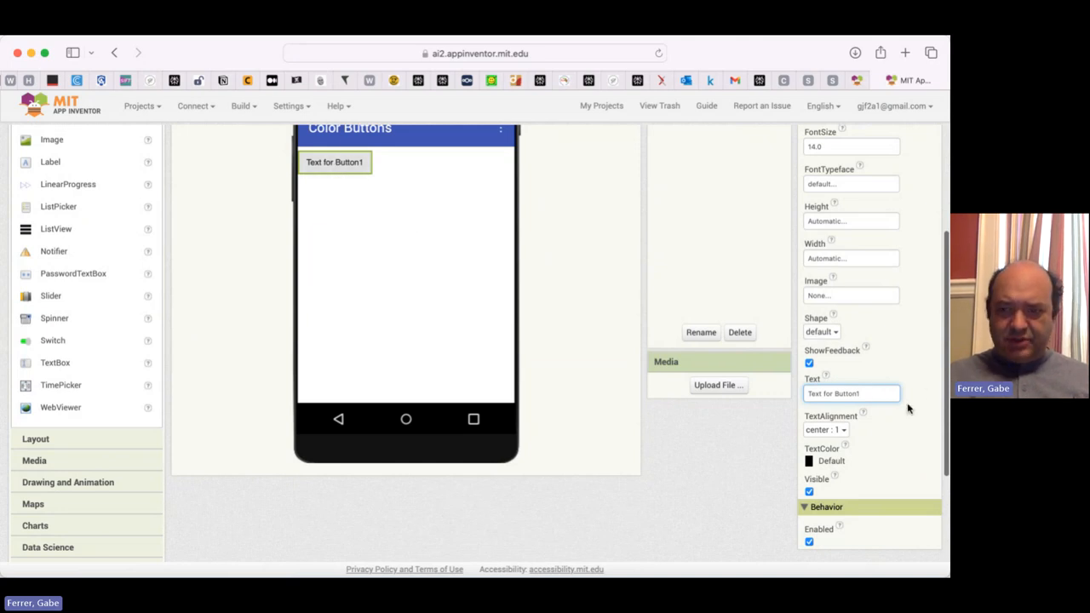
type("Red")
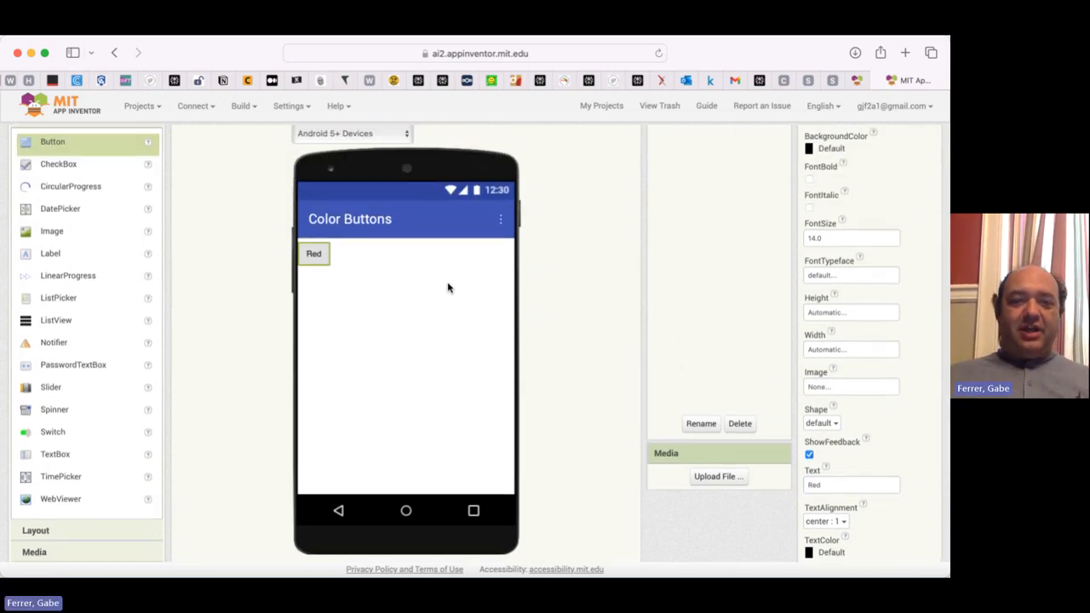
mouse_move(396, 310)
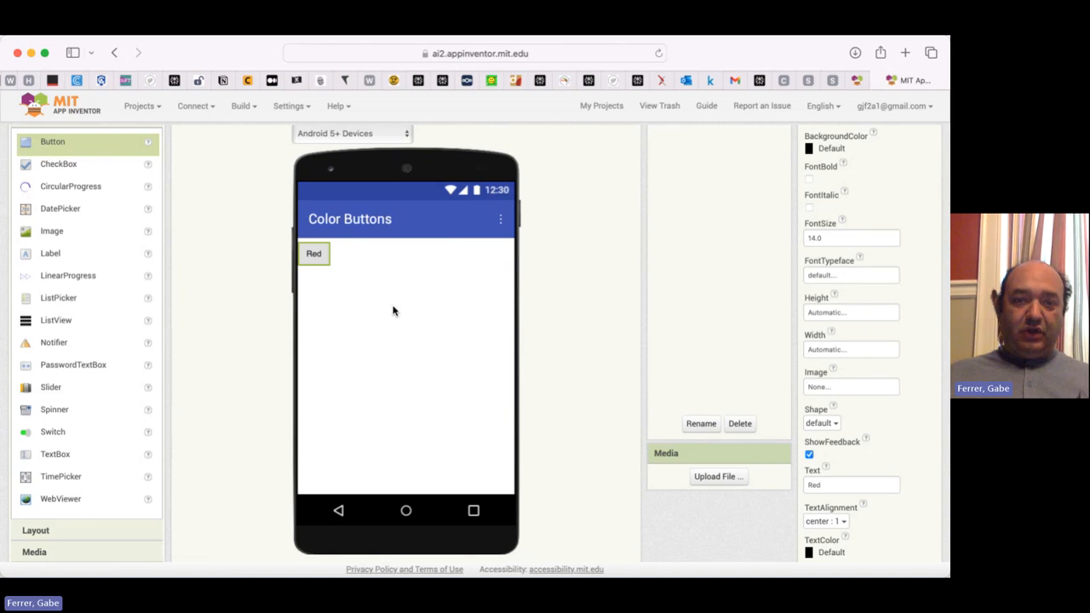
mouse_move(612, 327)
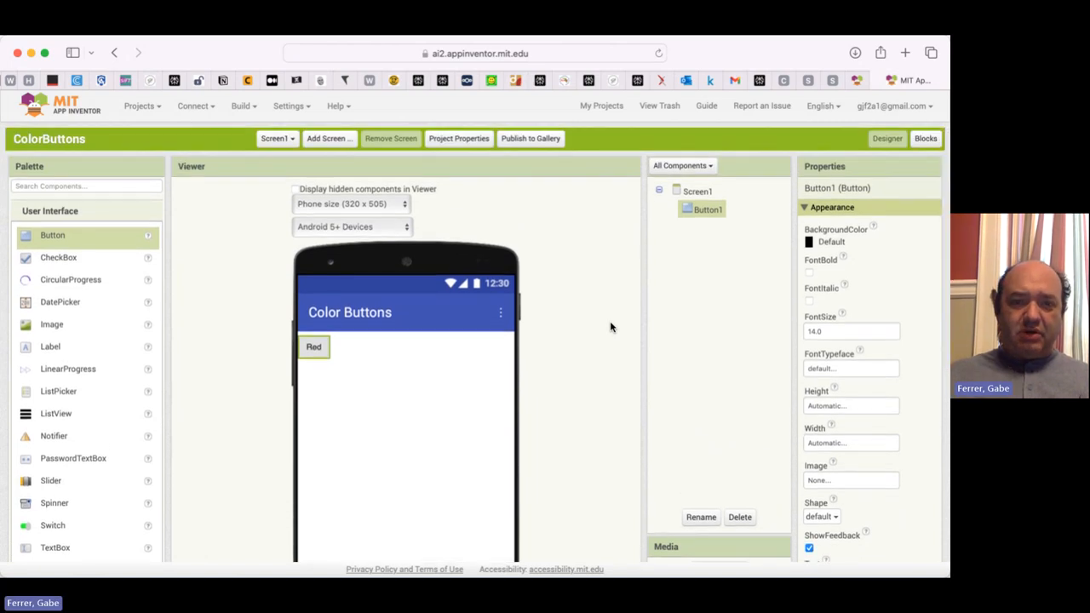
mouse_move(360, 405)
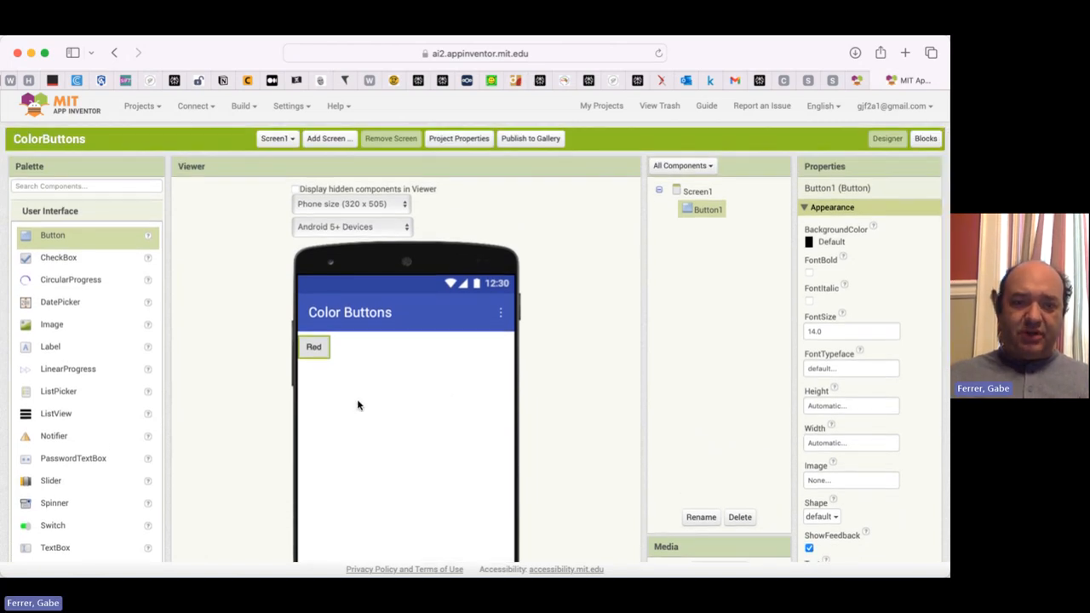
mouse_move(432, 350)
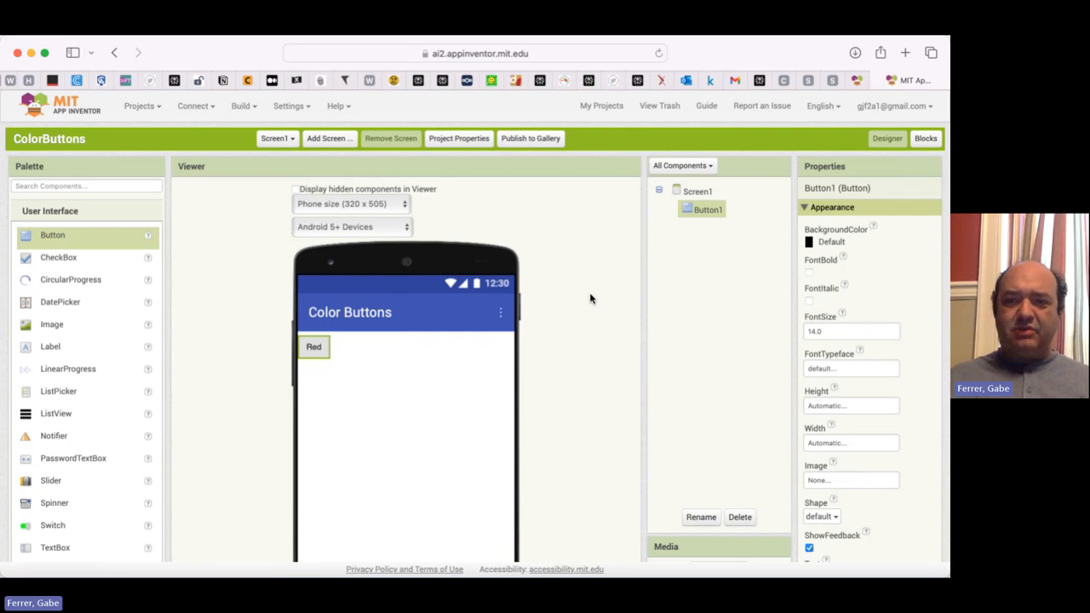
mouse_move(666, 296)
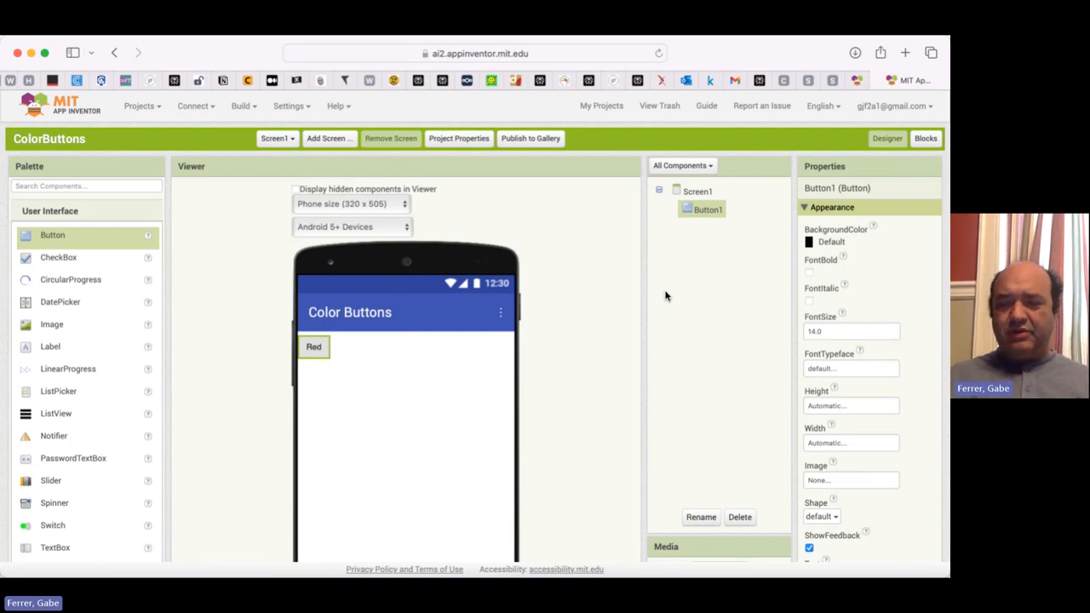
mouse_move(944, 153)
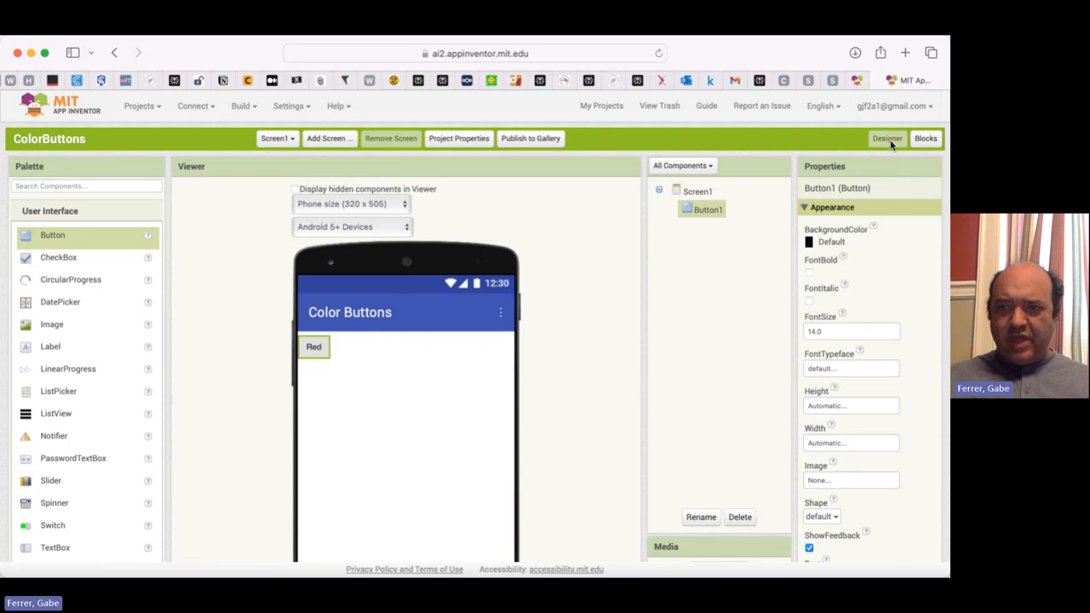
mouse_move(895, 139)
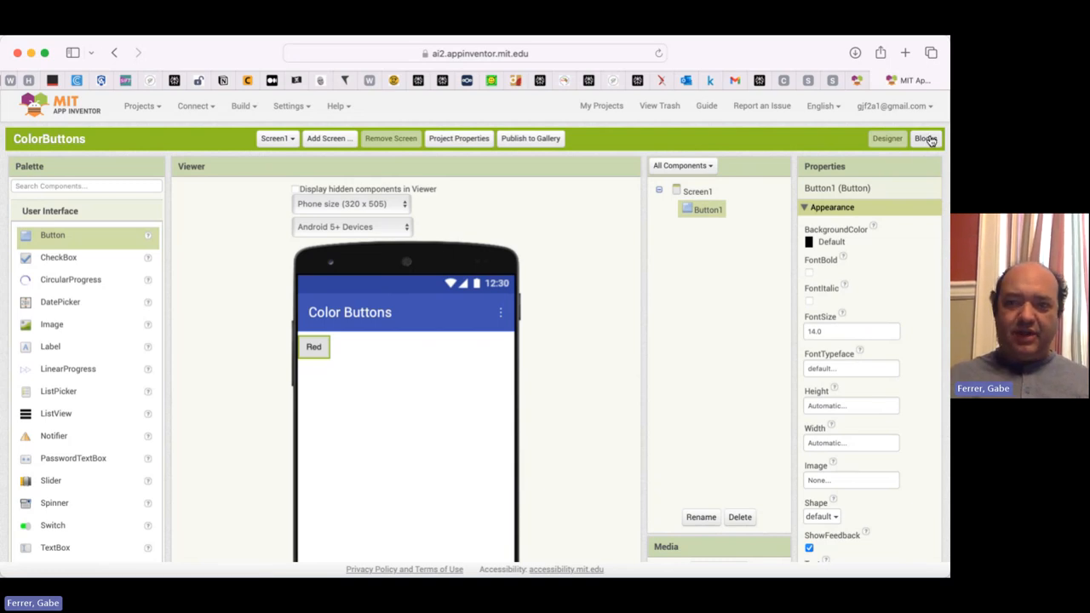
In the Blocks editor, place a 'when Button1.Click' event block
left_click(927, 138)
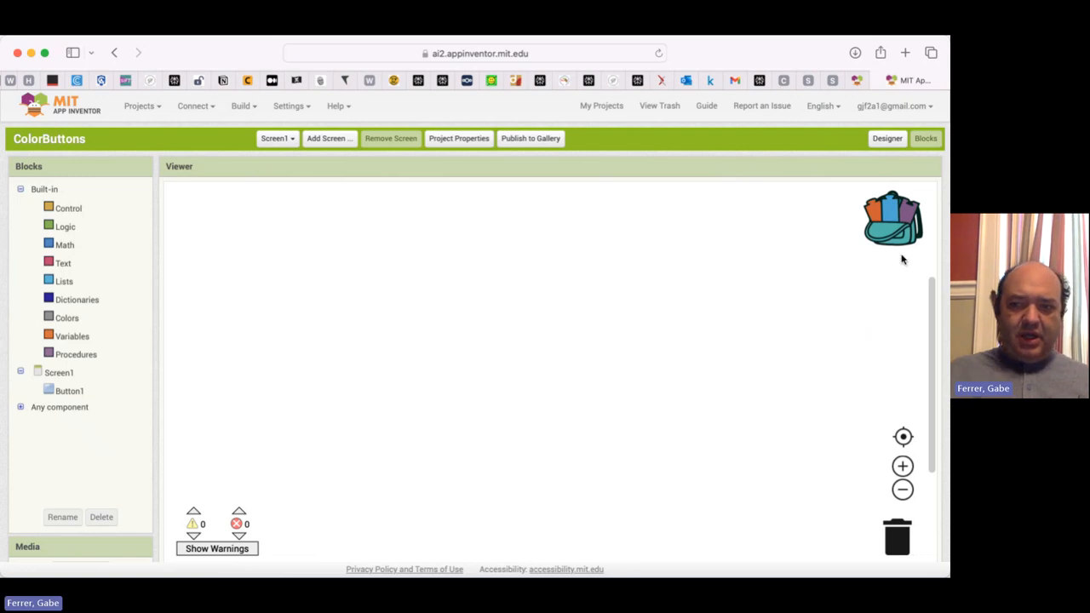
mouse_move(830, 262)
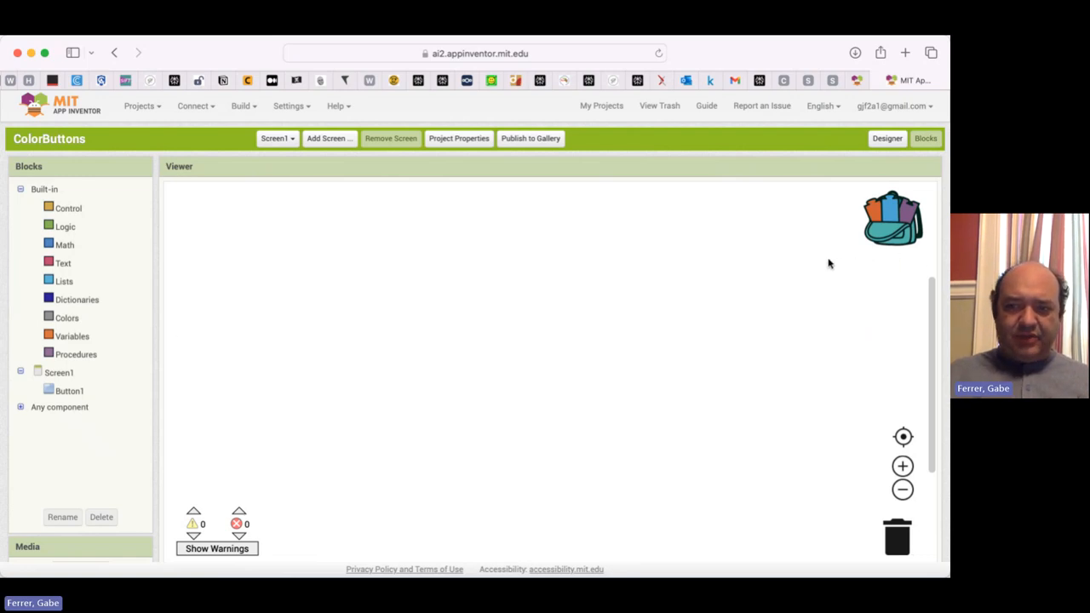
mouse_move(266, 366)
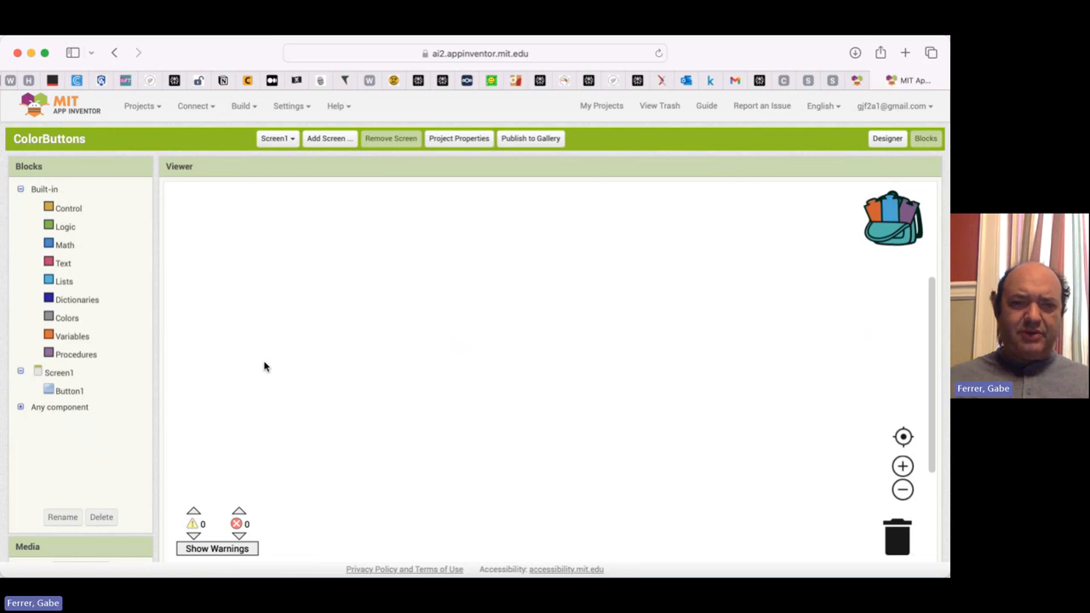
mouse_move(114, 390)
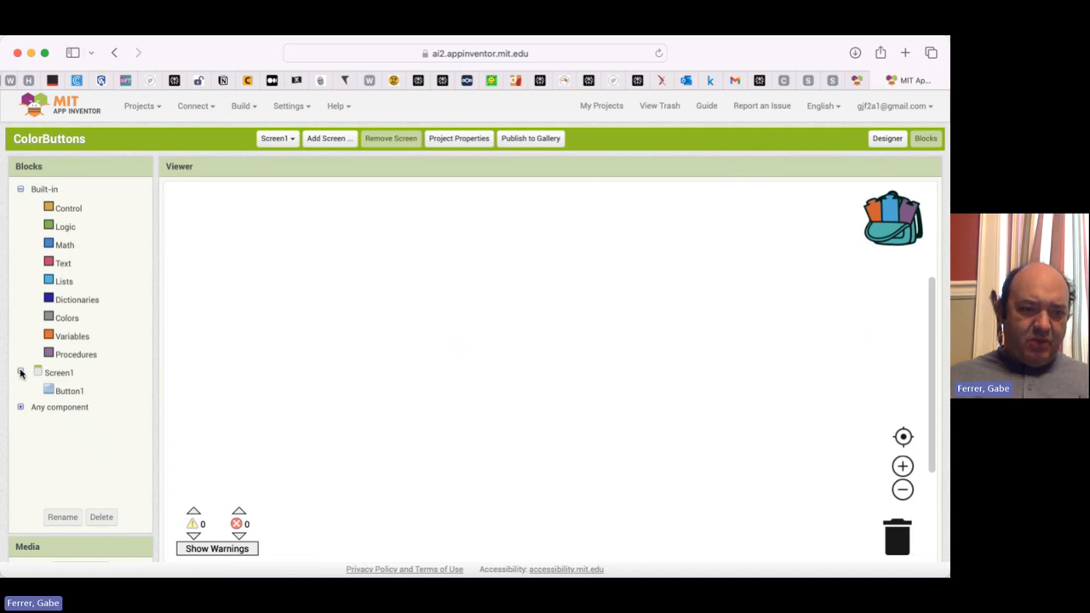
left_click(58, 373)
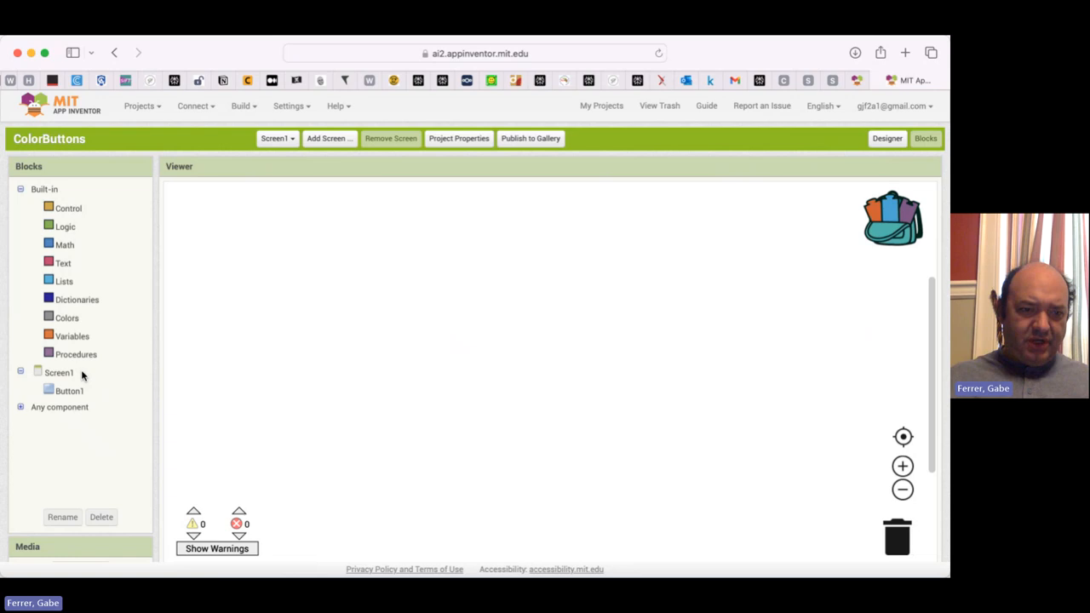
left_click(68, 390)
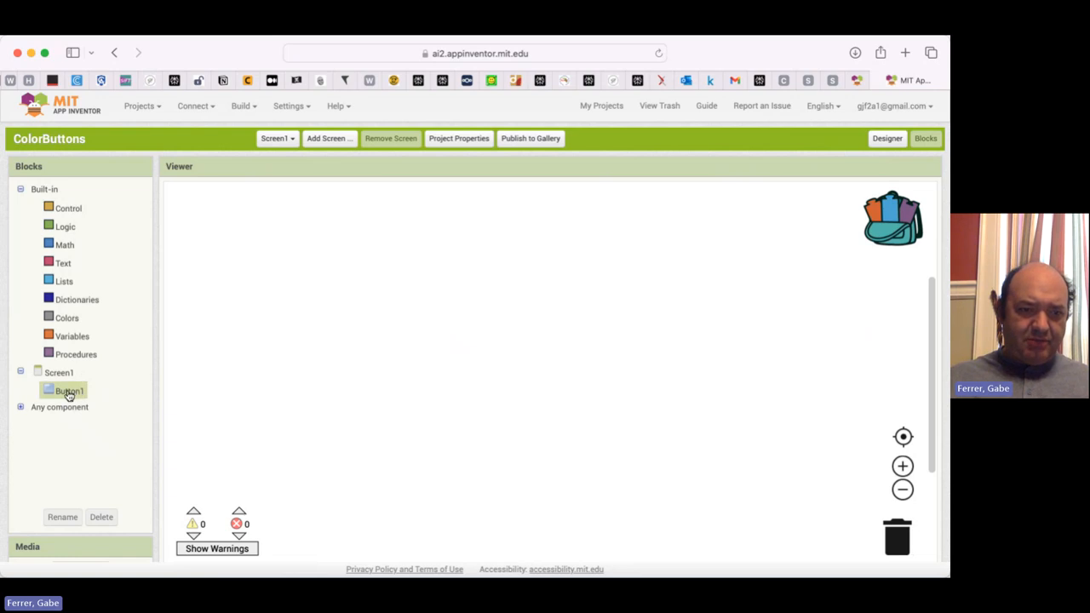
left_click(68, 390)
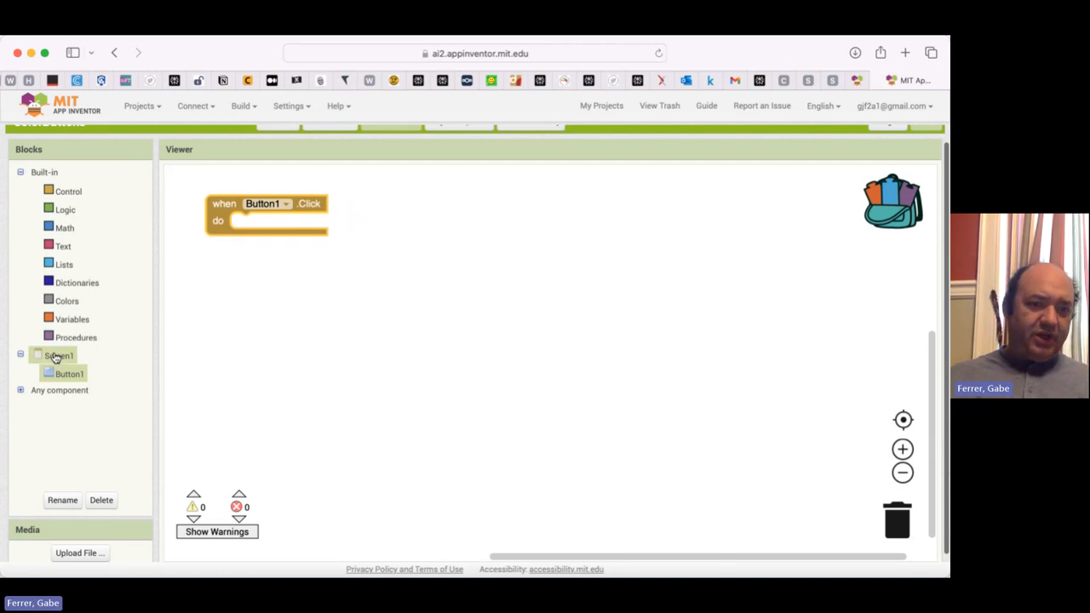
Nest a 'set Screen1.BackgroundColor to' block inside Button1's click handler
left_click(58, 356)
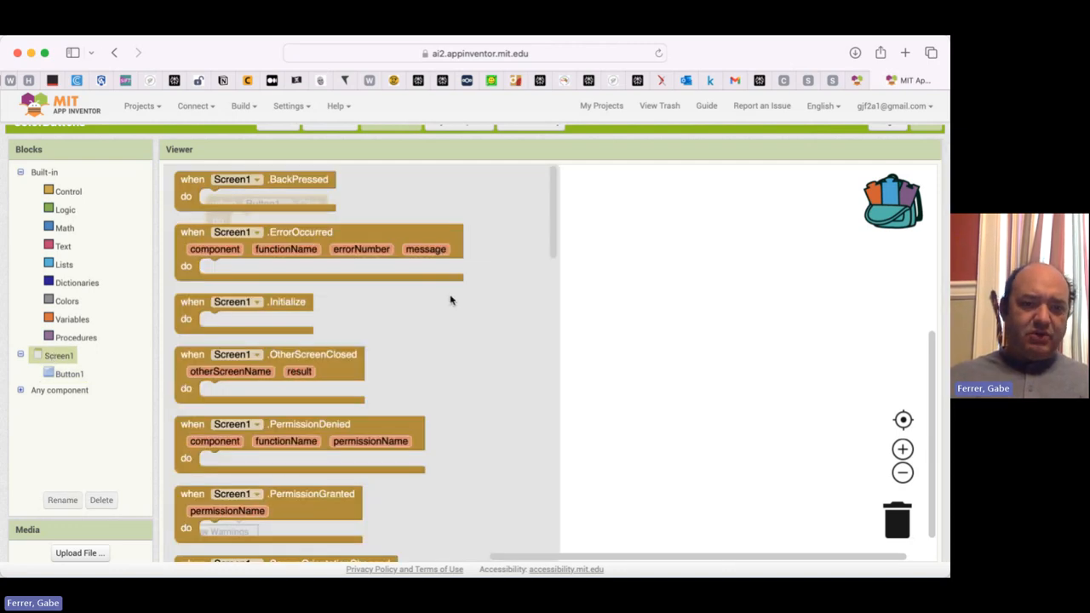
scroll("down", 3)
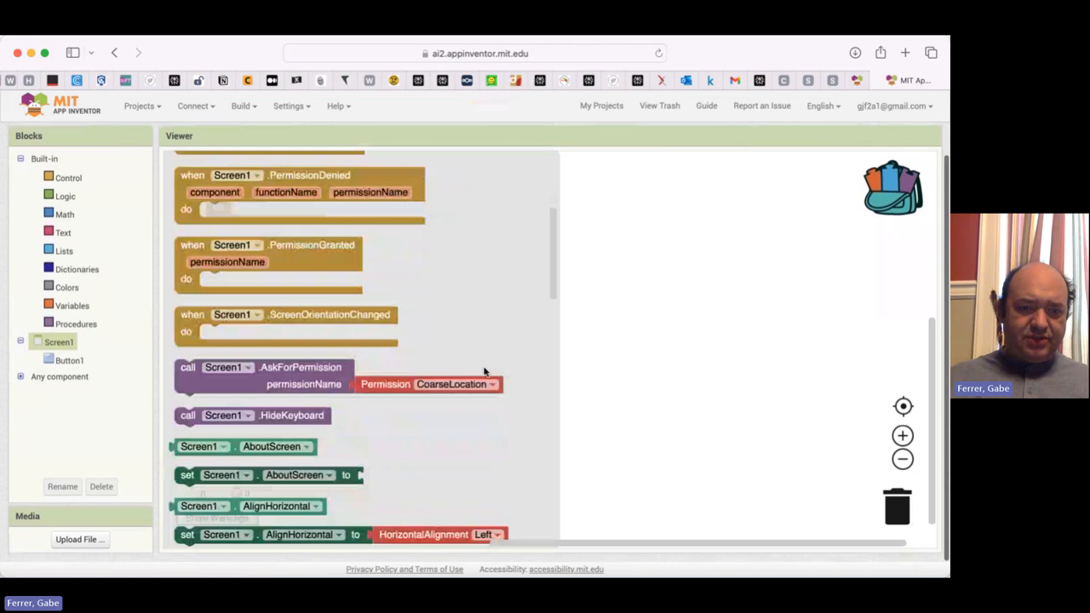
scroll("down", 3)
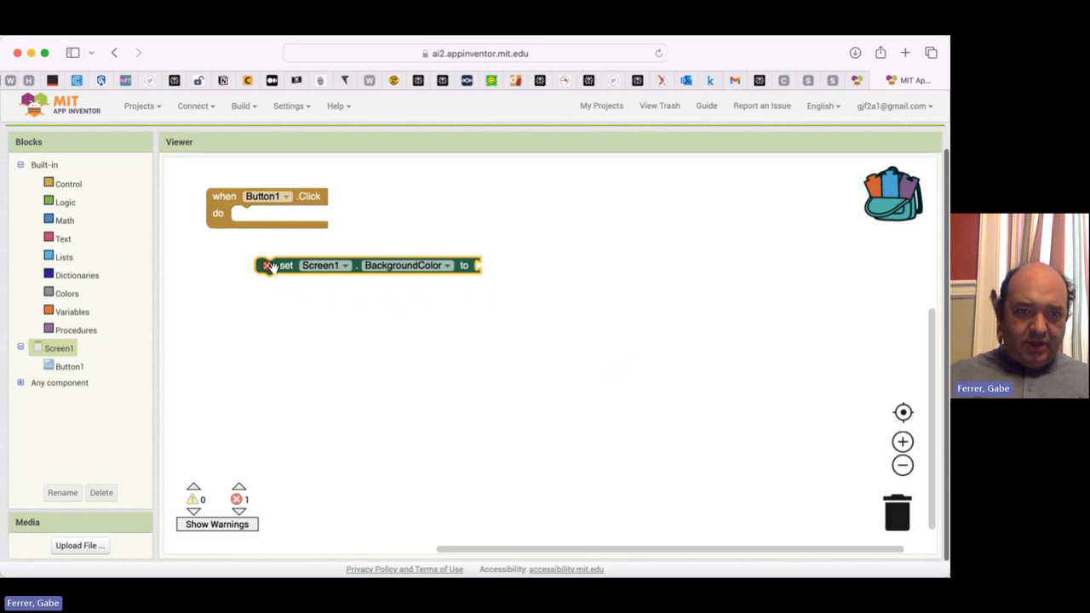
left_click_drag(280, 266, 259, 218)
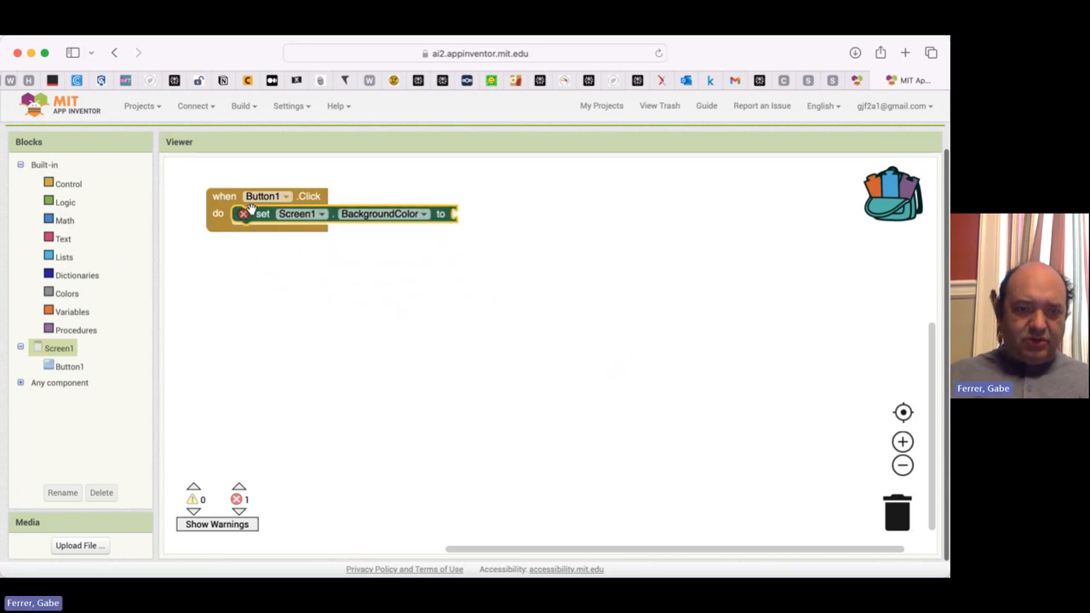
mouse_move(280, 252)
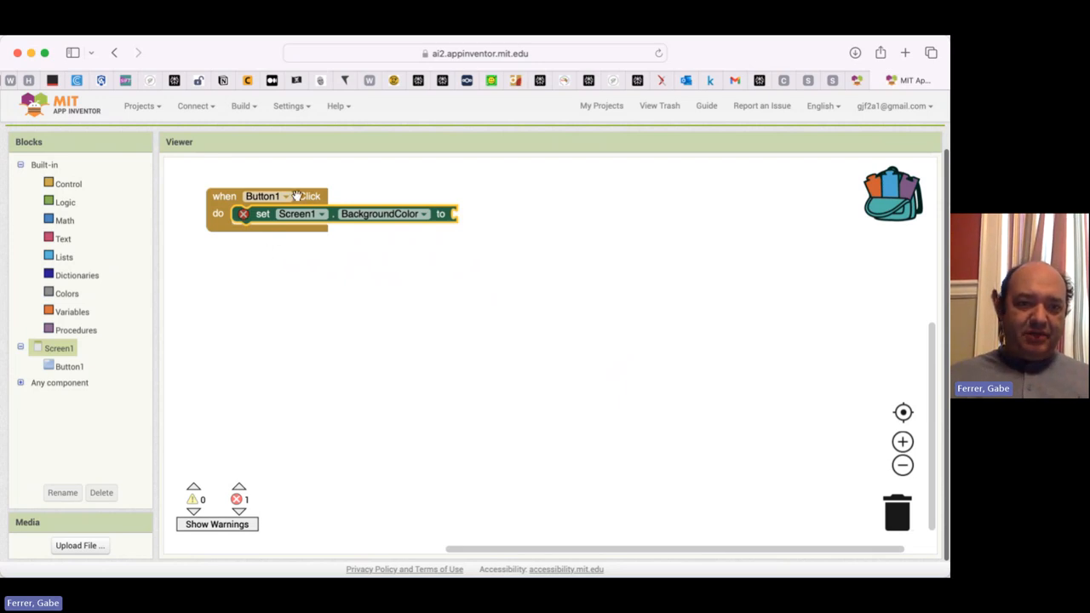
mouse_move(298, 293)
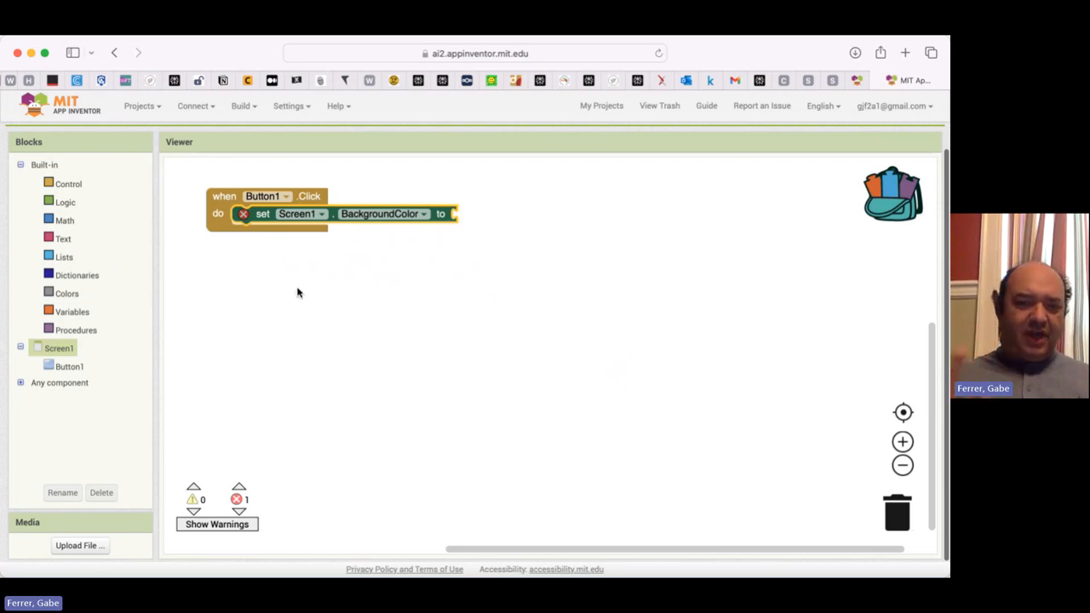
mouse_move(225, 257)
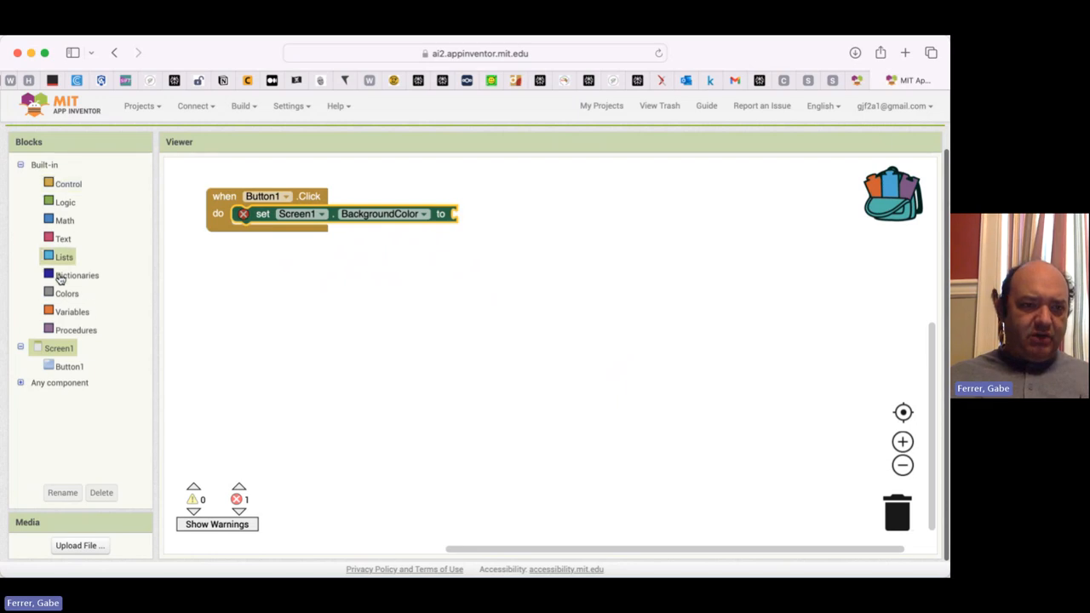
Snap the red colour block into Button1's BackgroundColor setter
left_click(66, 293)
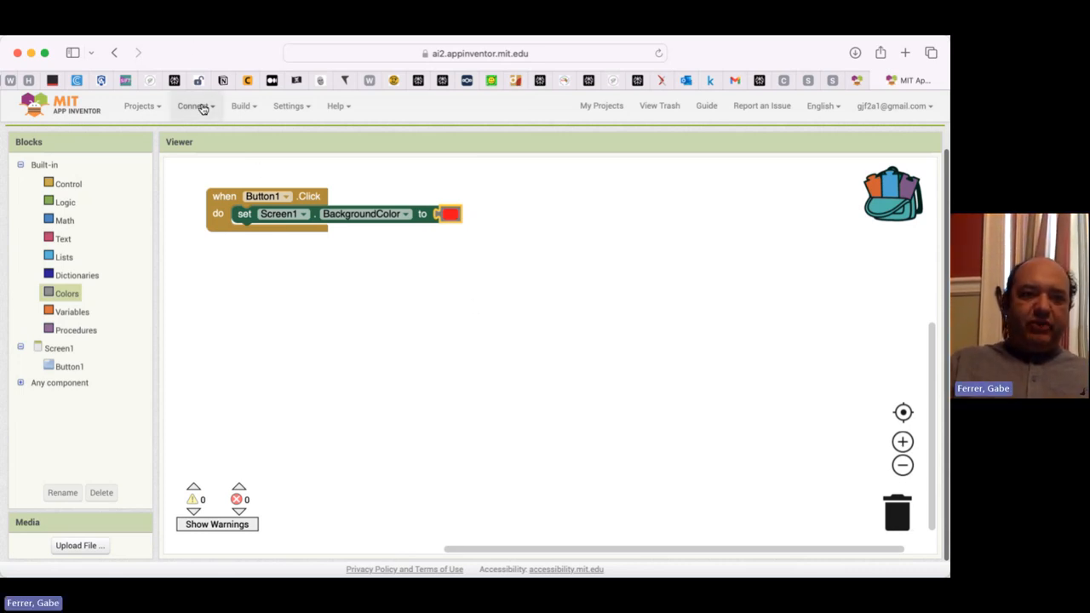
mouse_move(163, 196)
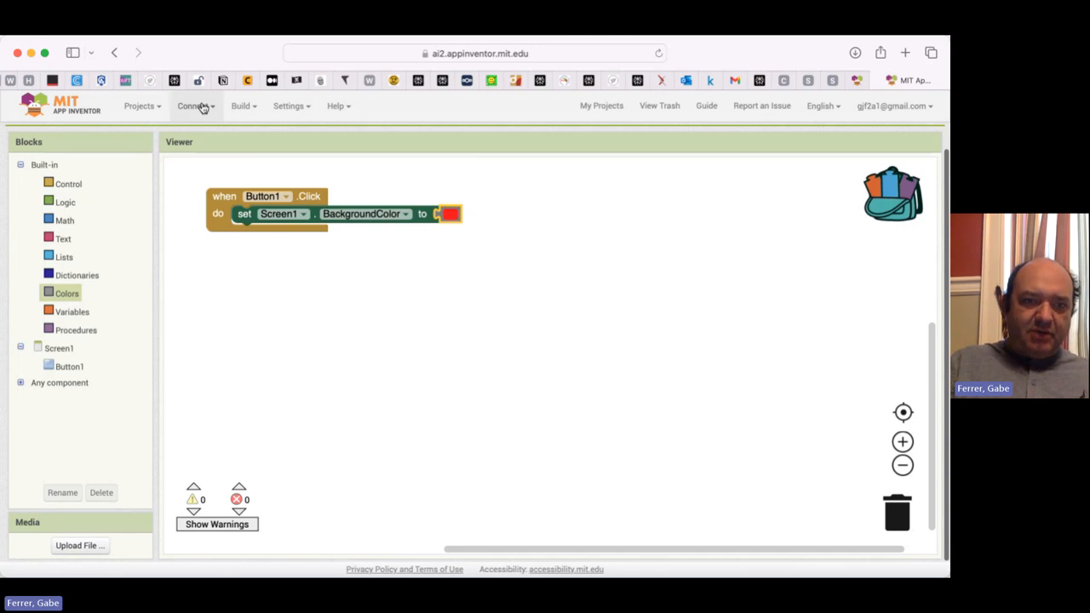
Connect the project to the phone via Connect > AI Companion and wait for it to finish
left_click(194, 106)
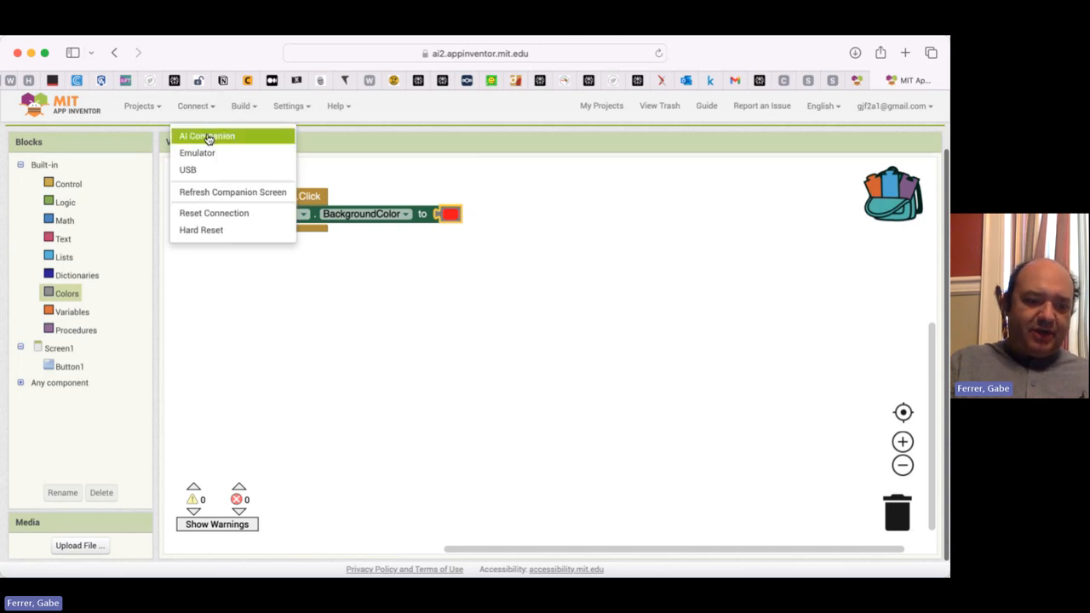
left_click(206, 137)
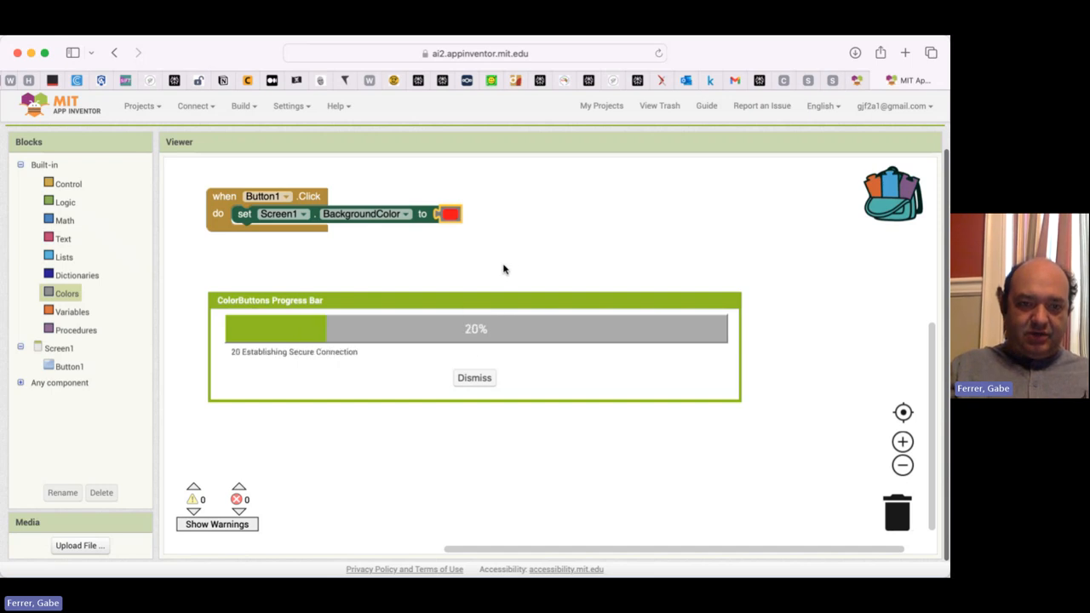
left_click(474, 378)
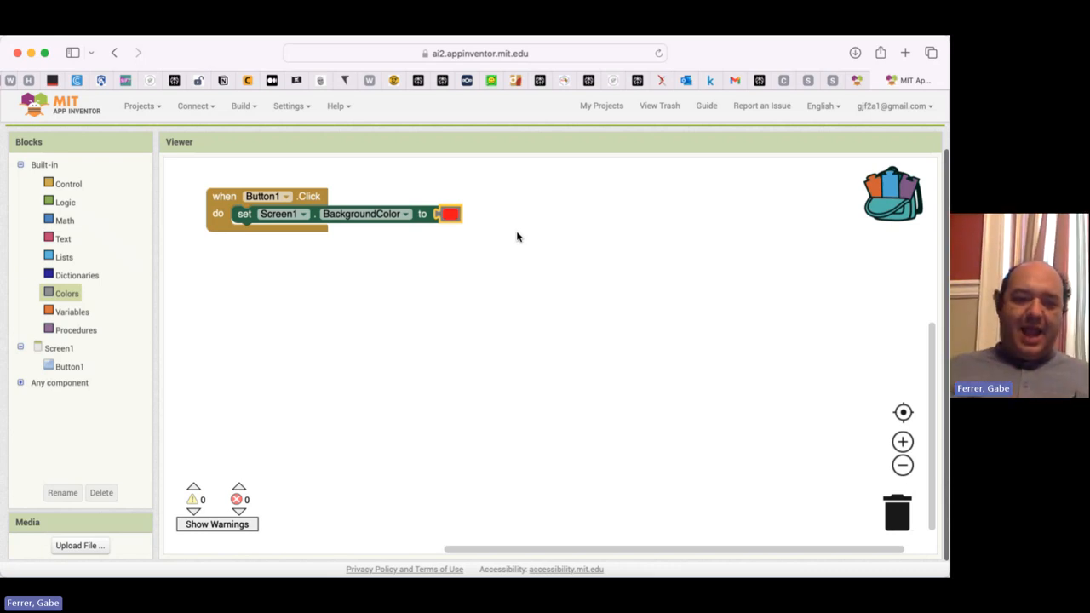
mouse_move(530, 197)
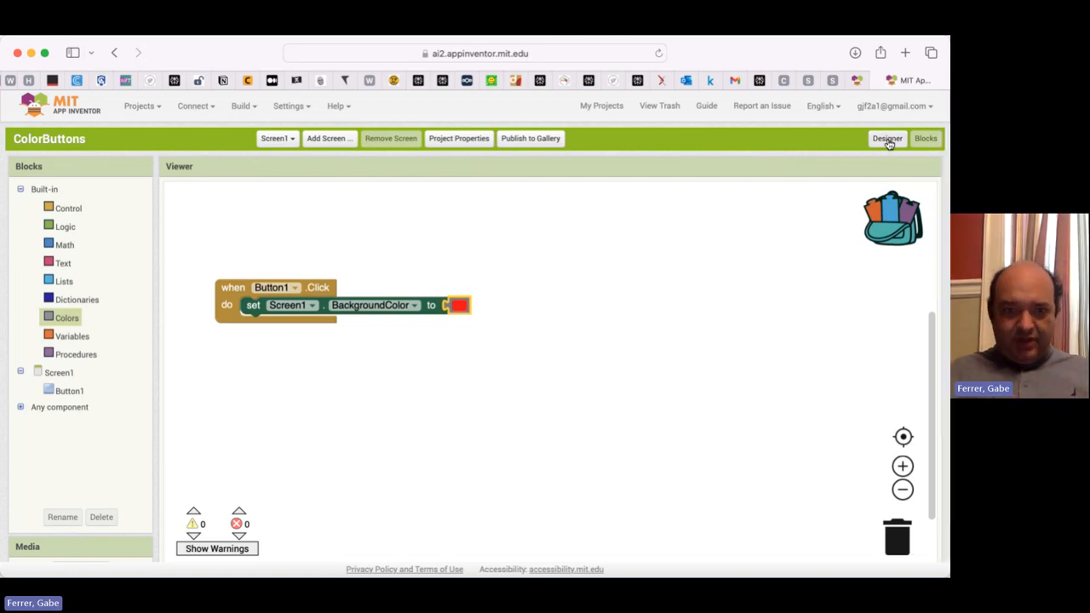
In the Designer, add Button2 below Red and set its Text to 'Green'
left_click(888, 138)
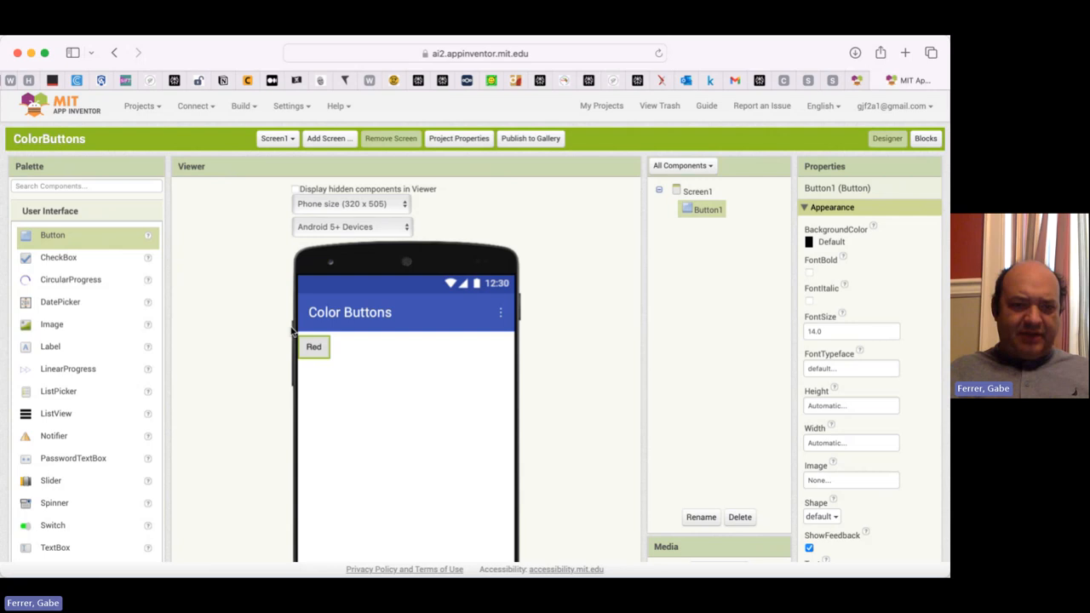
mouse_move(179, 310)
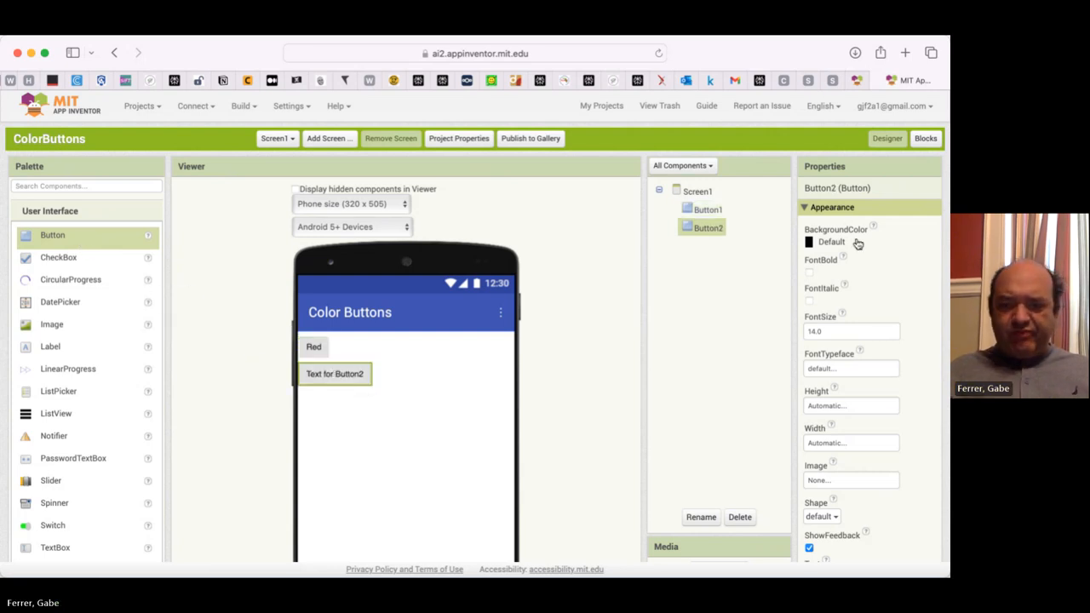
mouse_move(883, 390)
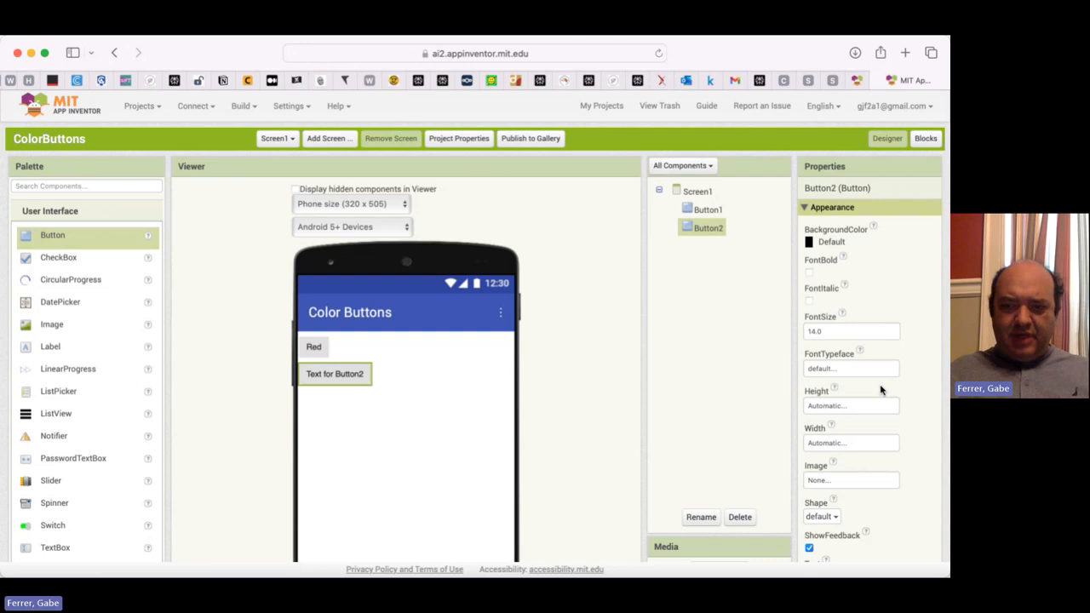
scroll("down", 3)
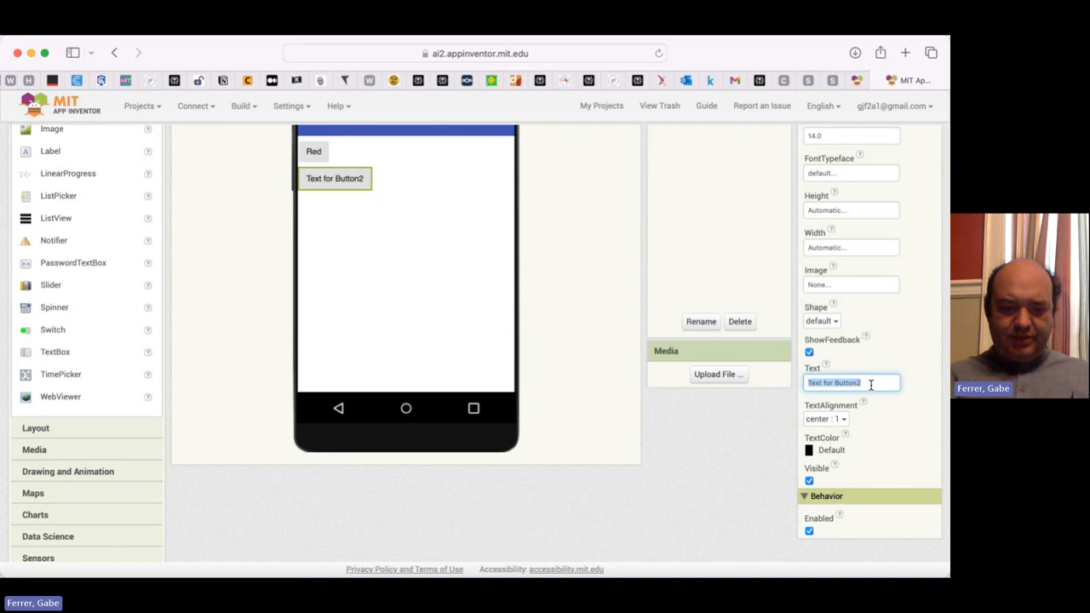
type("Green")
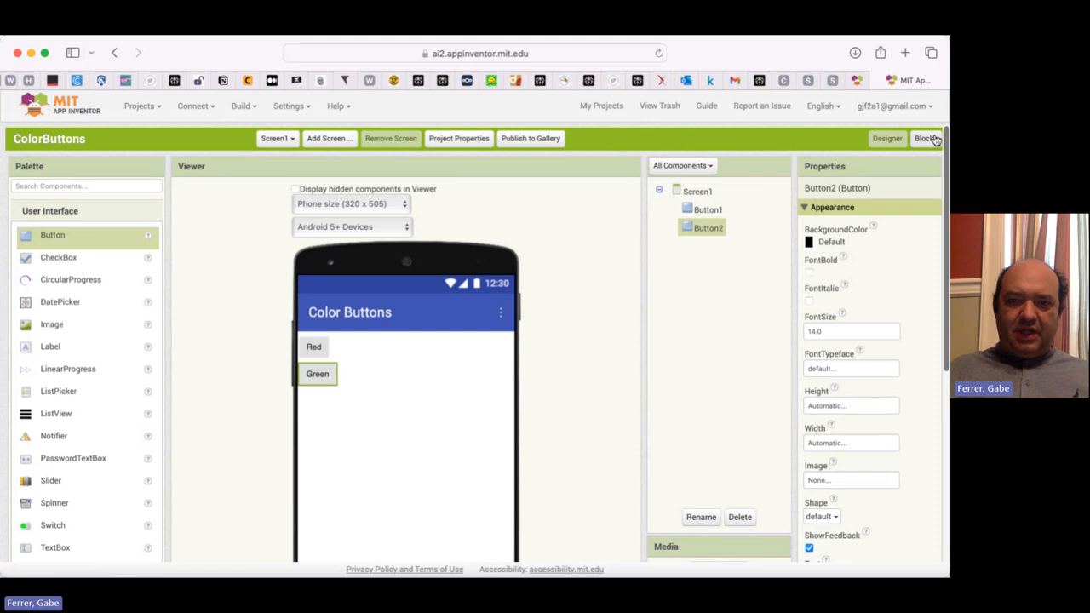
Place an empty 'when Button2.Click' event block in the Blocks workspace
left_click(927, 138)
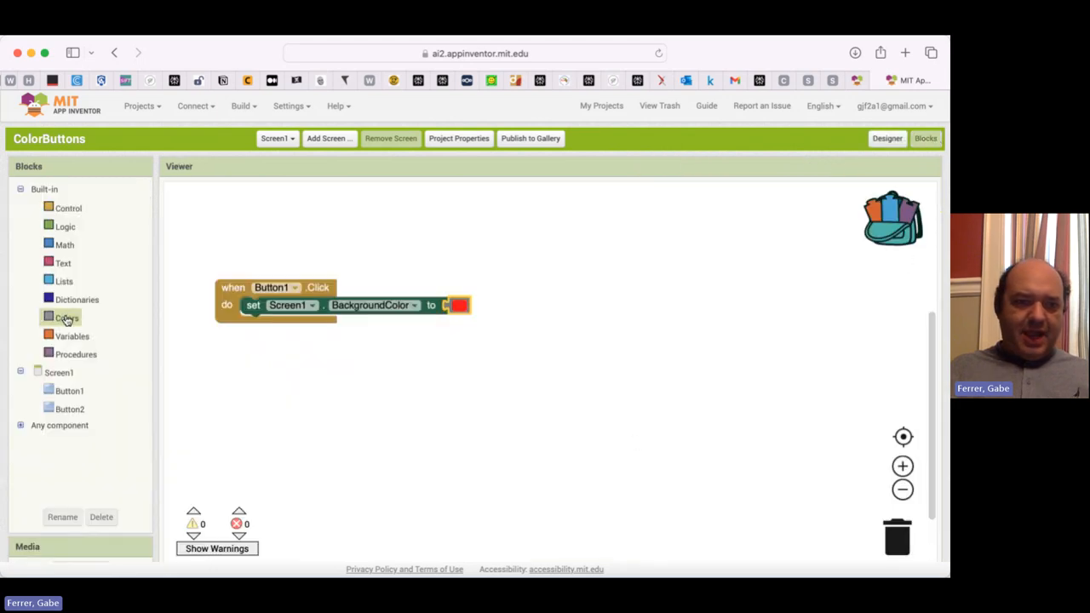
left_click(70, 409)
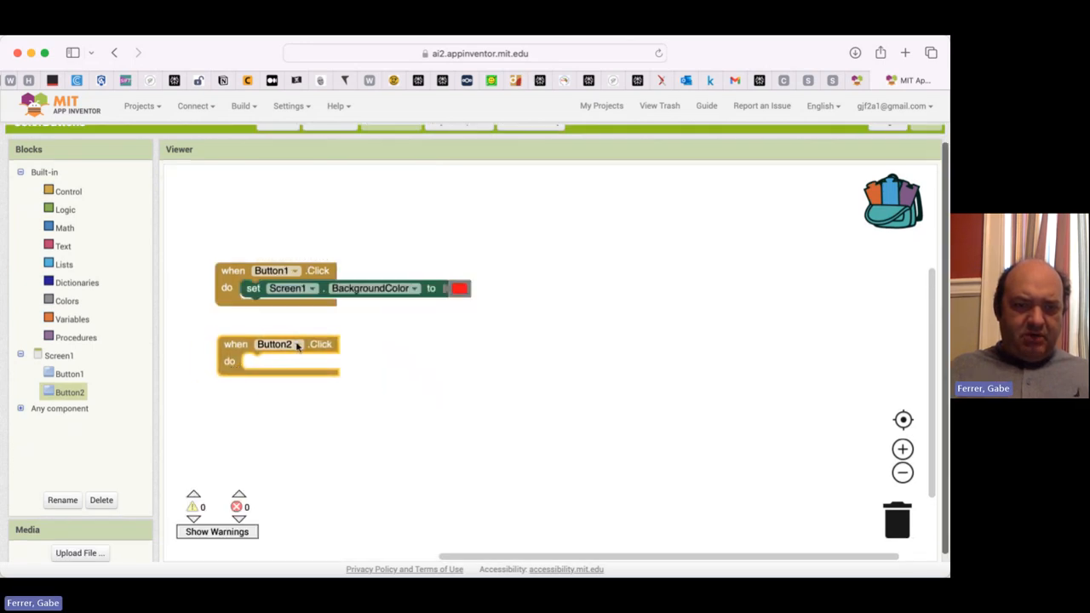
mouse_move(641, 313)
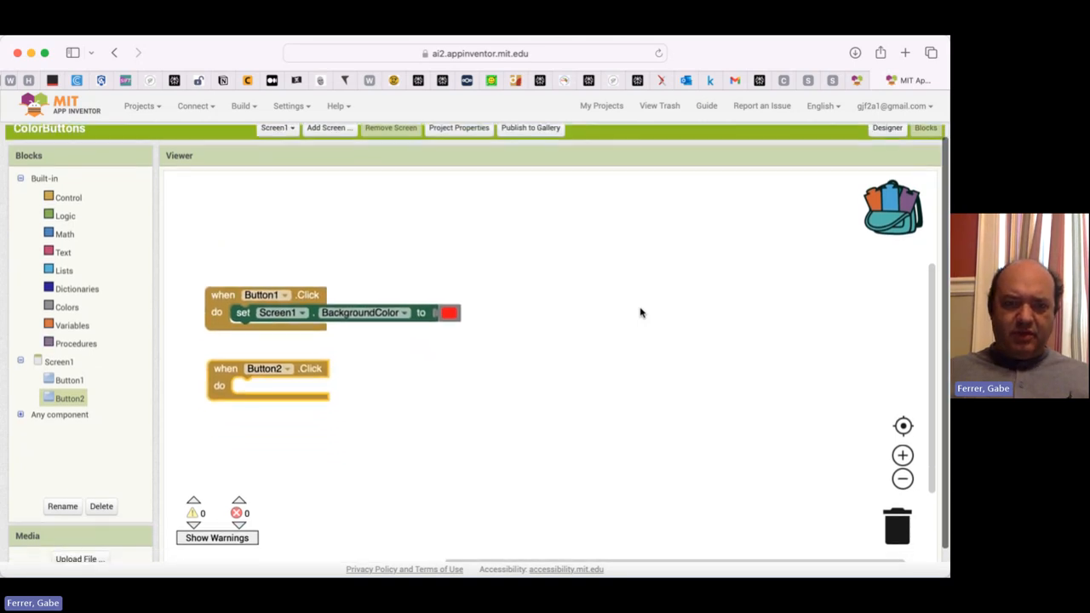
mouse_move(774, 292)
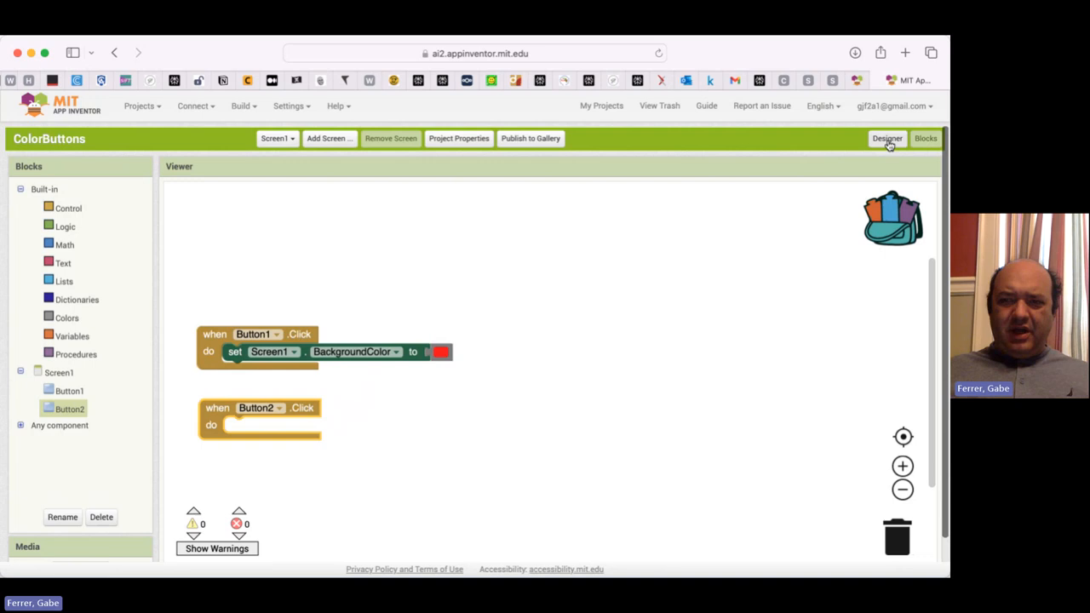
In the Designer, rename Button2 to GreenButton
left_click(887, 138)
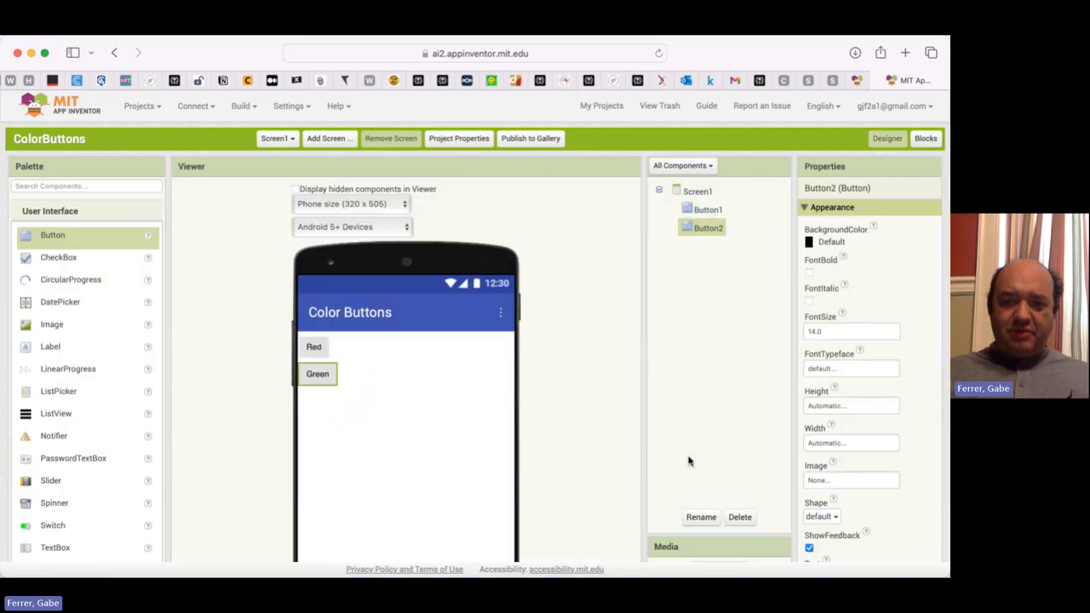
left_click(700, 517)
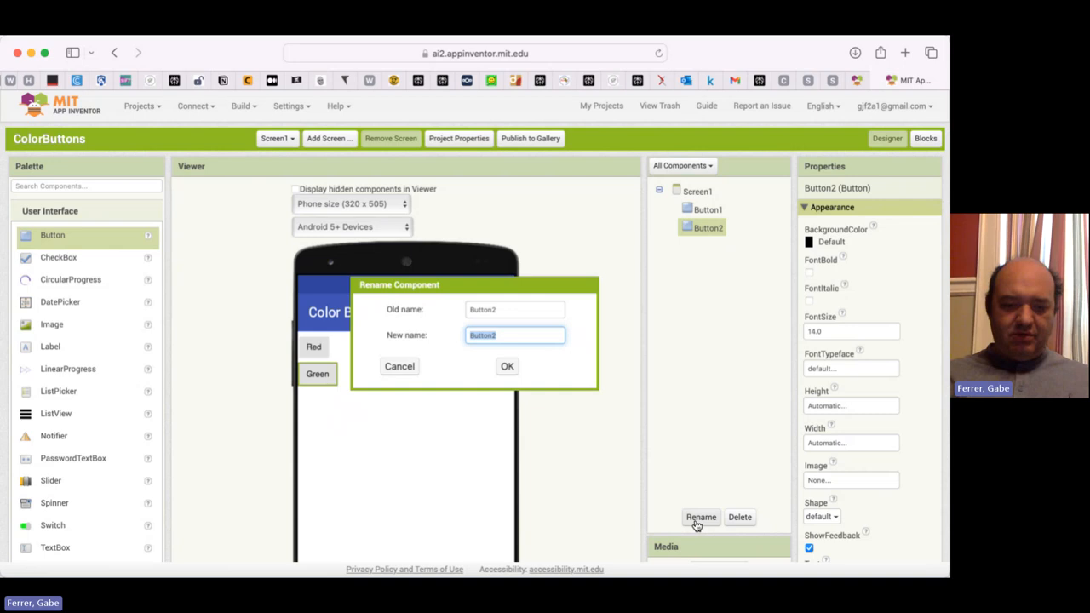
type("GreenButton")
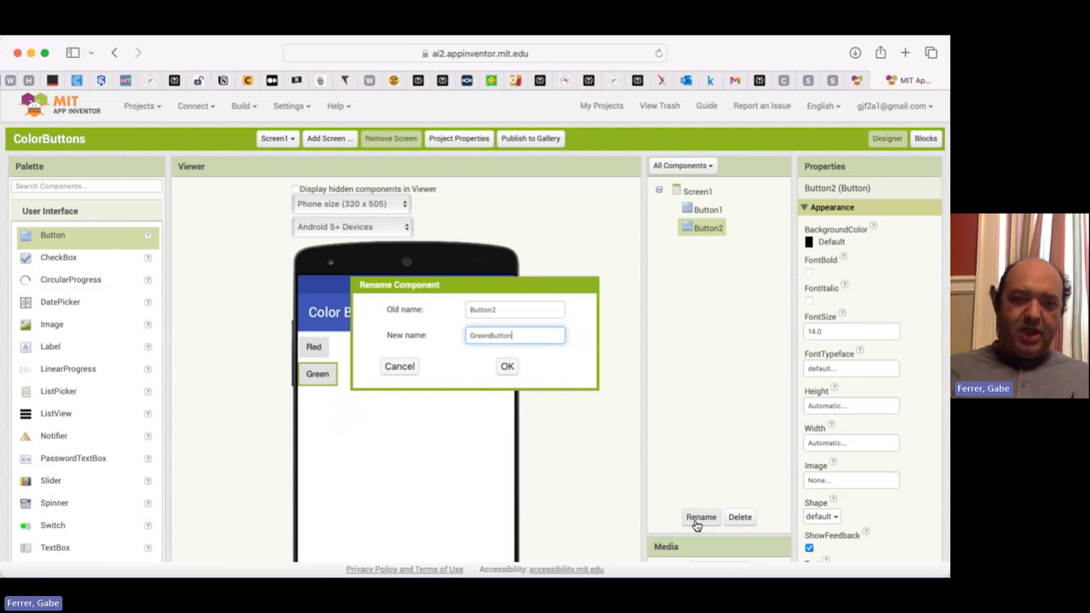
left_click(507, 366)
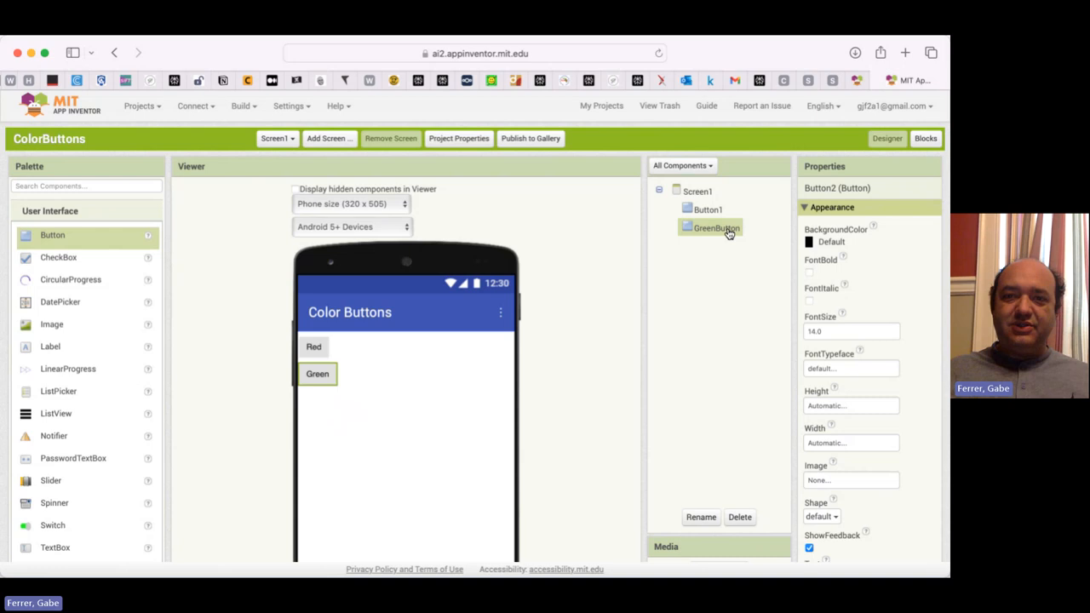
mouse_move(743, 239)
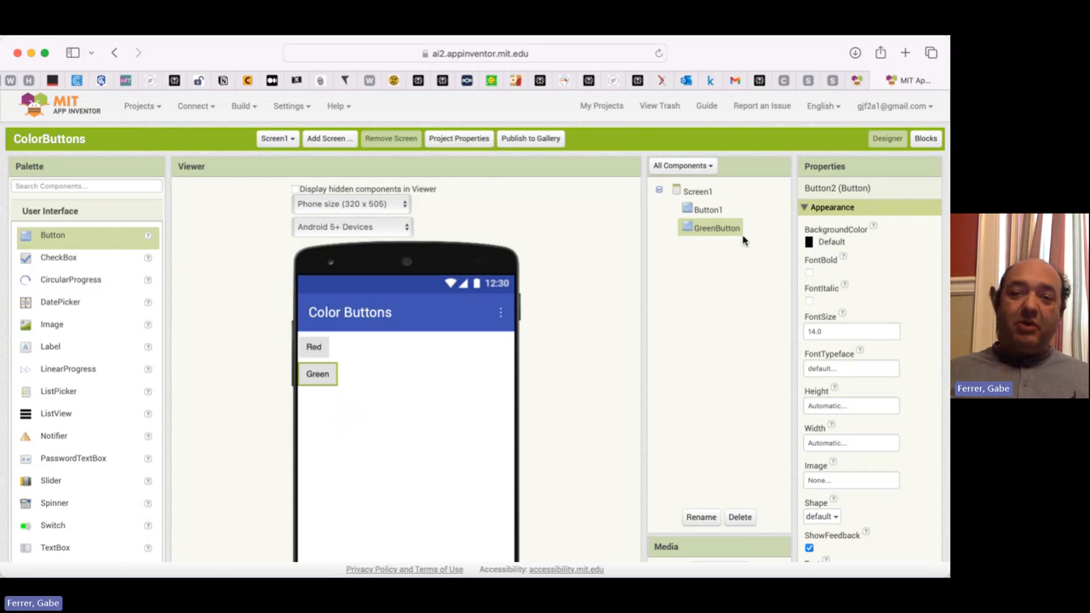
Rename Button1 to RedButton
left_click(709, 208)
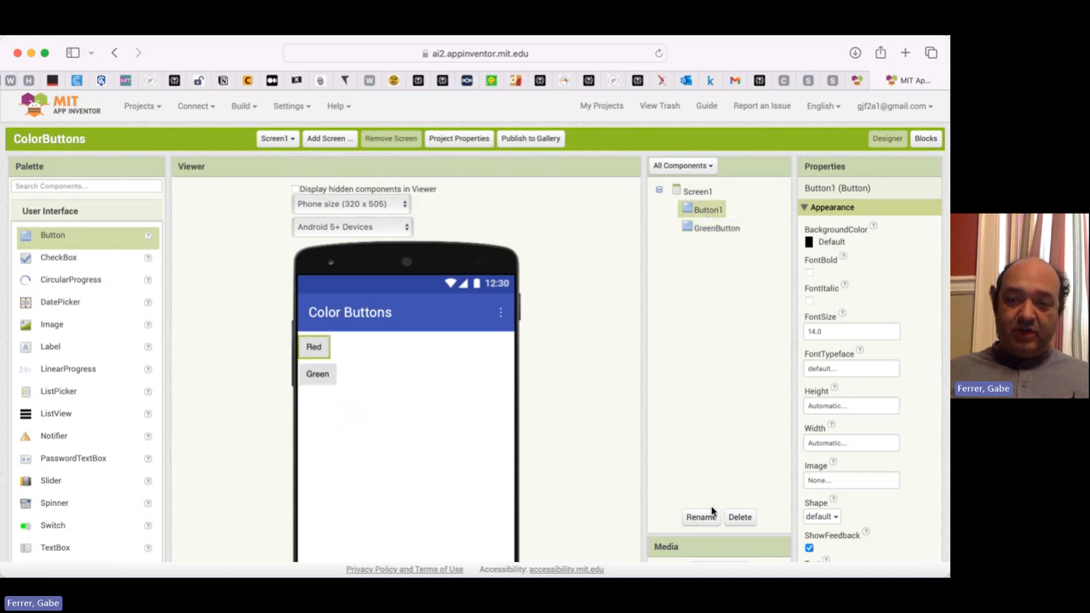
left_click(702, 518)
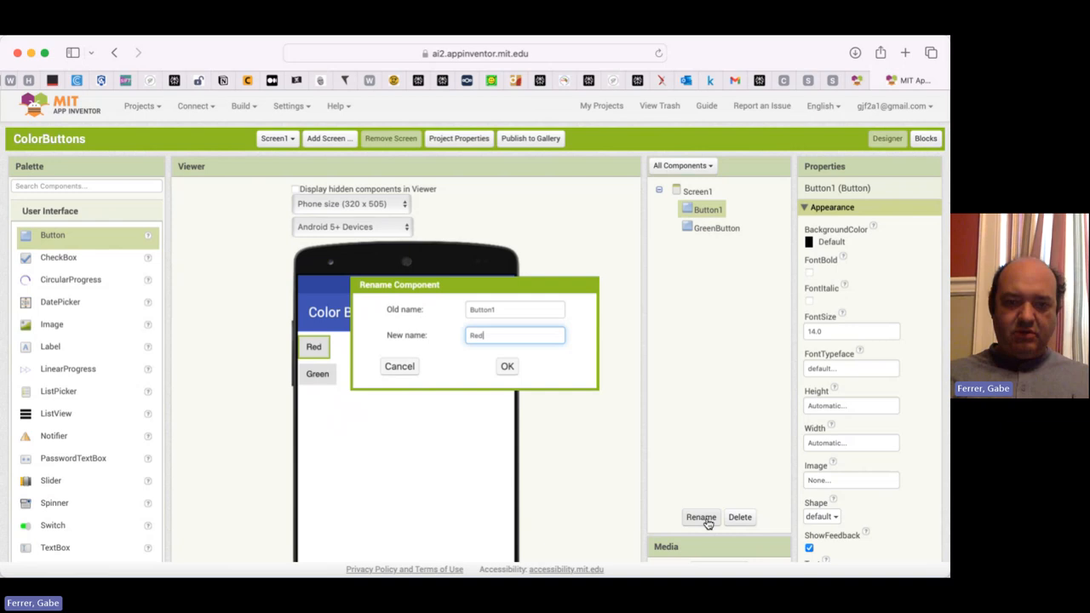
left_click(508, 366)
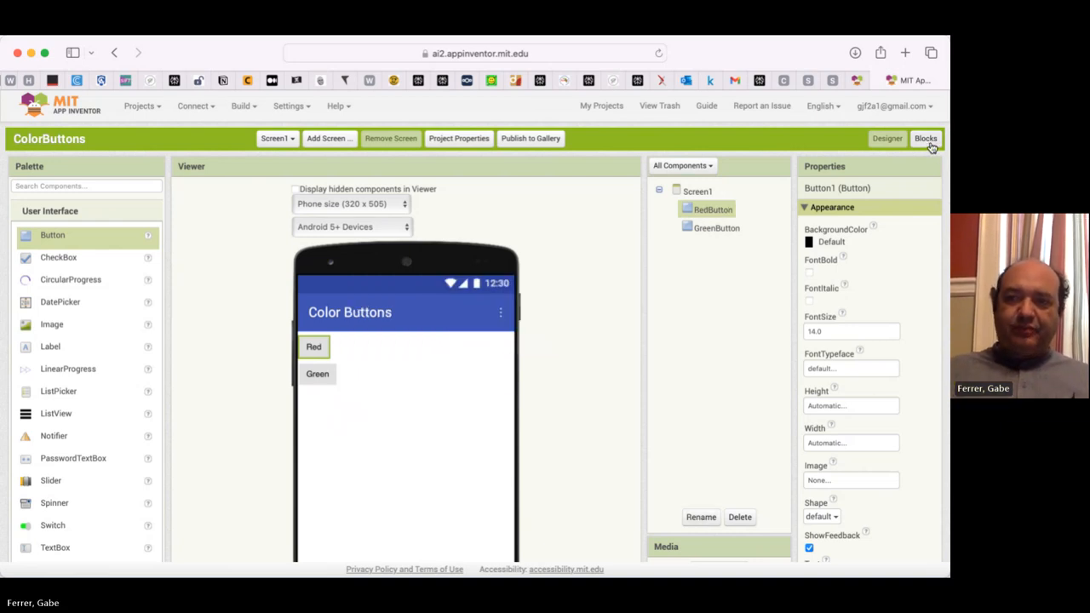
Make GreenButton.Click set Screen1.BackgroundColor to green using blocks from the Screen1 drawer
left_click(927, 139)
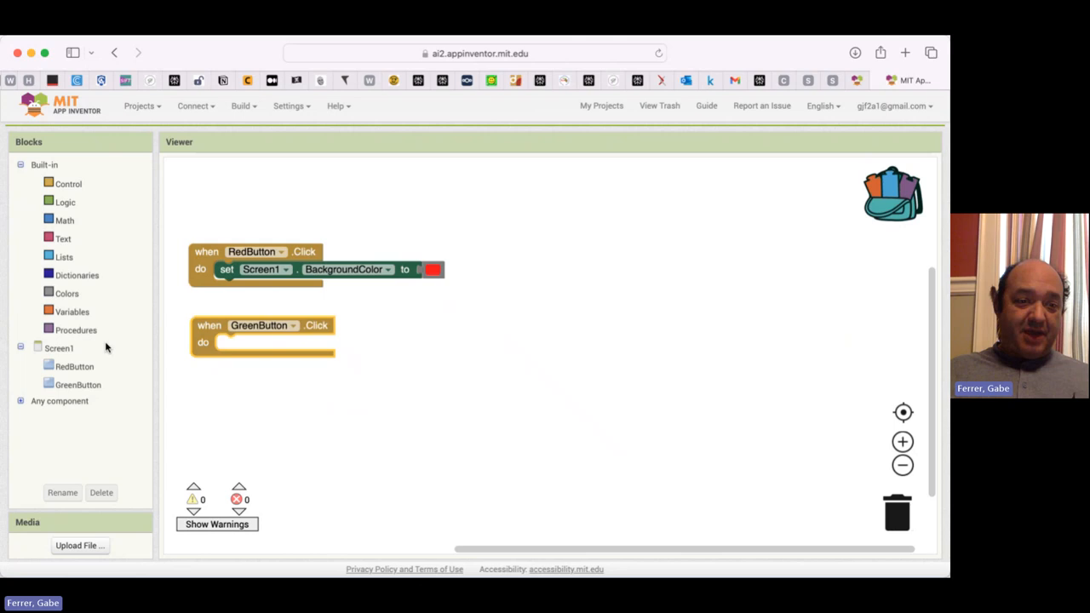
left_click(58, 347)
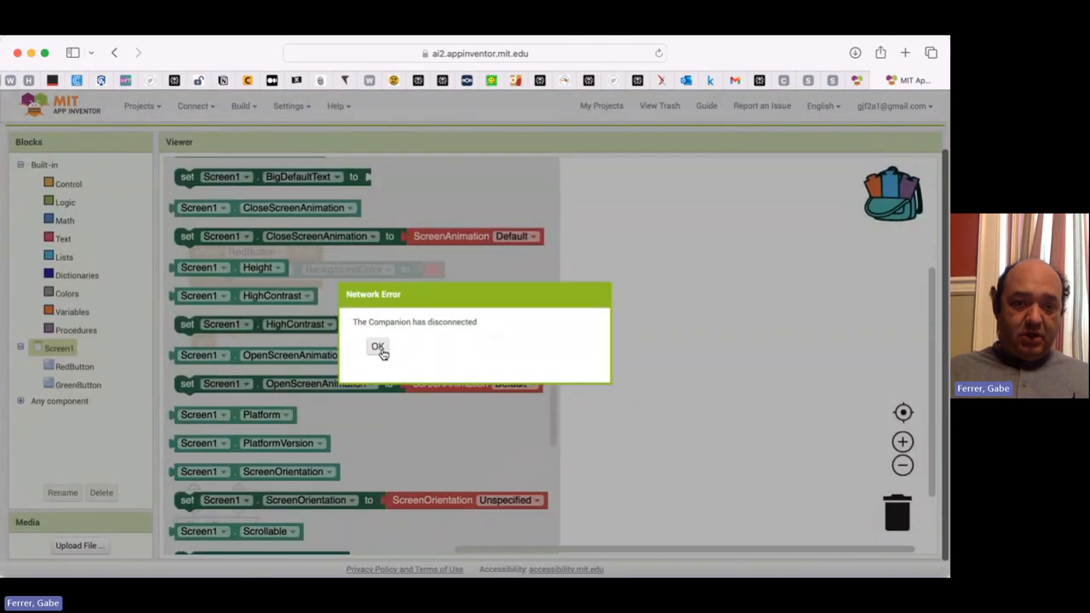
left_click(378, 347)
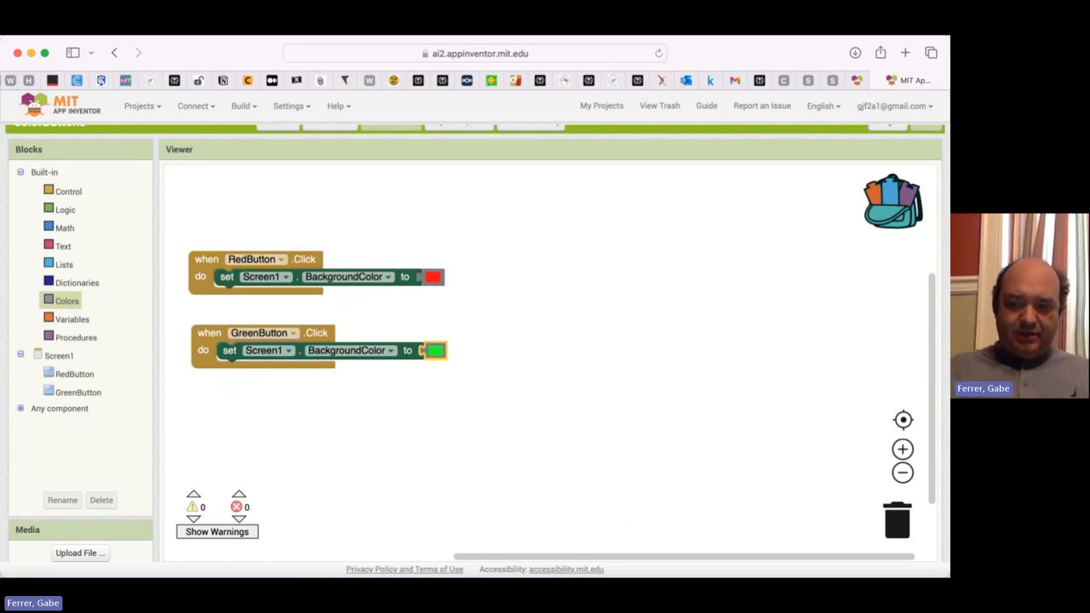
mouse_move(869, 395)
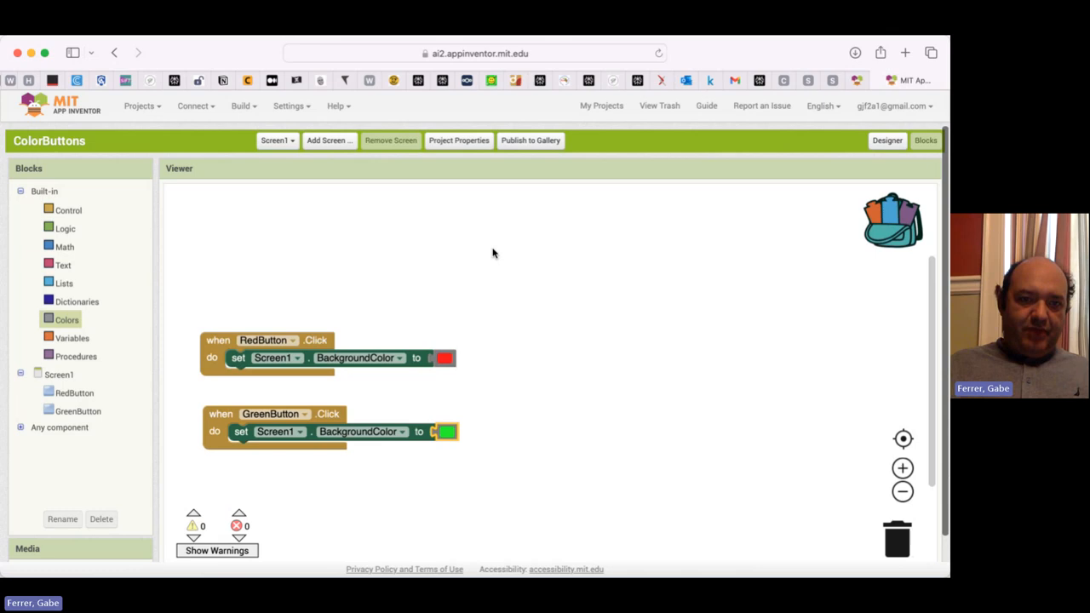
Connect the project to the AI Companion from the Connect menu to test on a phone
left_click(194, 105)
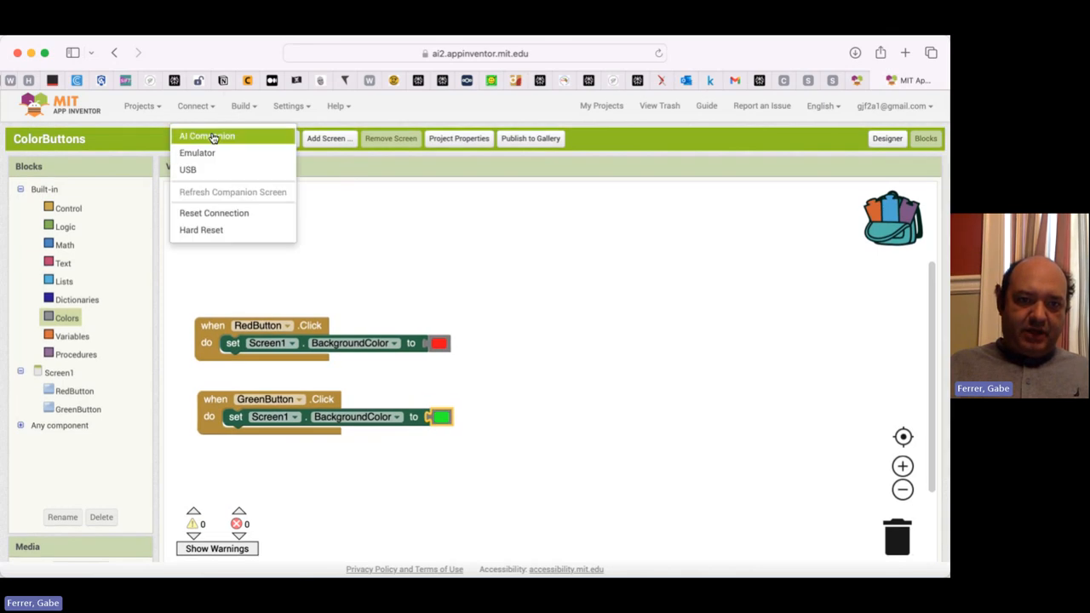
left_click(206, 136)
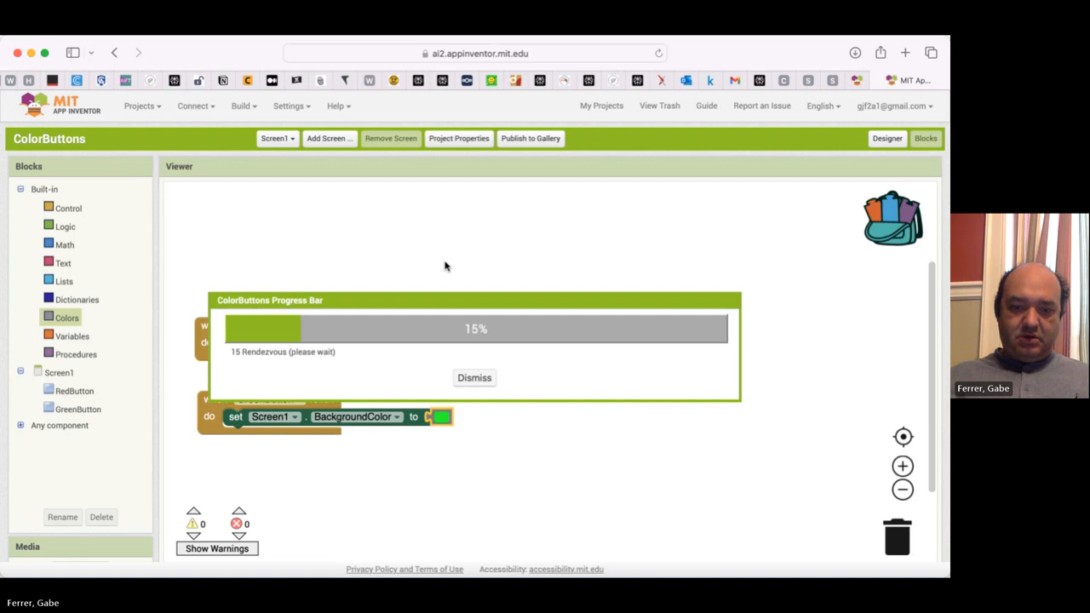
left_click(474, 378)
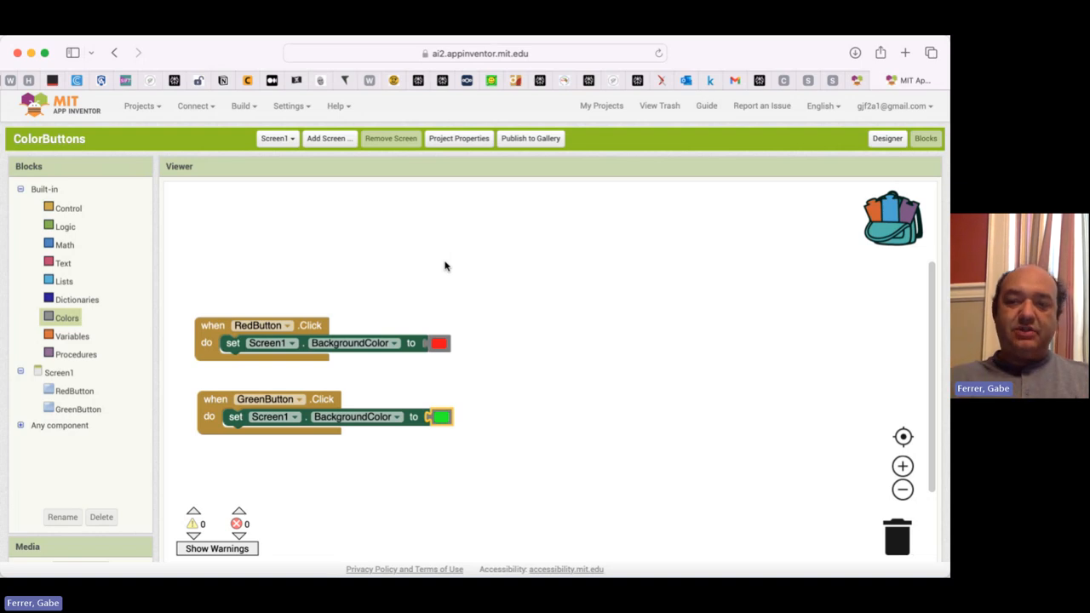
mouse_move(167, 440)
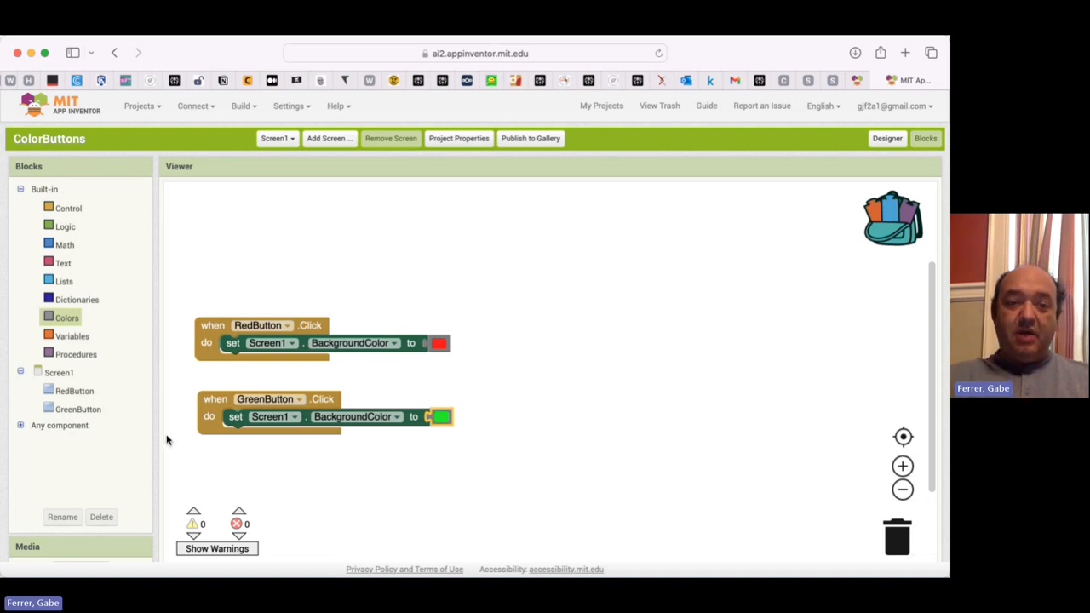
mouse_move(375, 282)
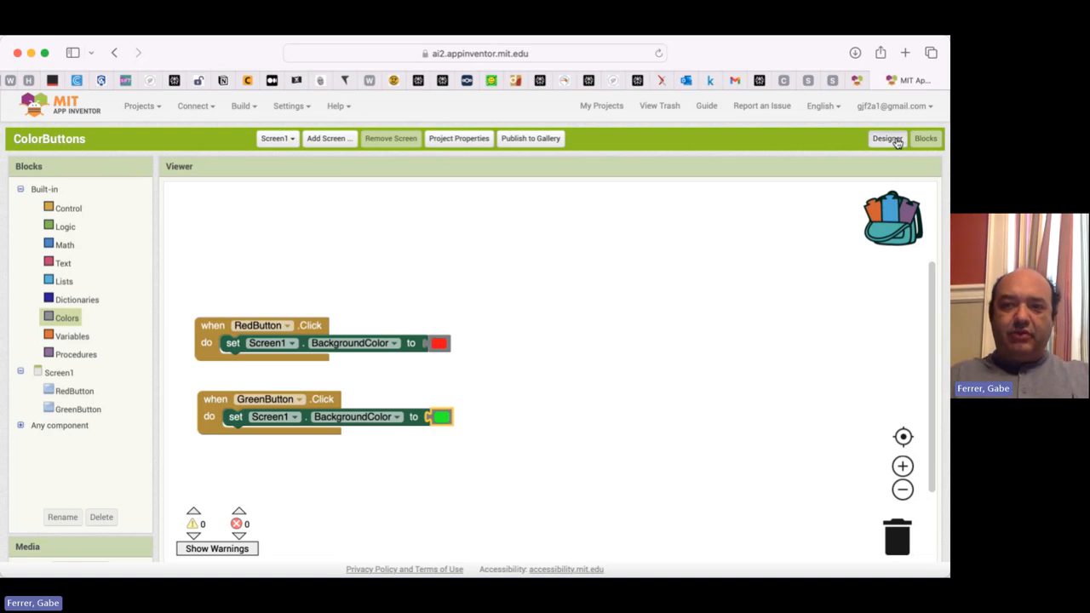
Switch back to the Designer view showing the Red and Green buttons on Screen1
left_click(887, 138)
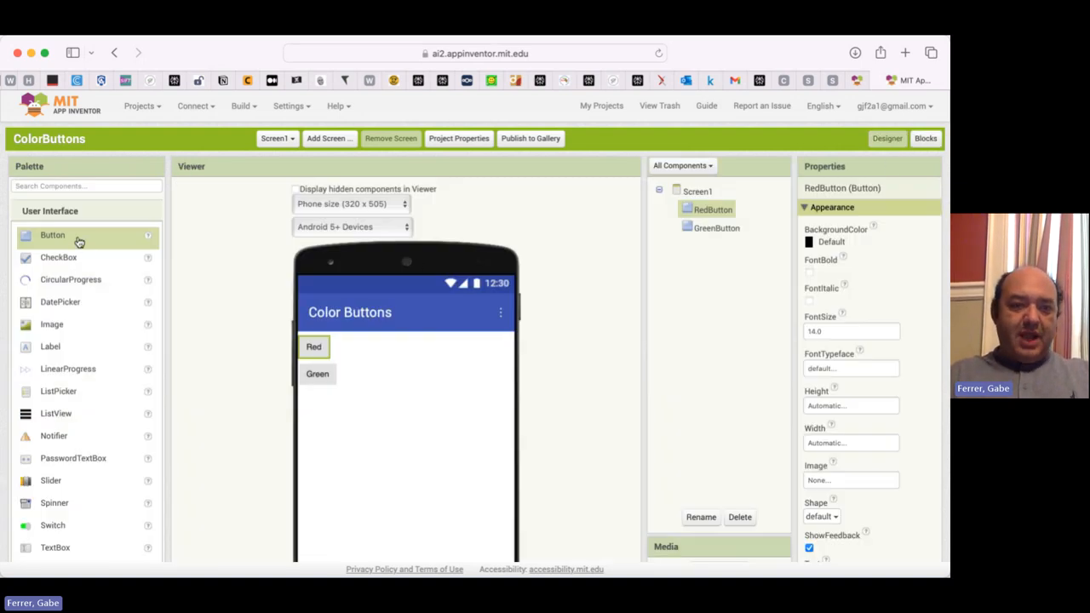
Add four Button components (Button1–Button4) below the Green button and select Button4's label text
left_click_drag(53, 235, 334, 400)
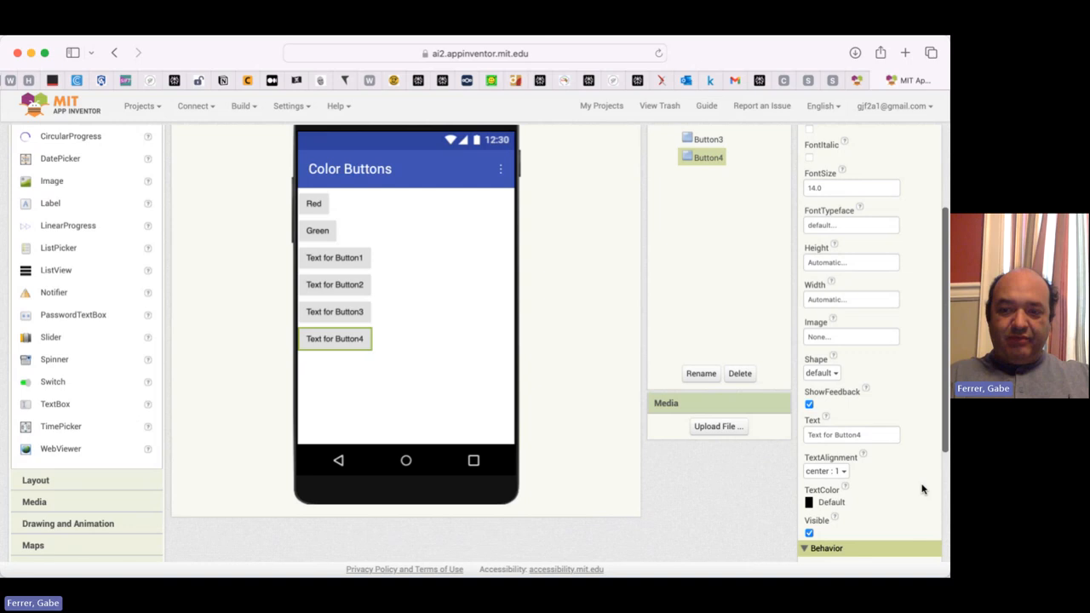
scroll("down", 3)
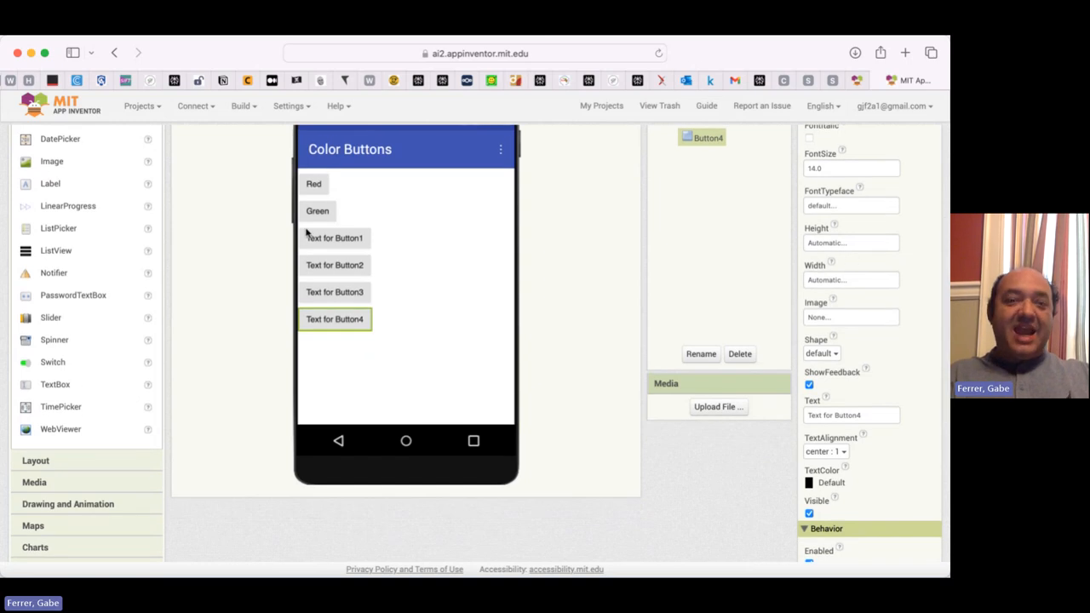
mouse_move(847, 480)
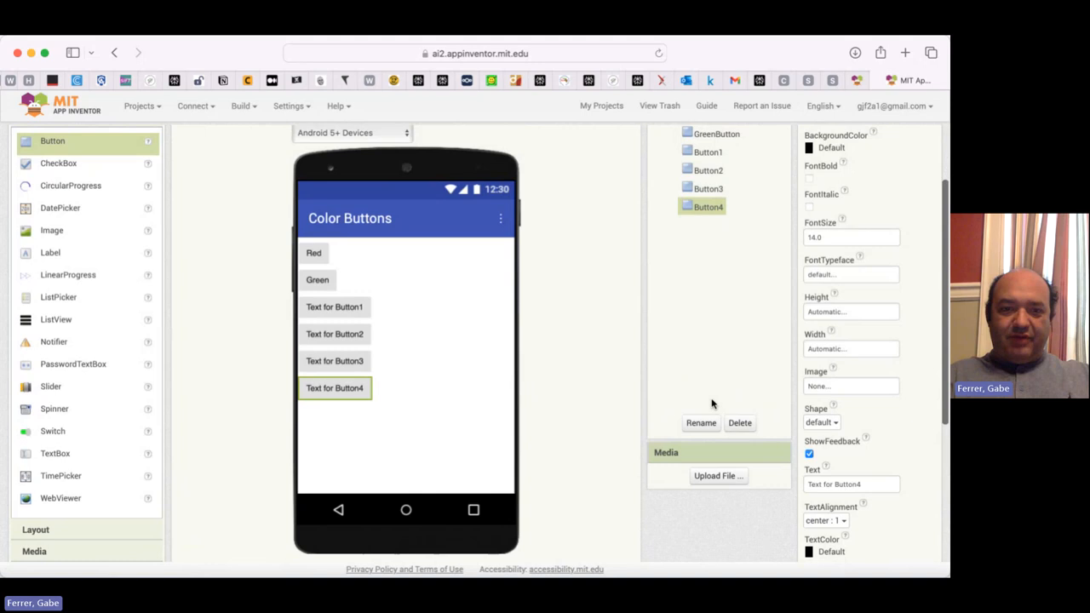
double_click(849, 484)
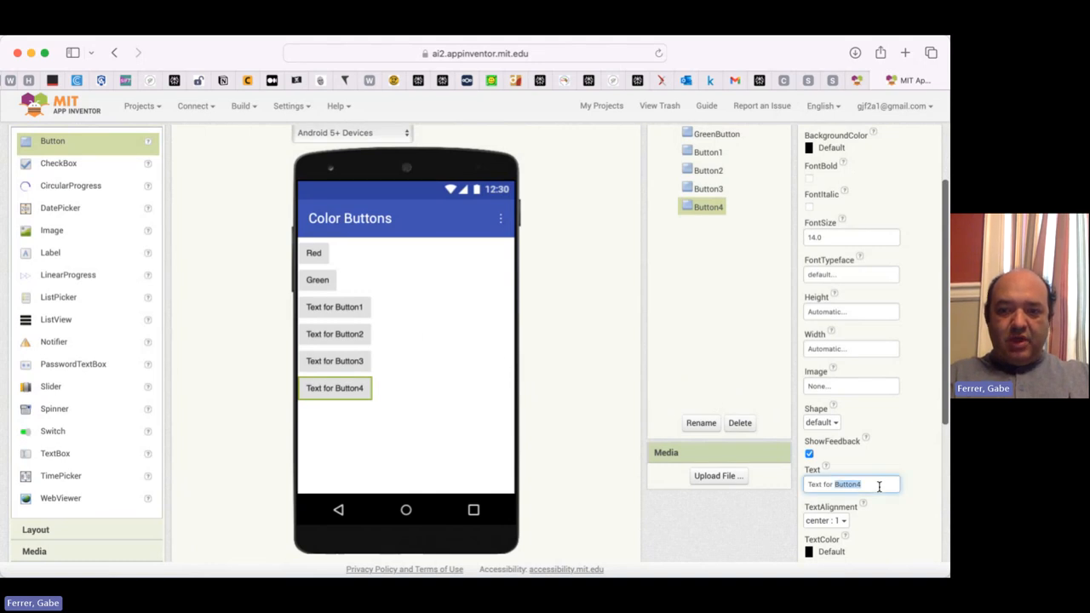
Label Button4 'Purple' as PurpleButton and Button3 'Yellow' as YellowButton
type("P")
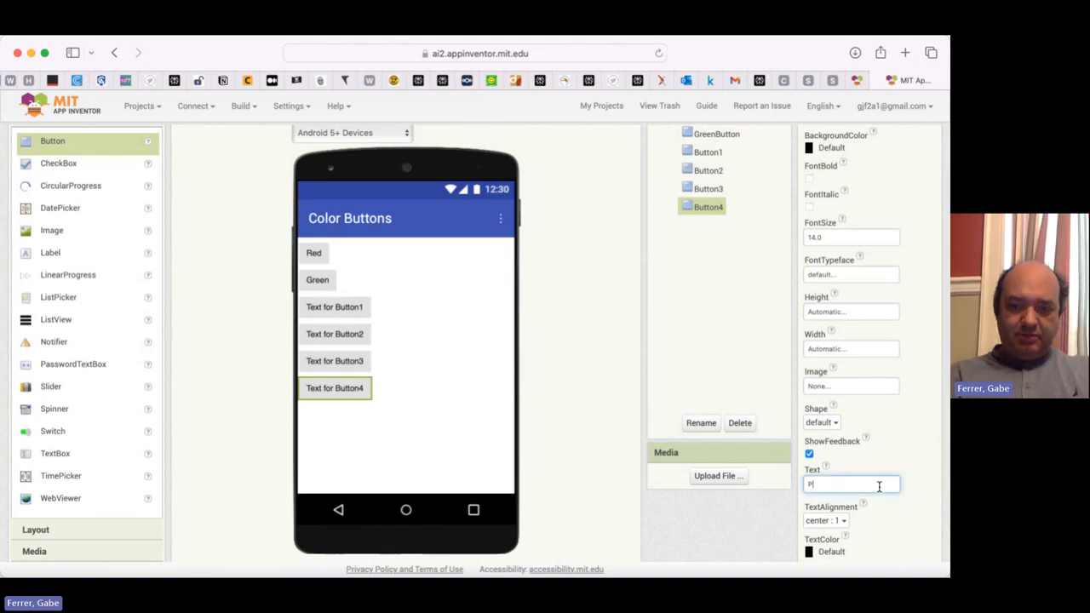
type("urple")
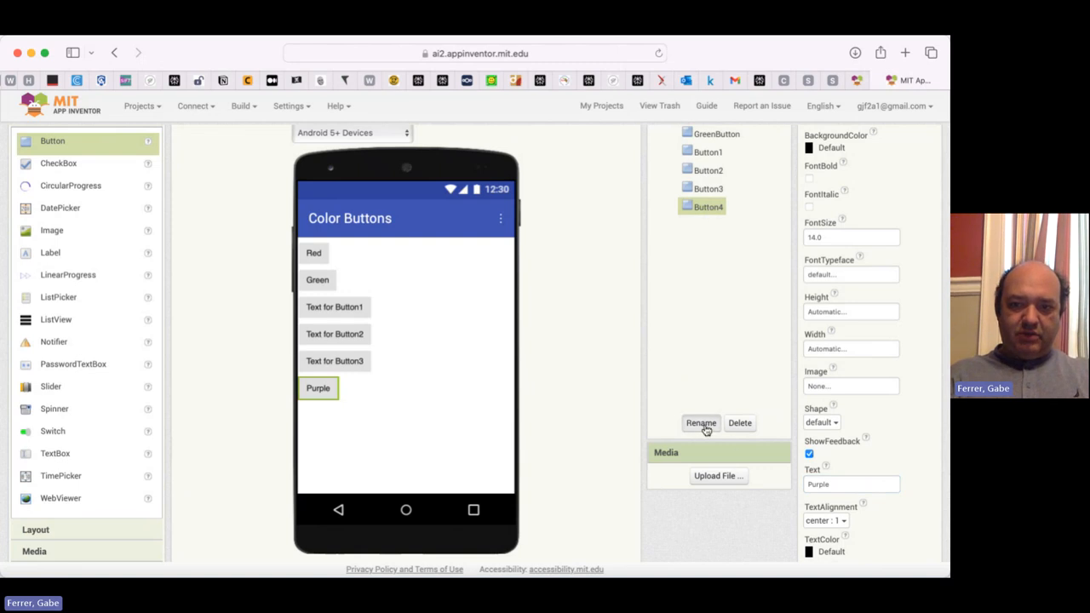
left_click(702, 422)
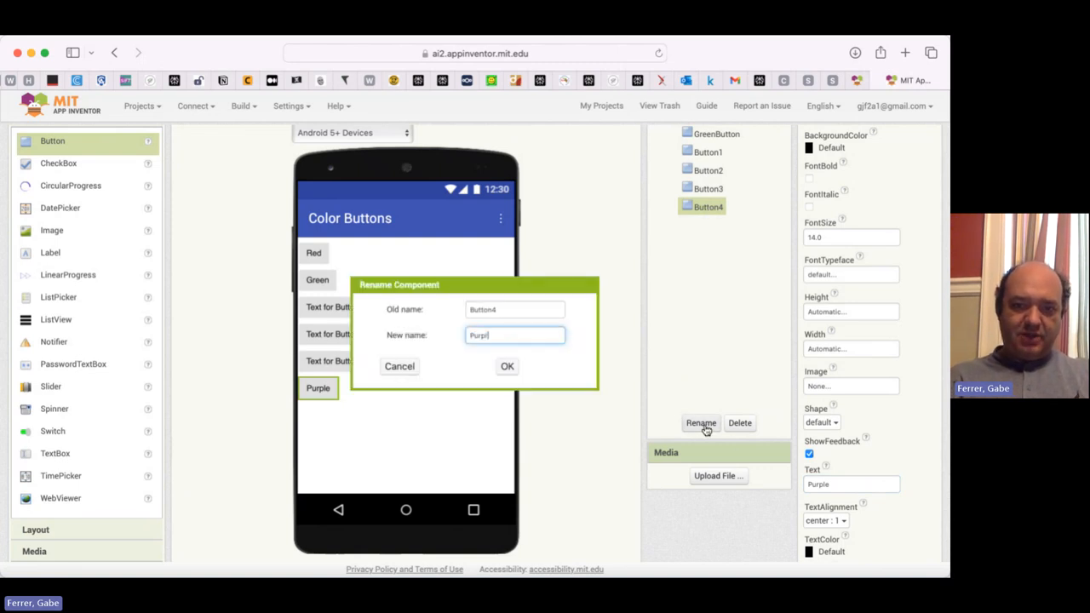
left_click(507, 366)
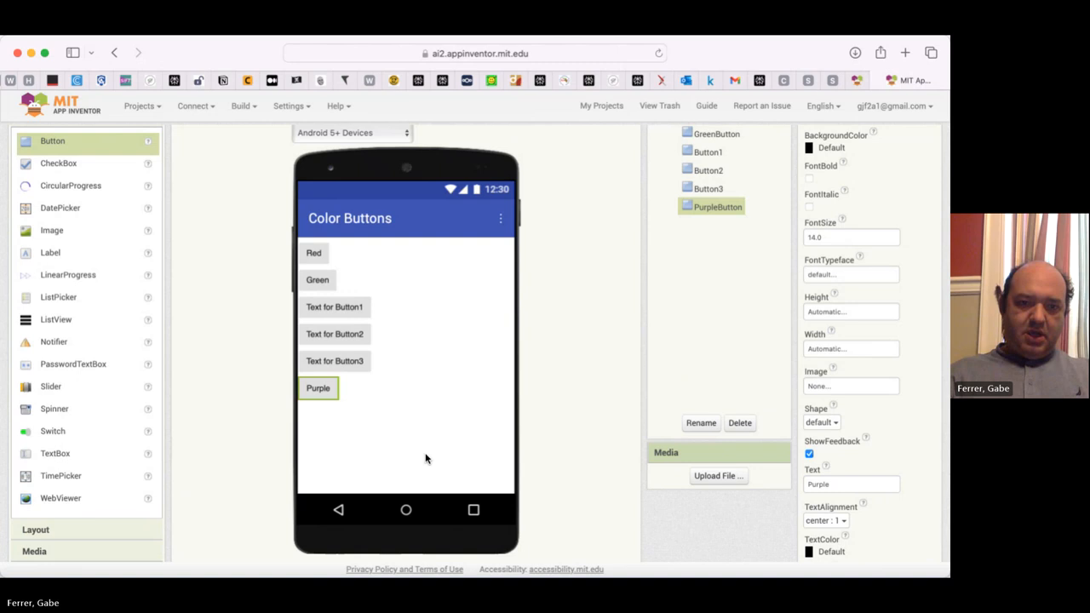
left_click(709, 188)
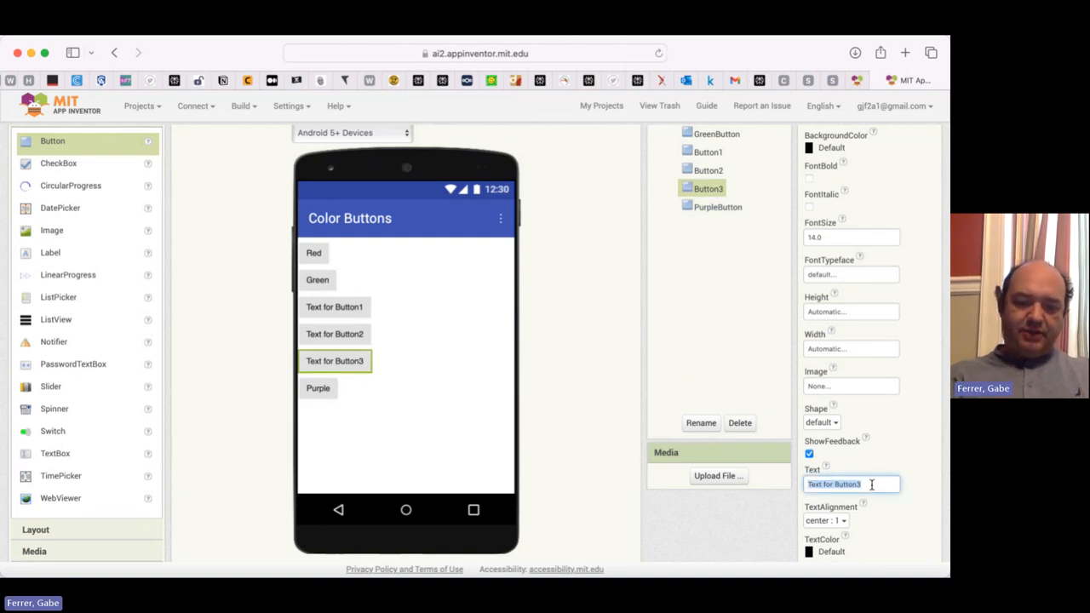
type("Yellow")
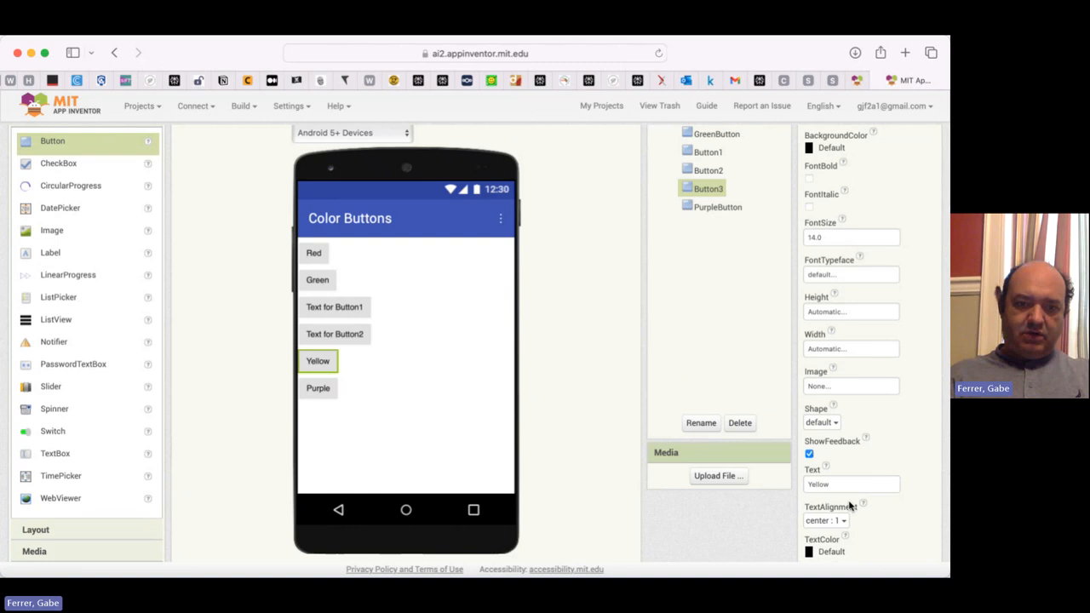
left_click(702, 423)
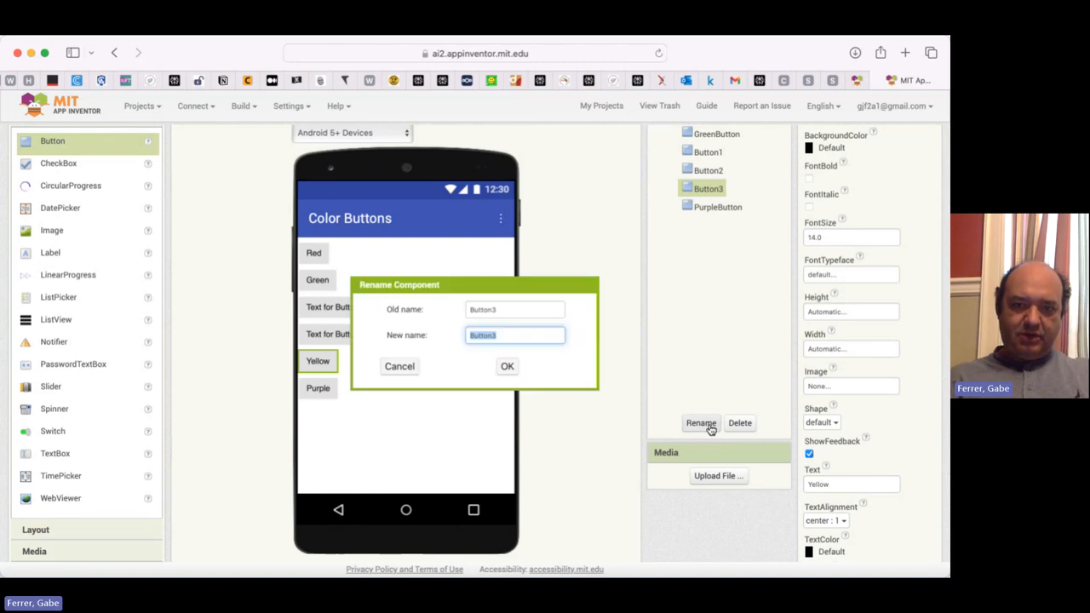
left_click(508, 366)
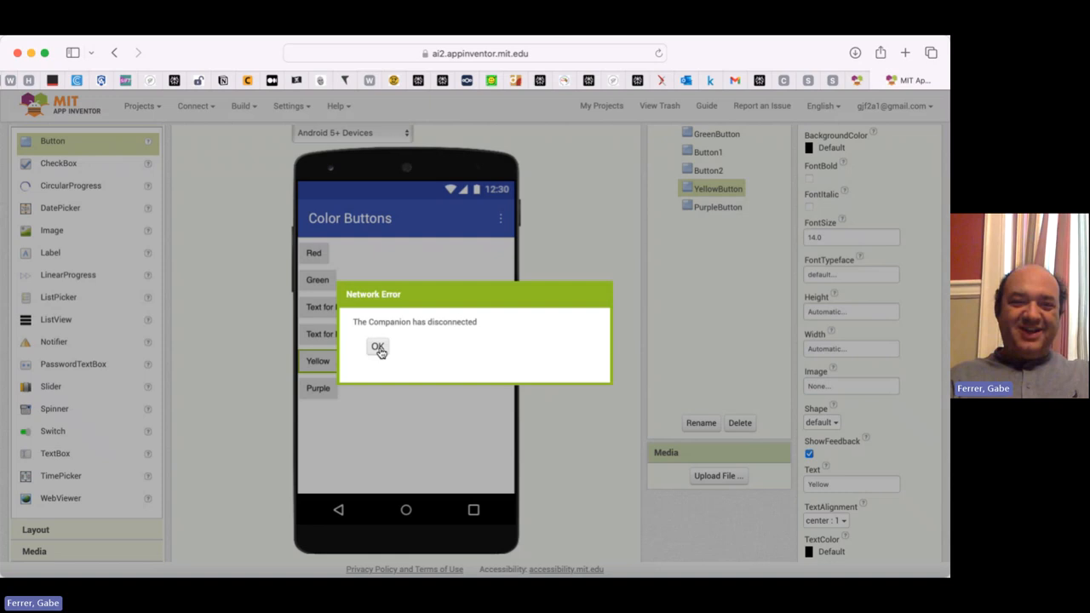
Label Button2 'Blue' as BlueButton and Button1 'White' as WhiteButton
left_click(378, 348)
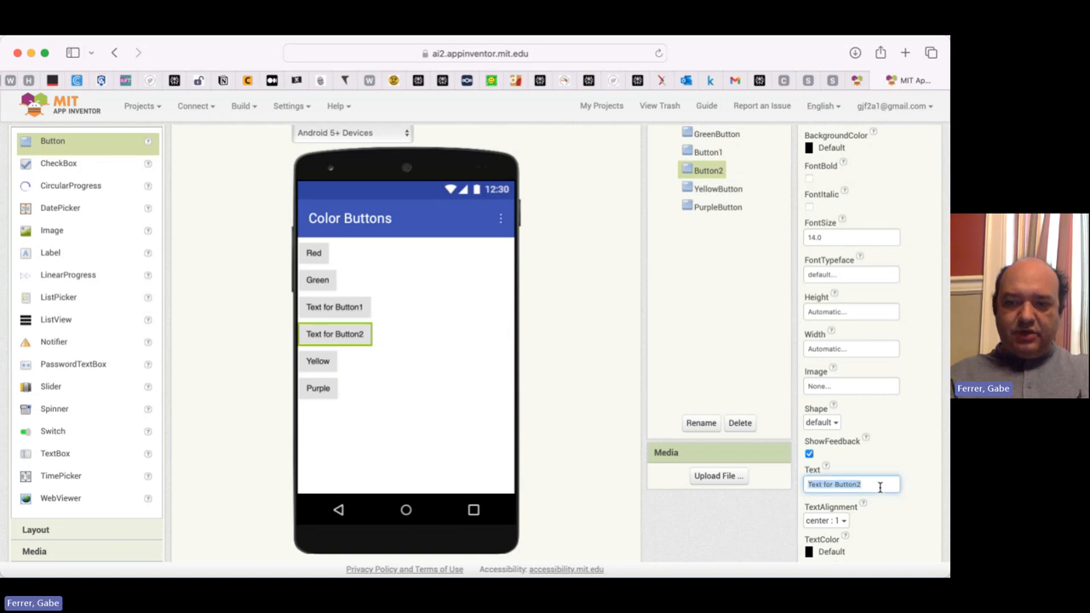
type("Blue")
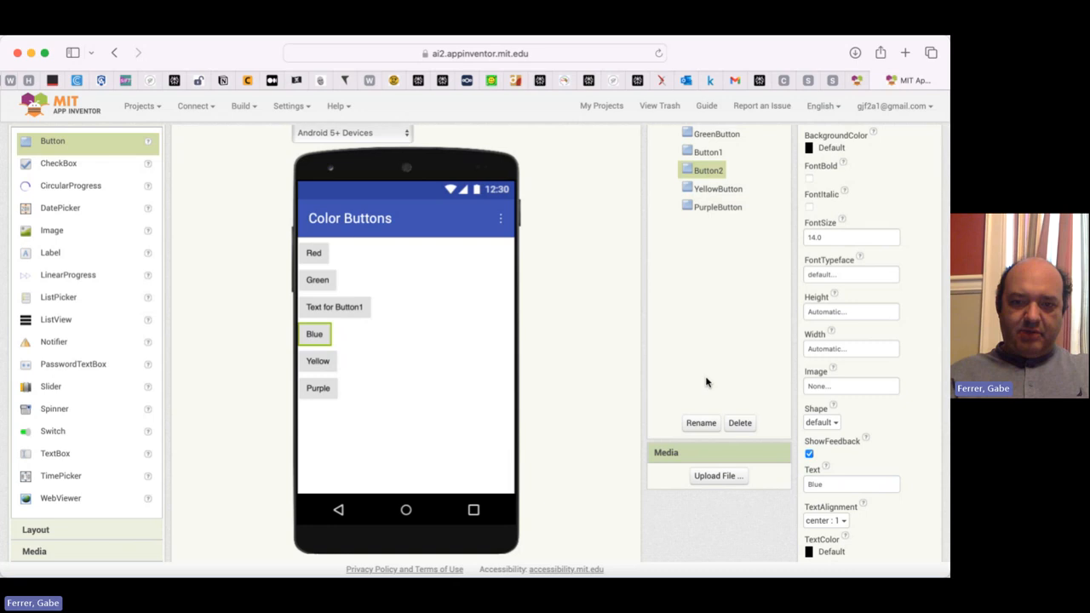
left_click(700, 422)
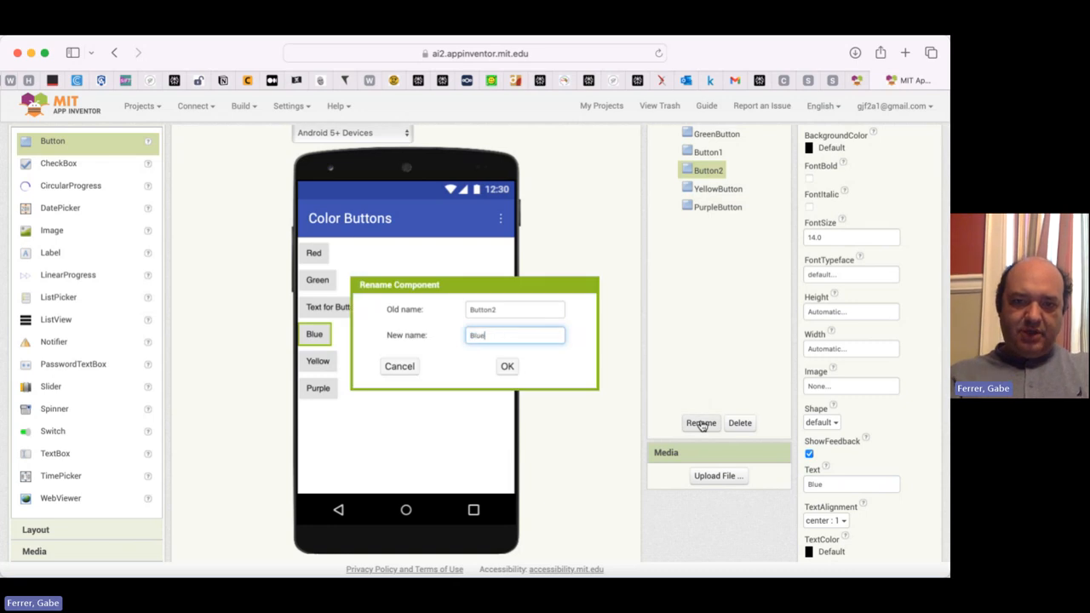
left_click(508, 366)
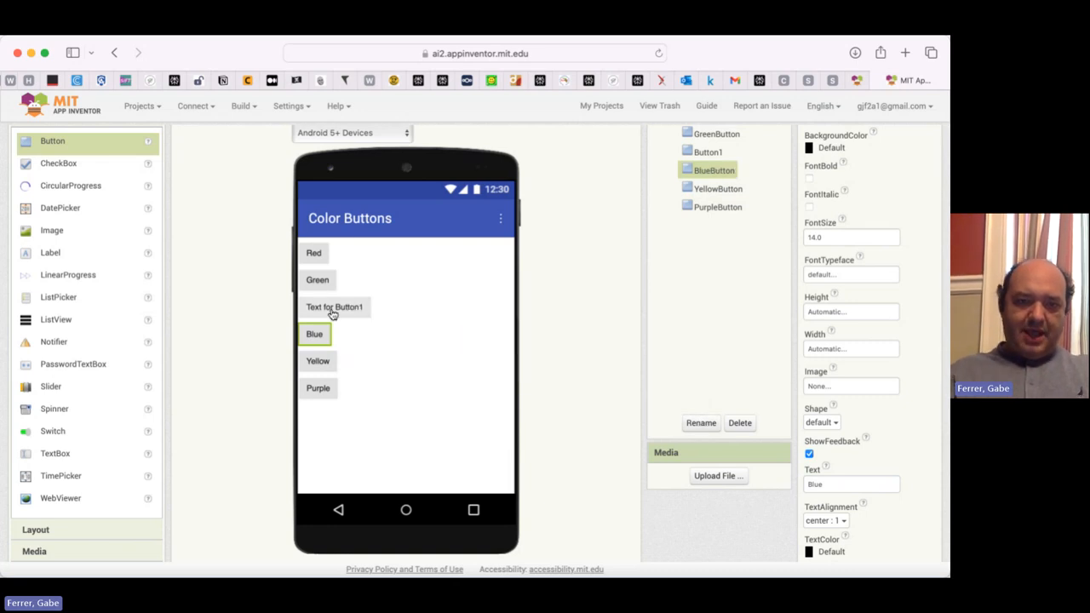
left_click(705, 150)
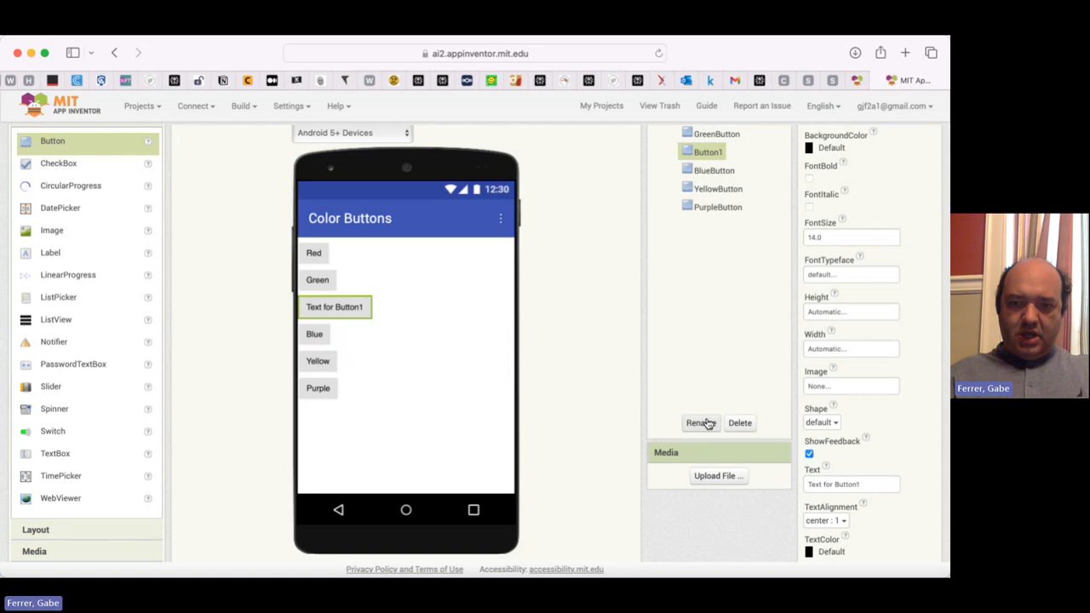
left_click(702, 422)
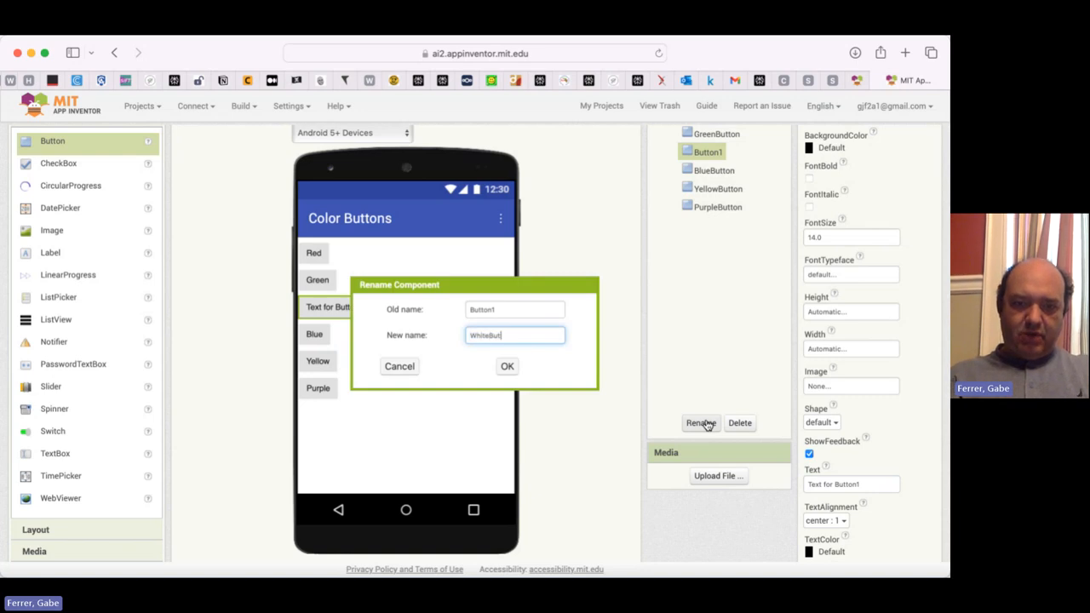
left_click(507, 366)
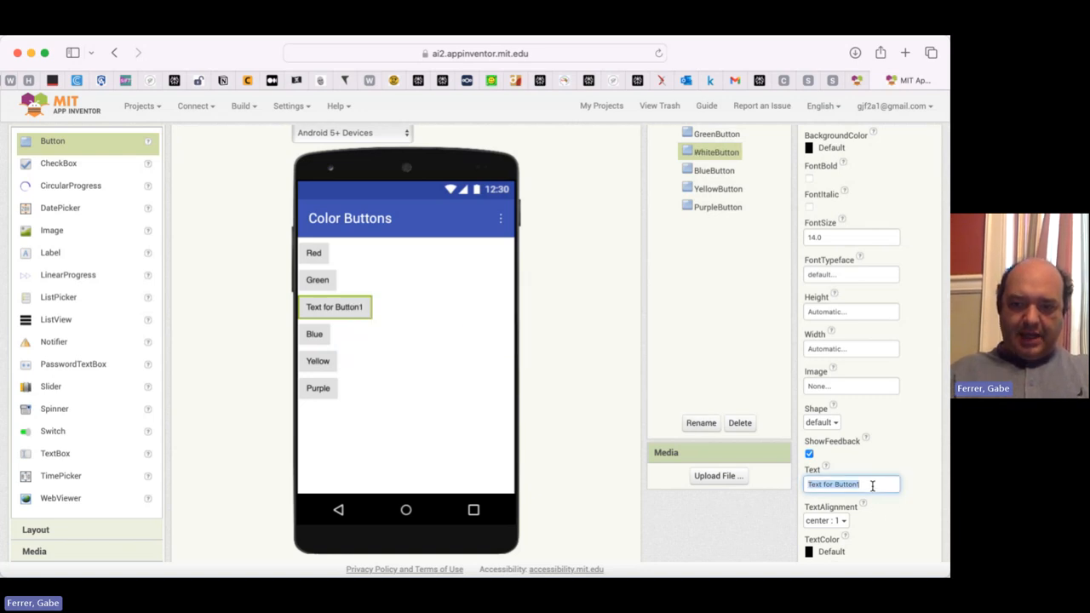
type("White")
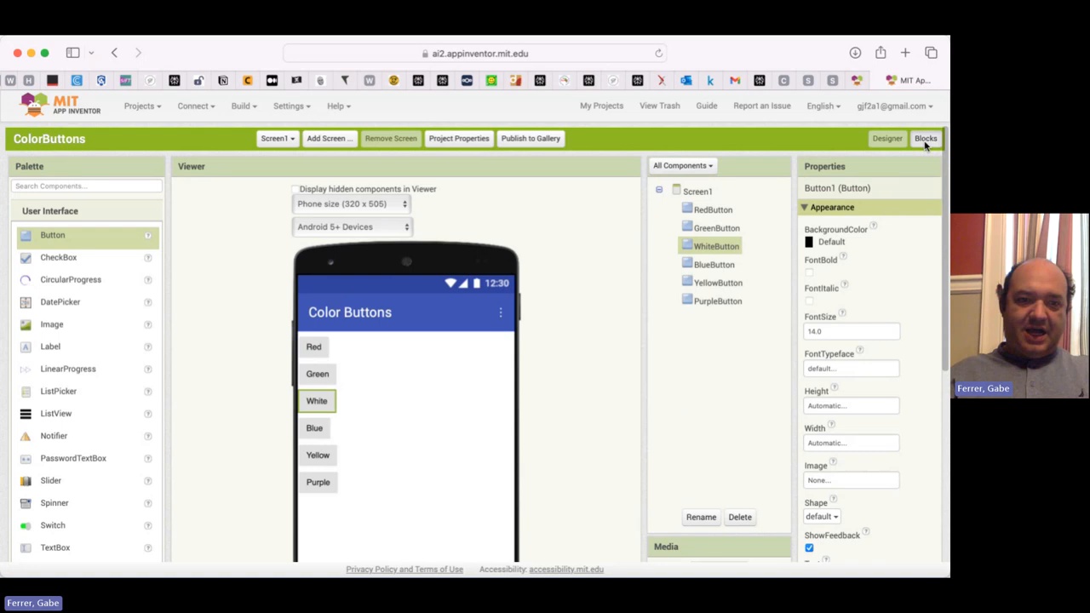
Duplicate the Green handler into a PurpleButton.Click that sets Screen1's background to purple
left_click(927, 138)
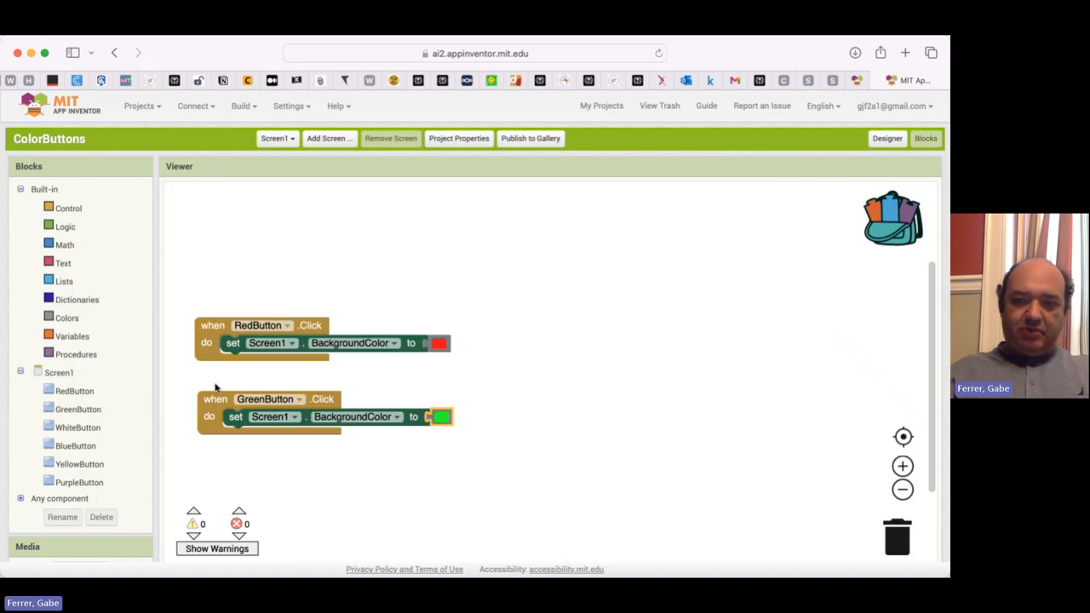
mouse_move(315, 279)
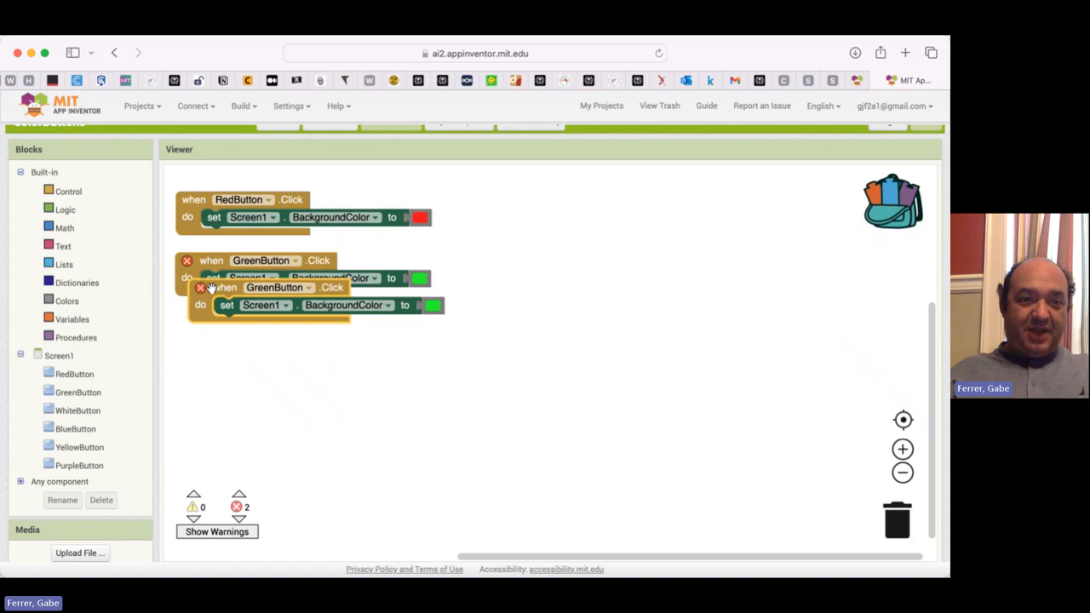
left_click_drag(225, 305, 225, 338)
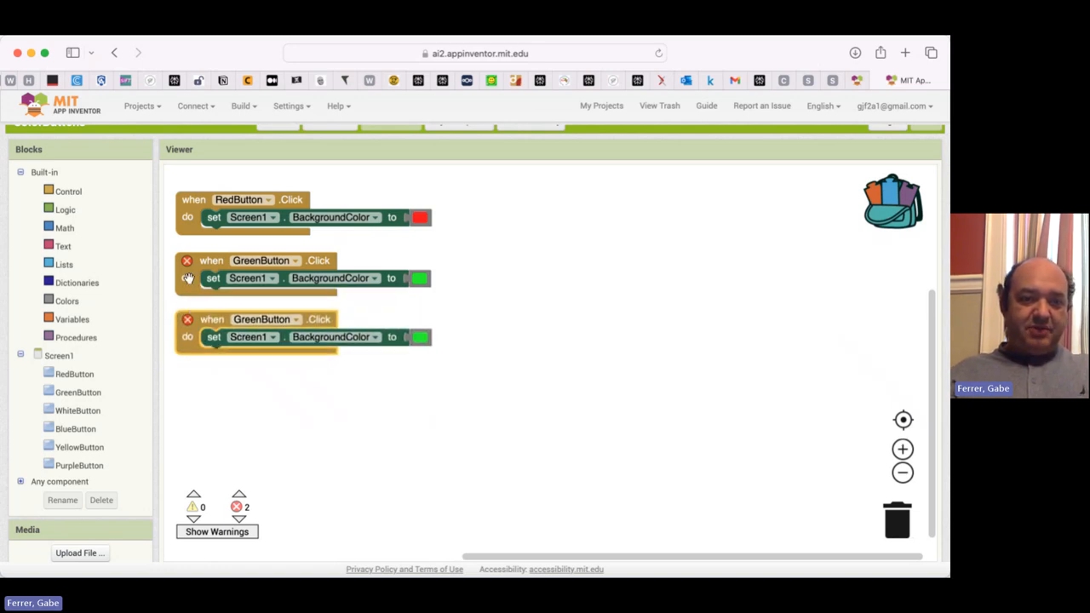
mouse_move(317, 299)
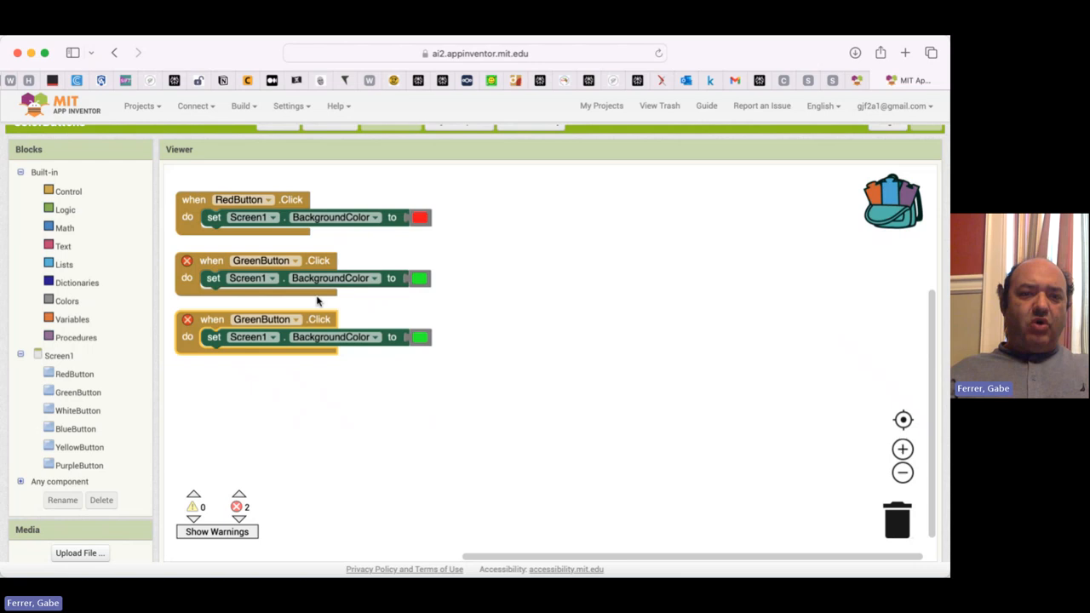
mouse_move(358, 315)
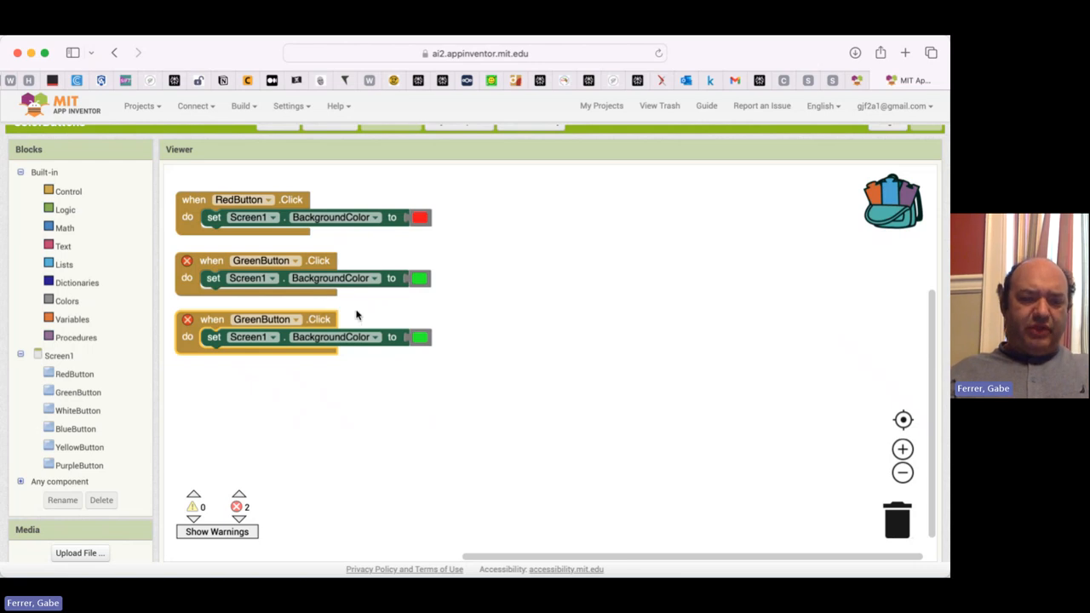
mouse_move(310, 259)
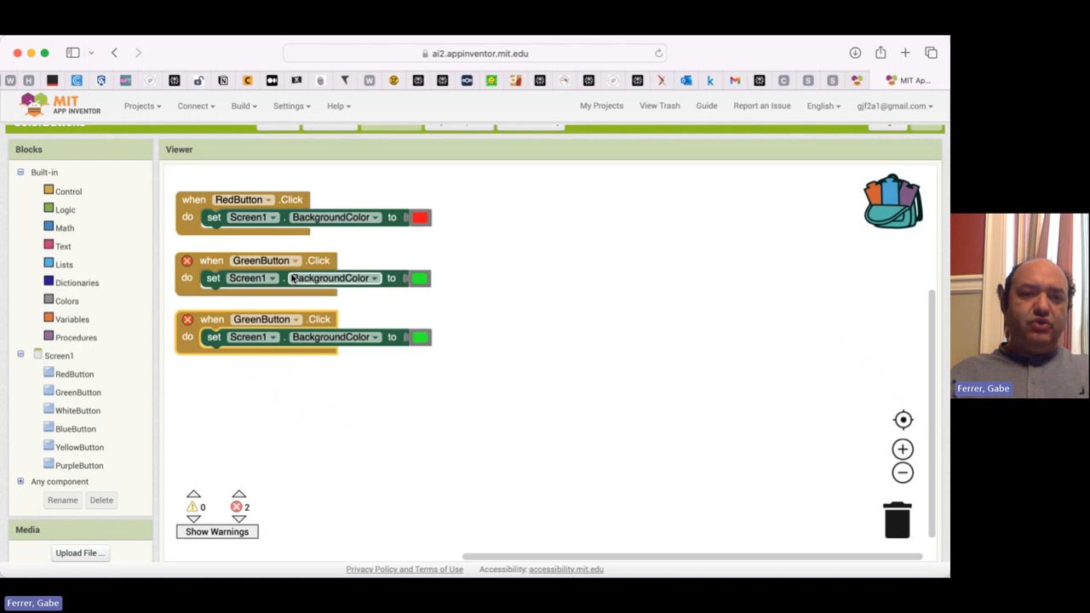
left_click(296, 318)
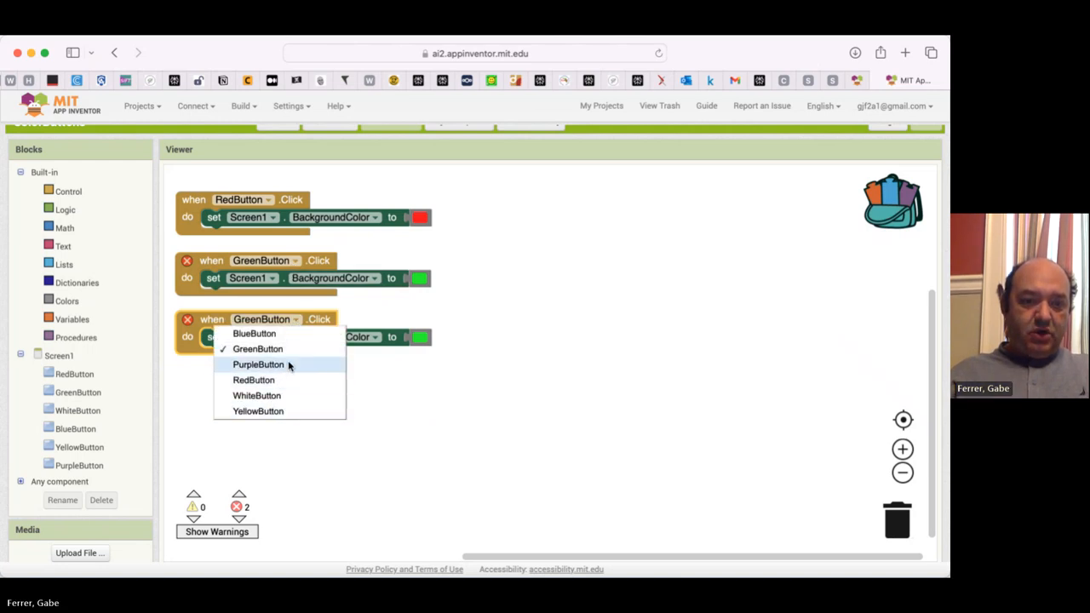
left_click(259, 365)
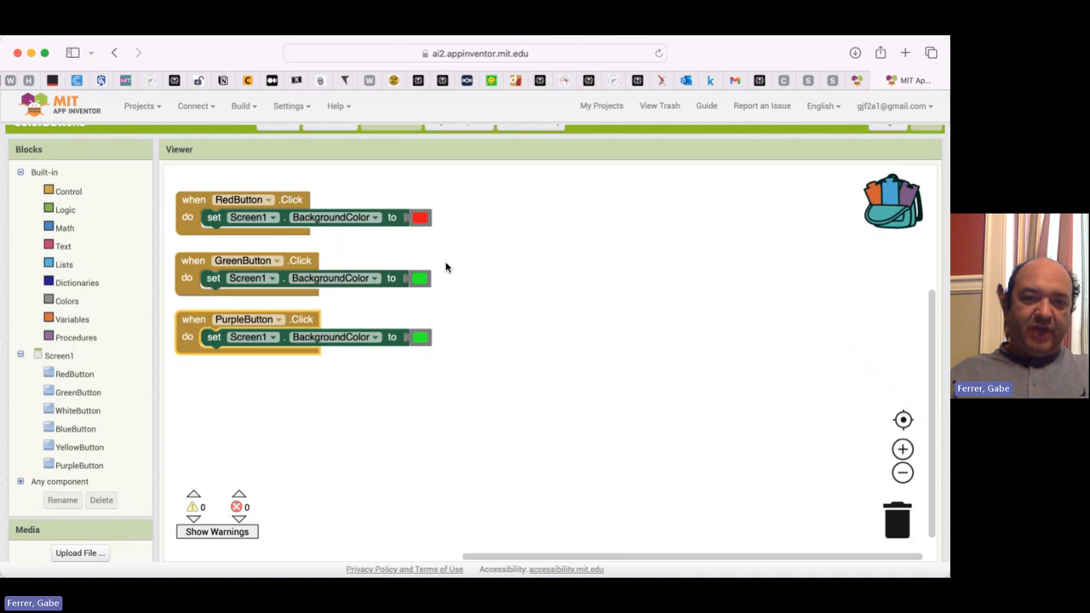
left_click(419, 337)
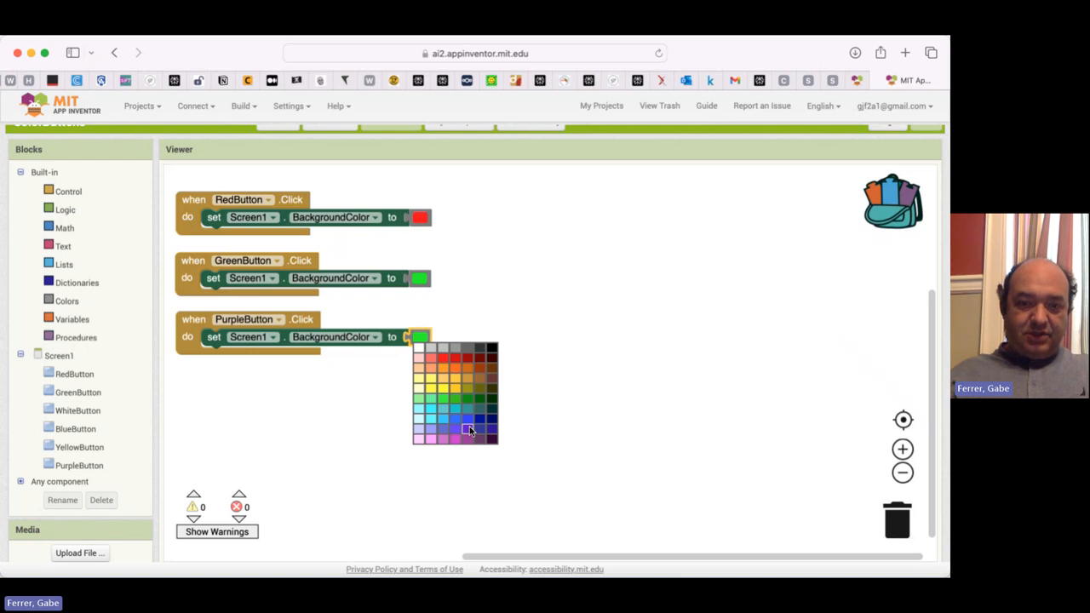
left_click(468, 433)
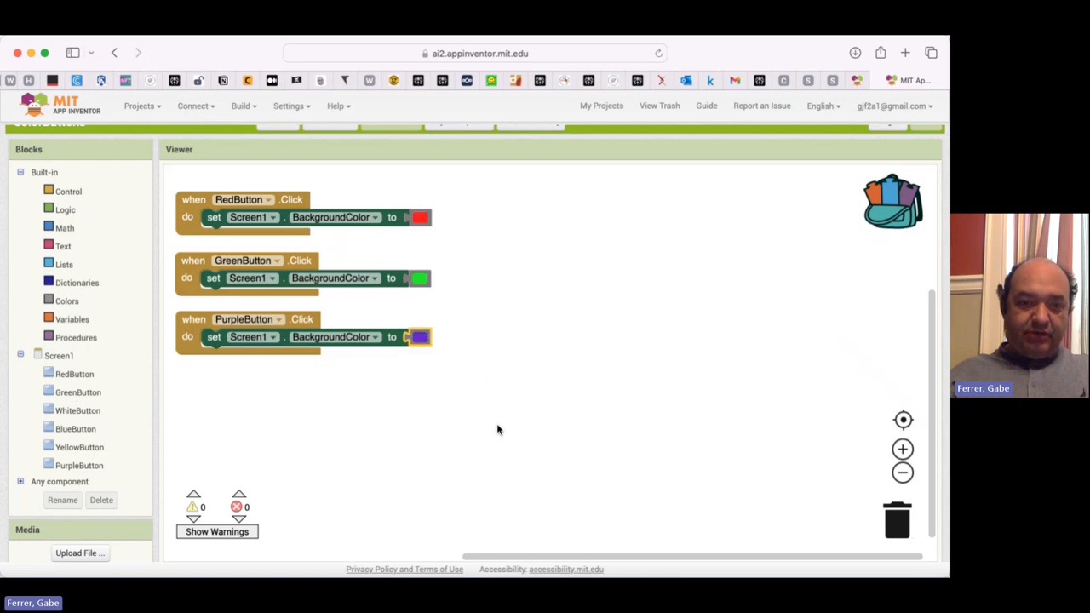
mouse_move(380, 422)
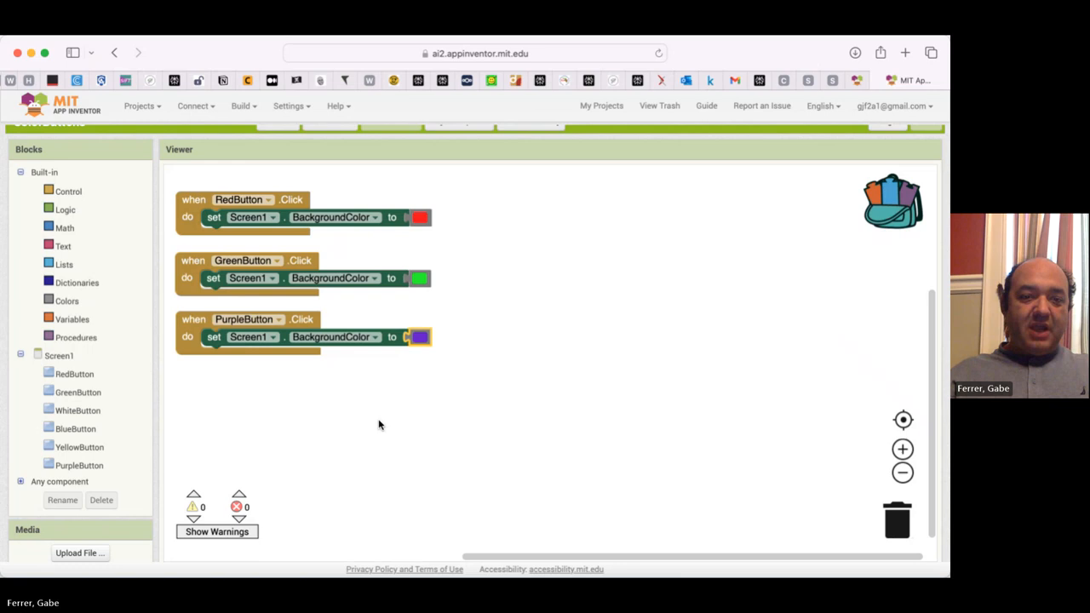
mouse_move(361, 349)
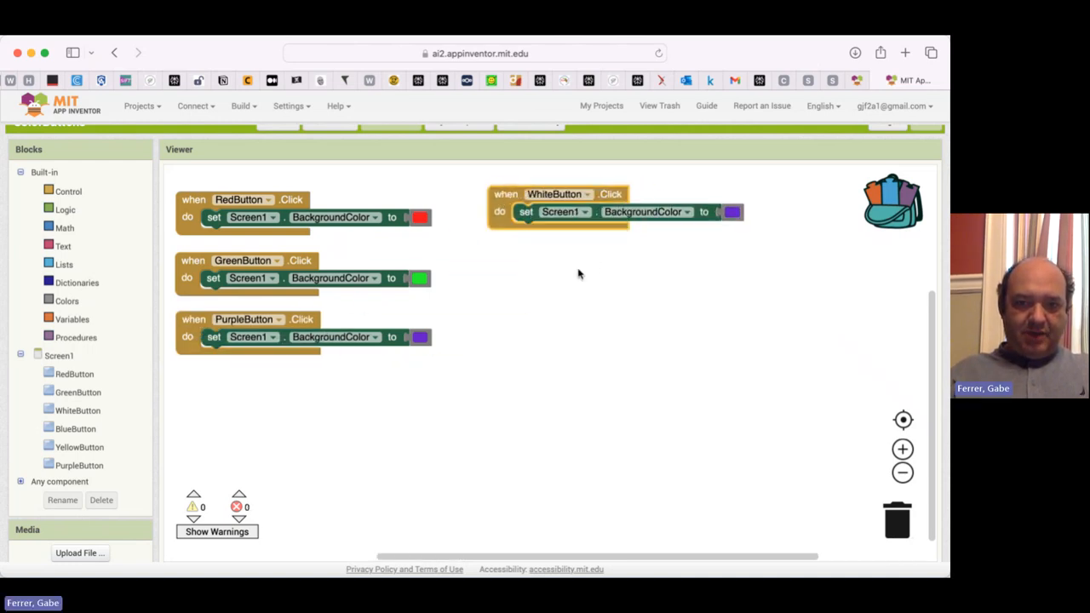
Give WhiteButton a white background handler and duplicate it for YellowButton with yellow
left_click(732, 211)
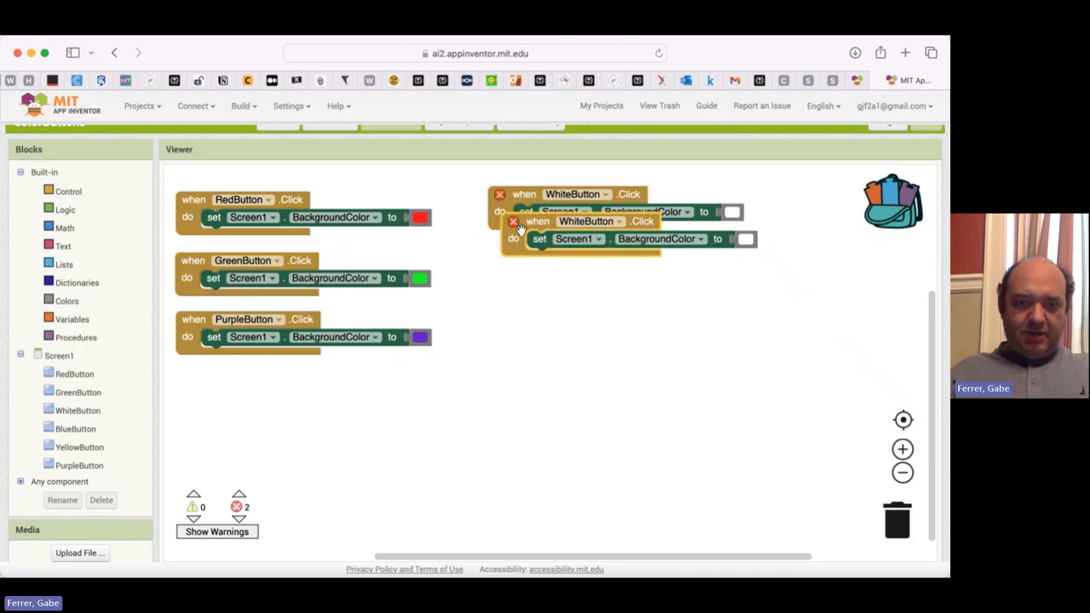
left_click_drag(537, 221, 525, 255)
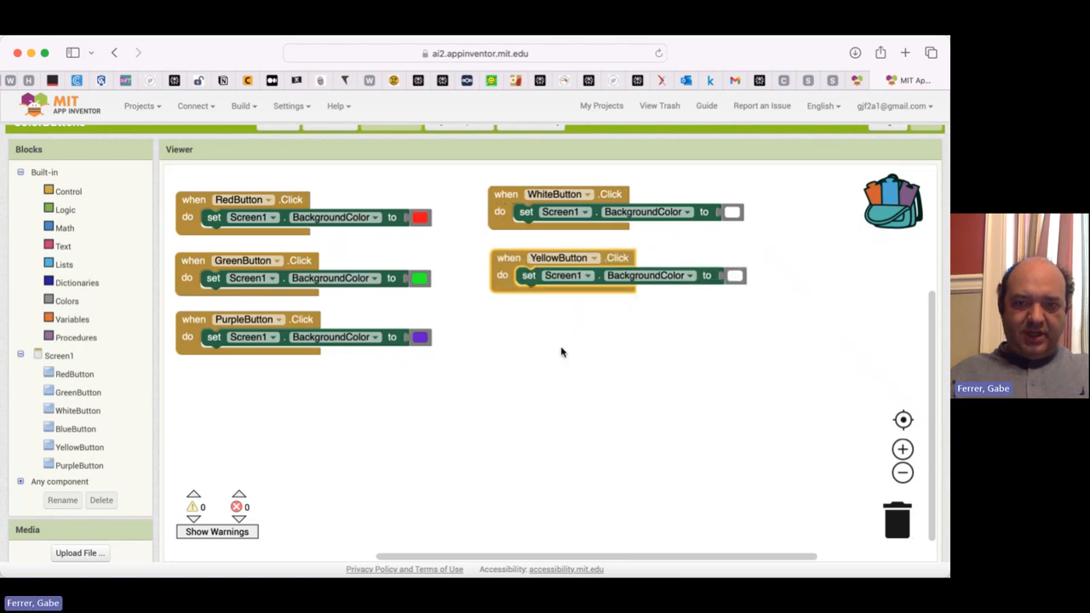
left_click(735, 276)
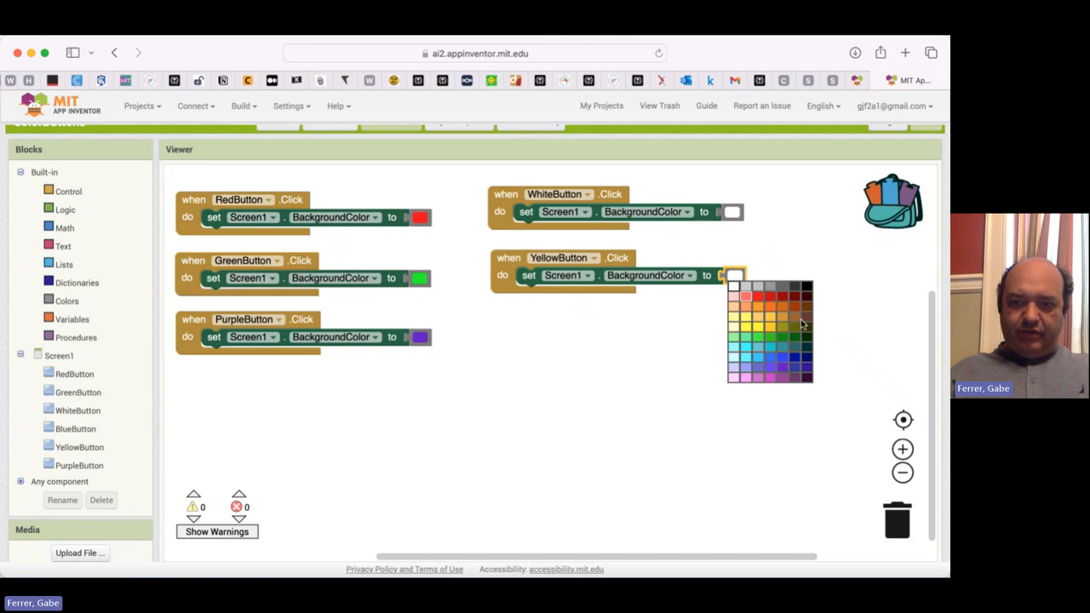
mouse_move(774, 347)
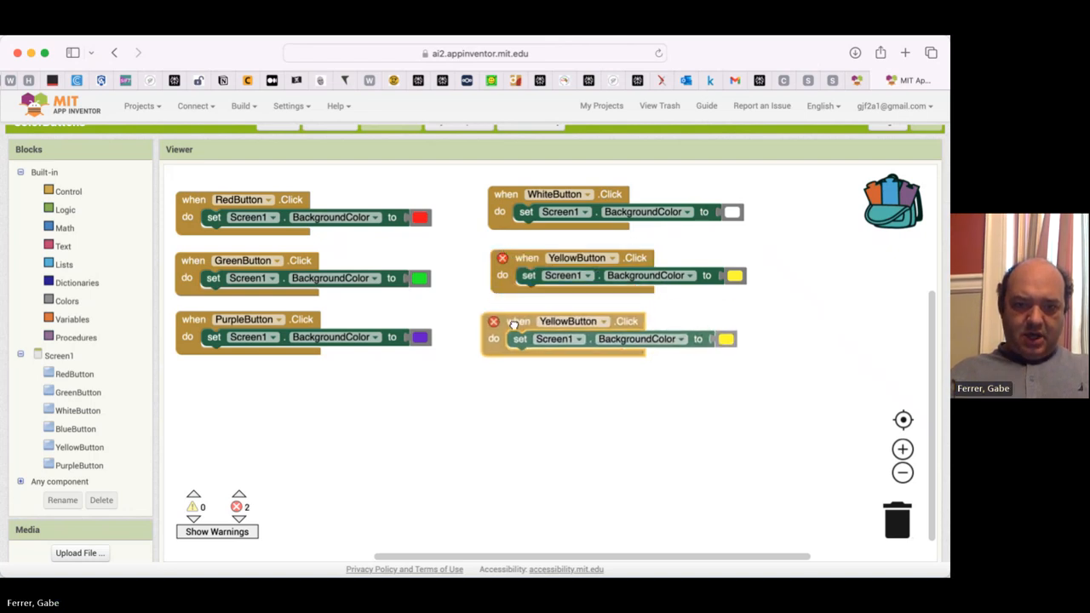
Make the third copy a BlueButton.Click handler setting the background to blue
left_click(605, 320)
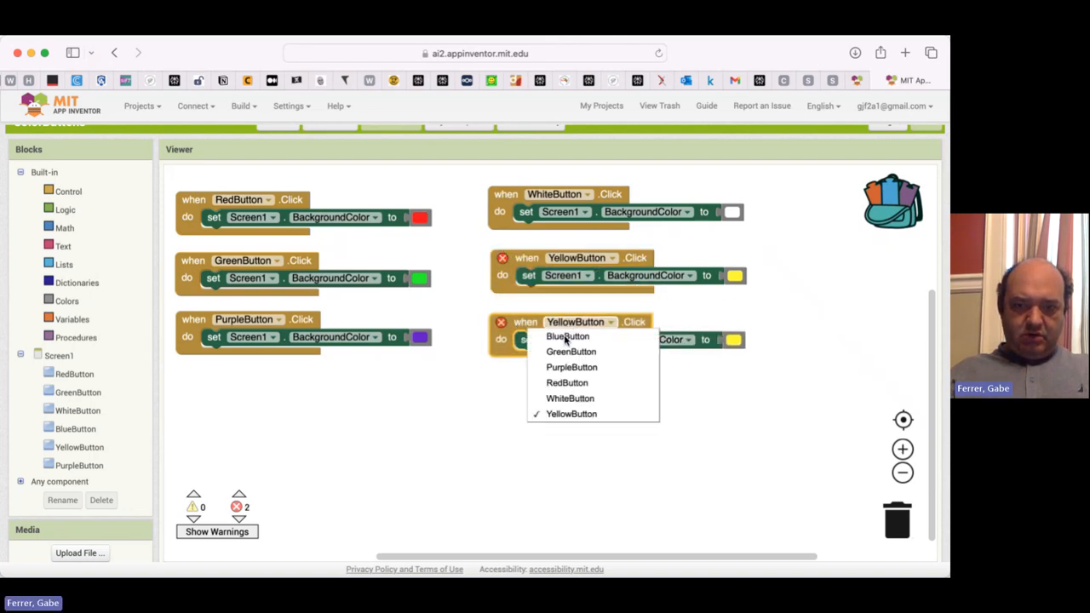
left_click(565, 338)
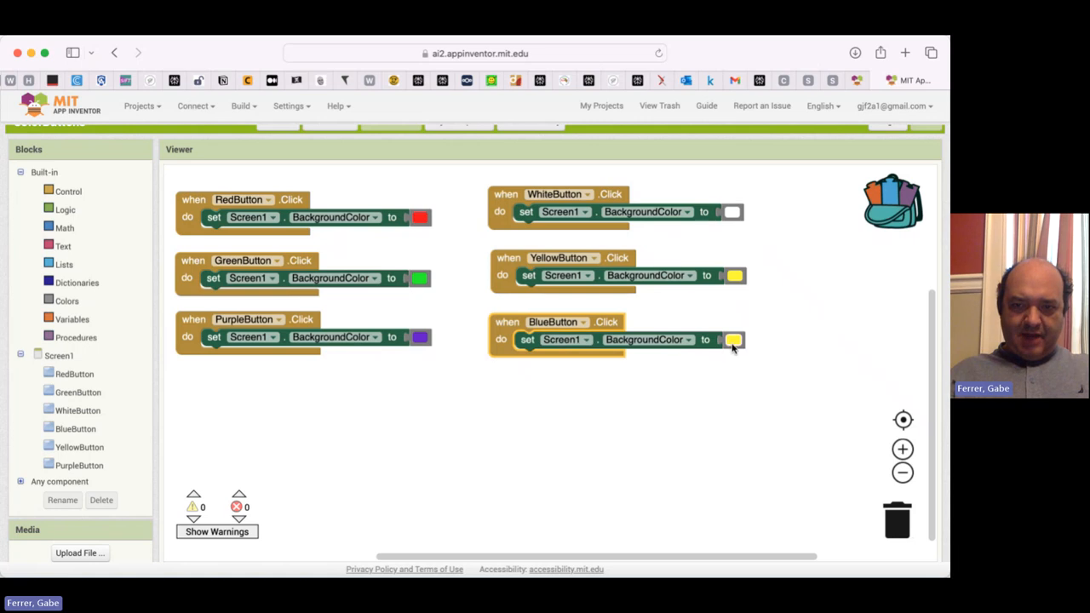
left_click(733, 341)
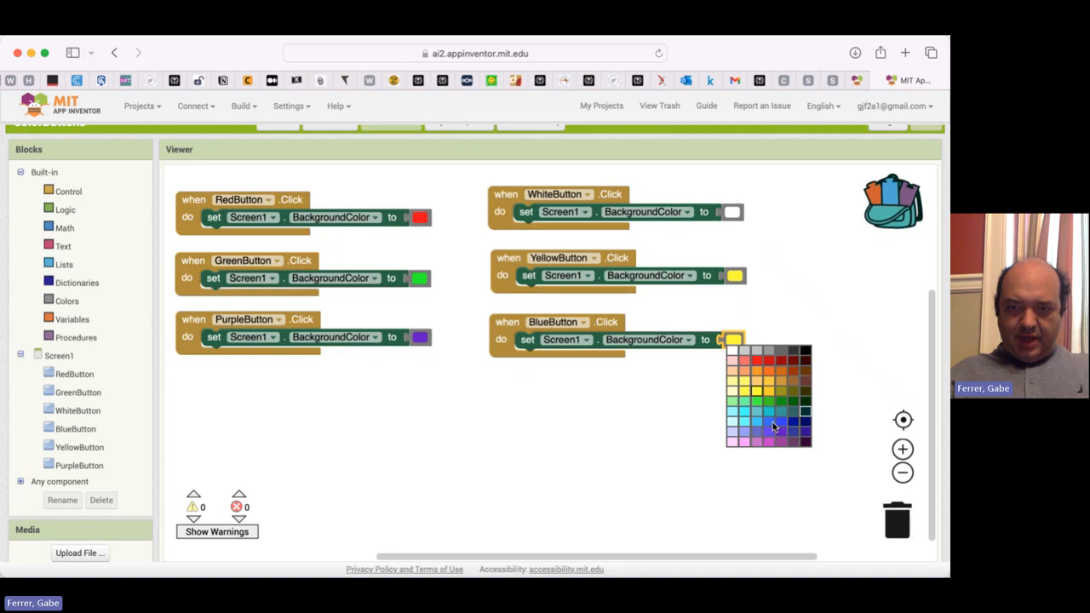
left_click(767, 428)
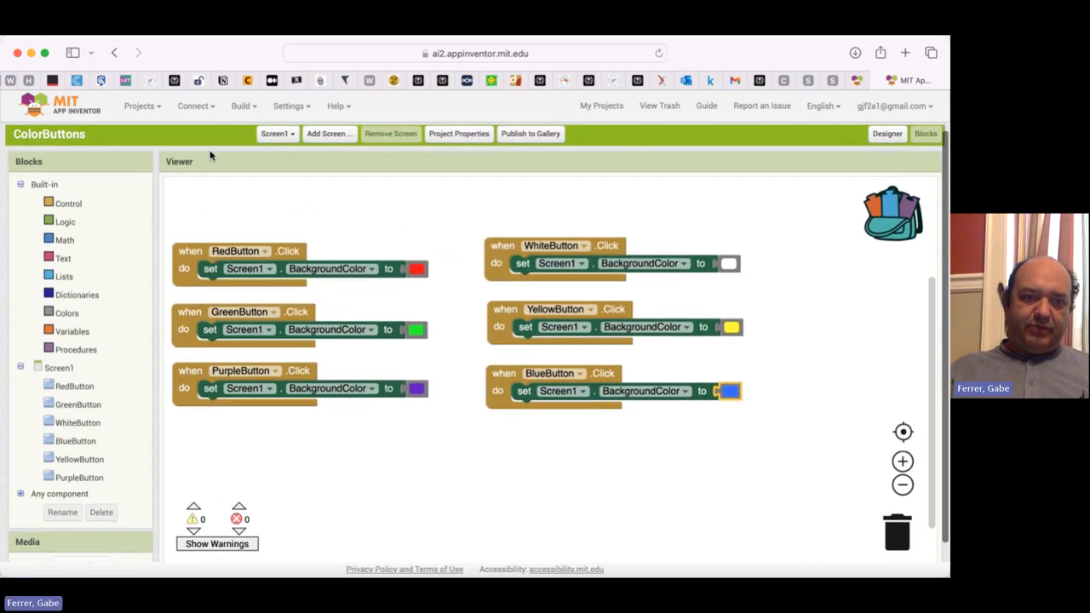
left_click(194, 106)
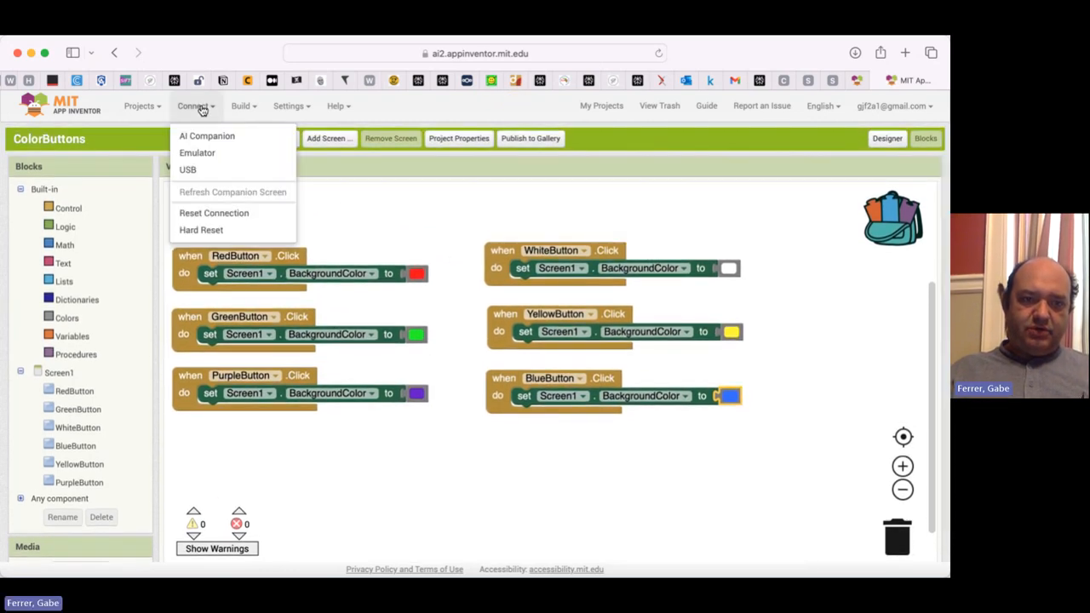
left_click(206, 136)
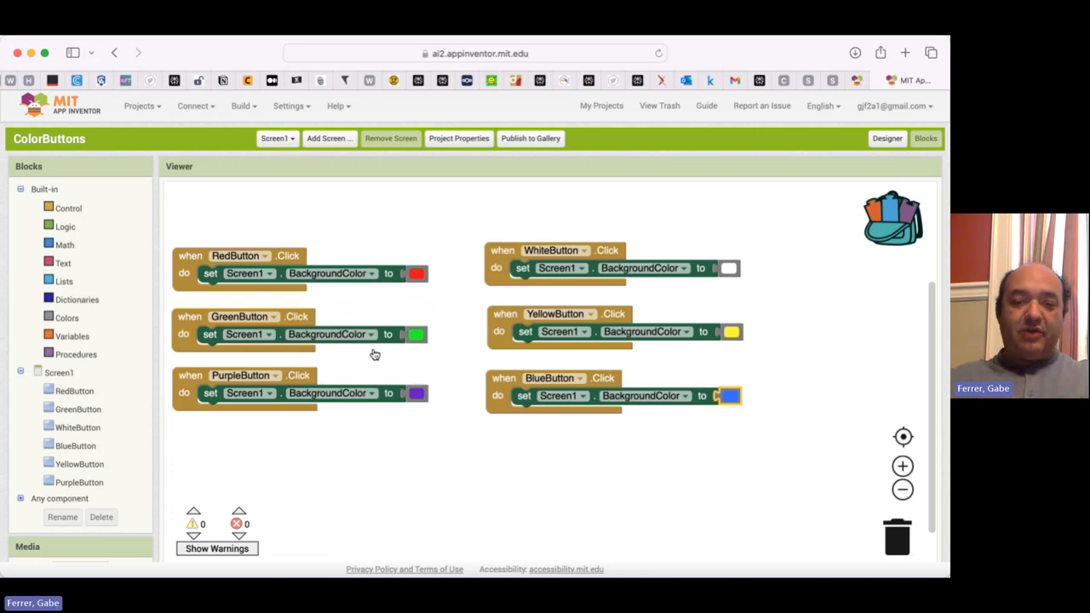
mouse_move(358, 483)
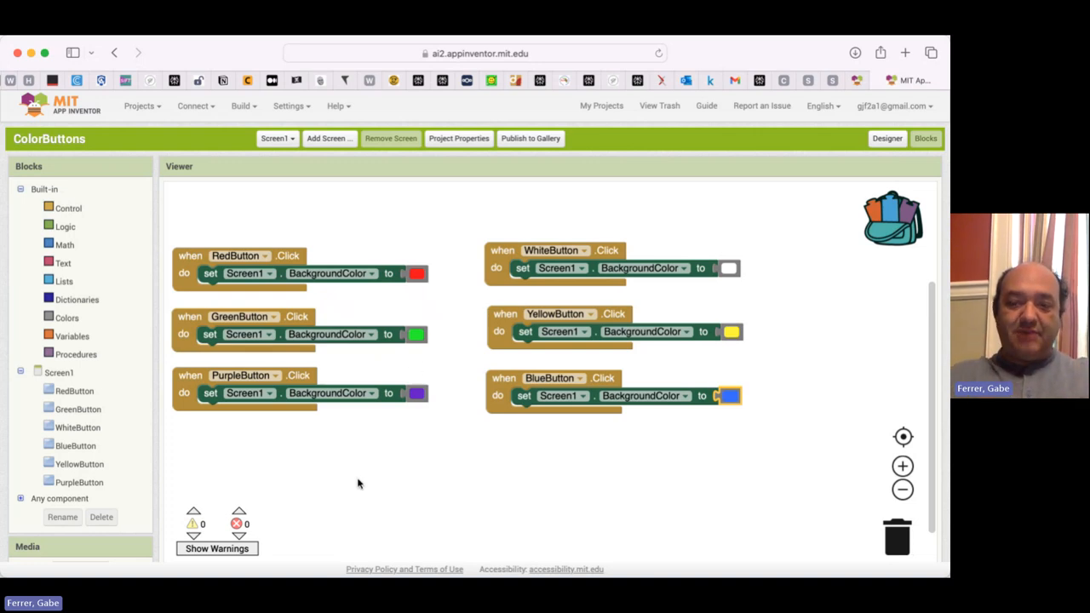